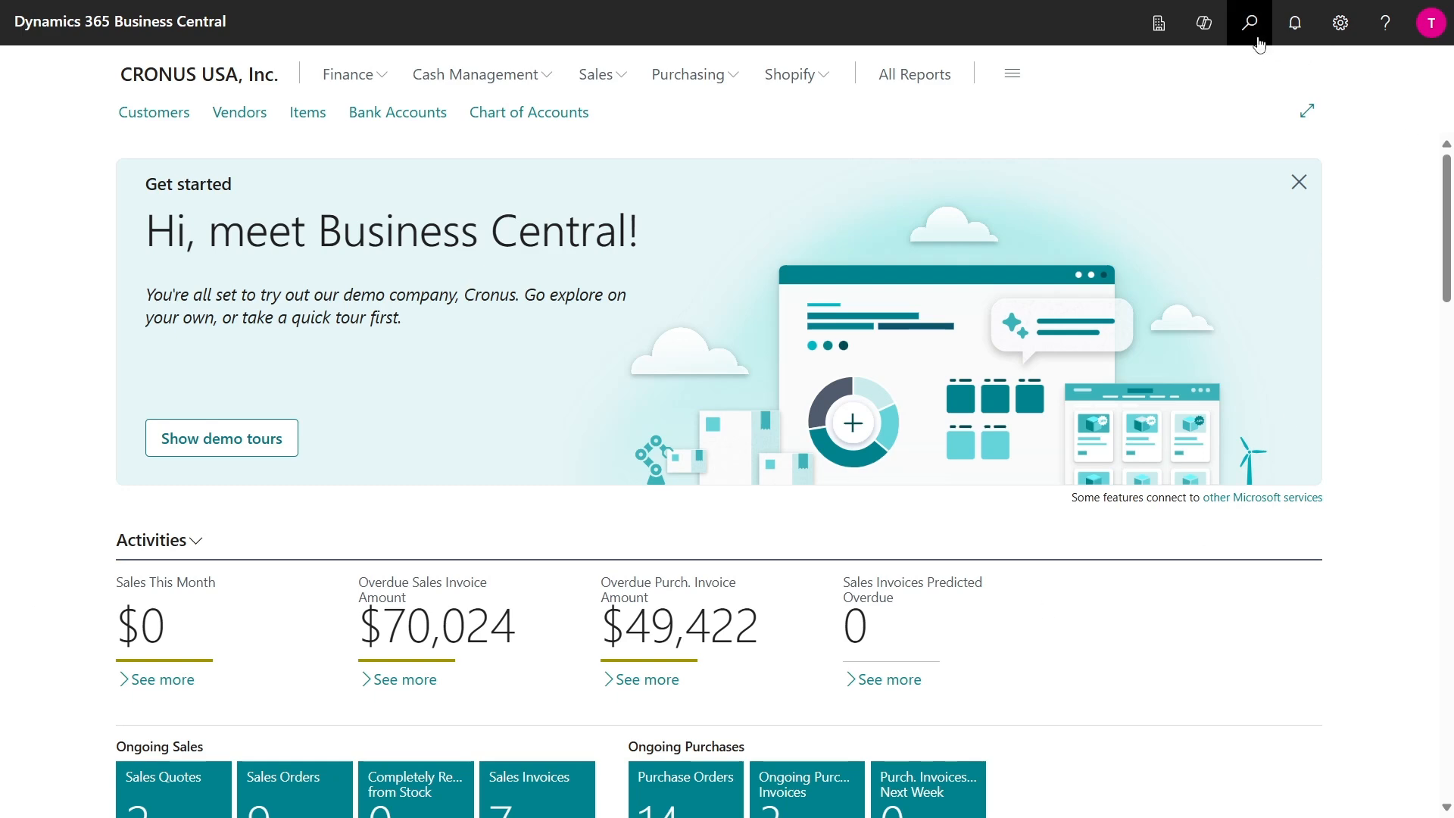
Search for 'reci' in Tell me and open the Recipe List page.
left_click(1250, 21)
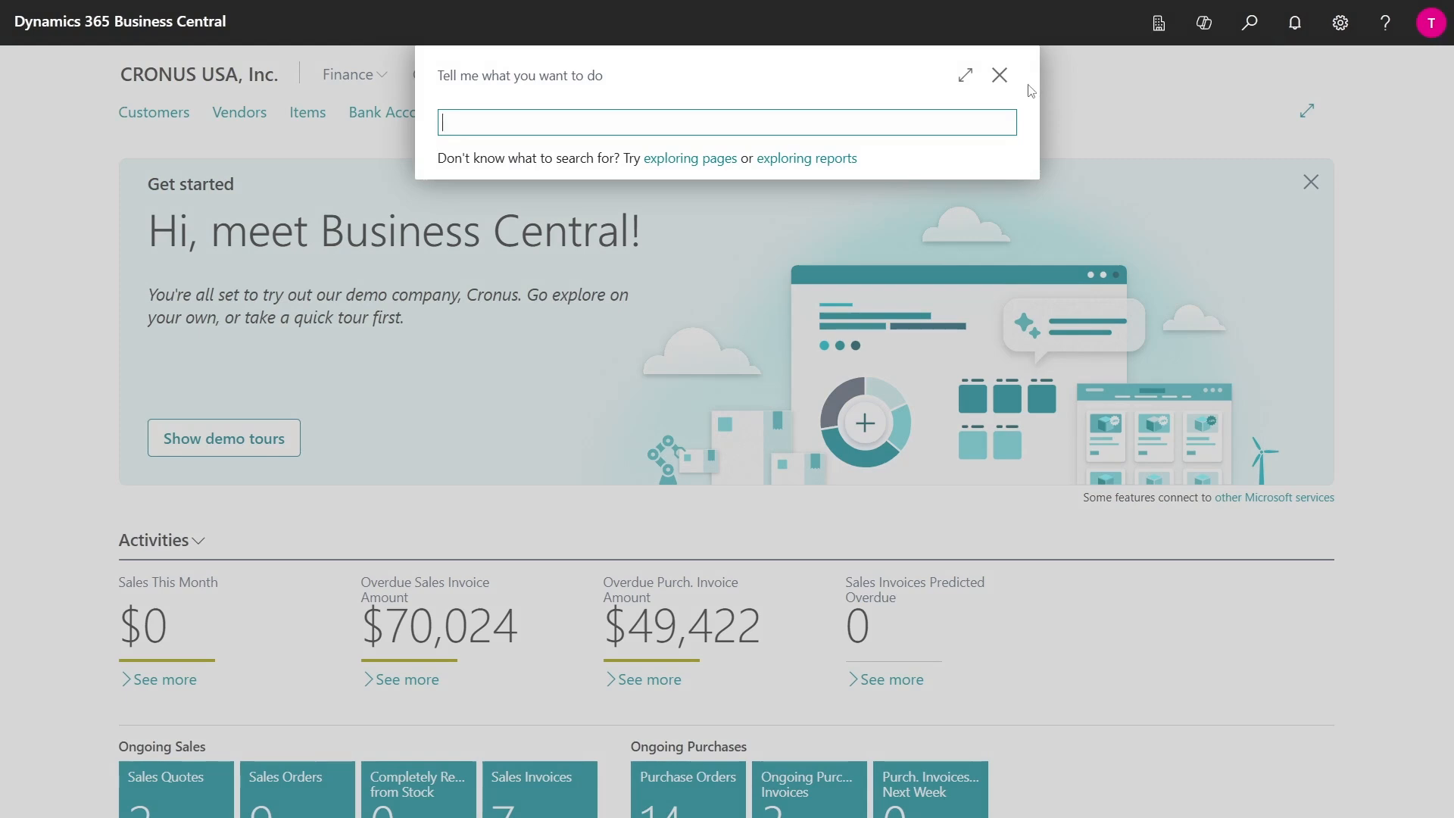
type("reci")
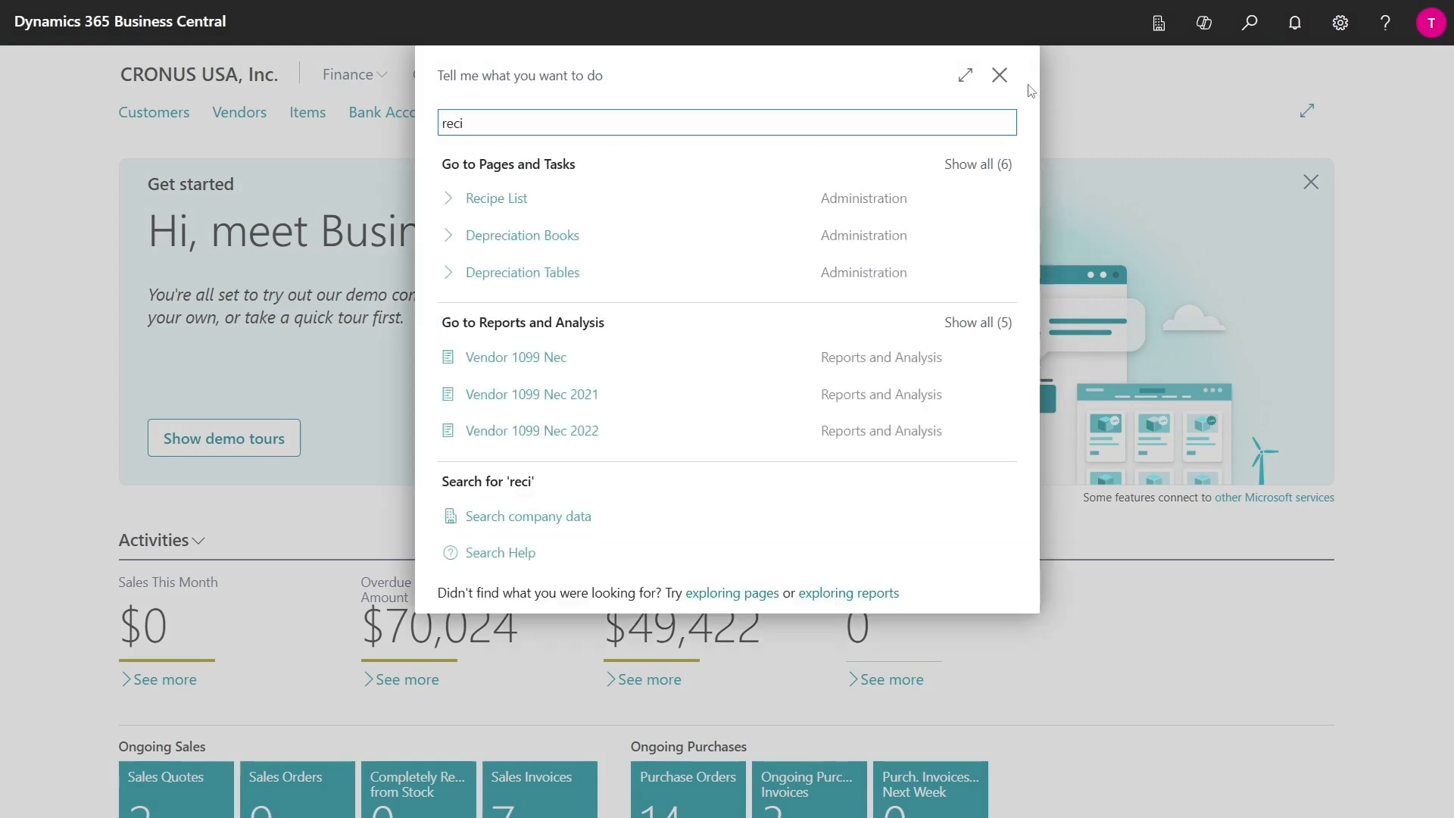
mouse_move(547, 198)
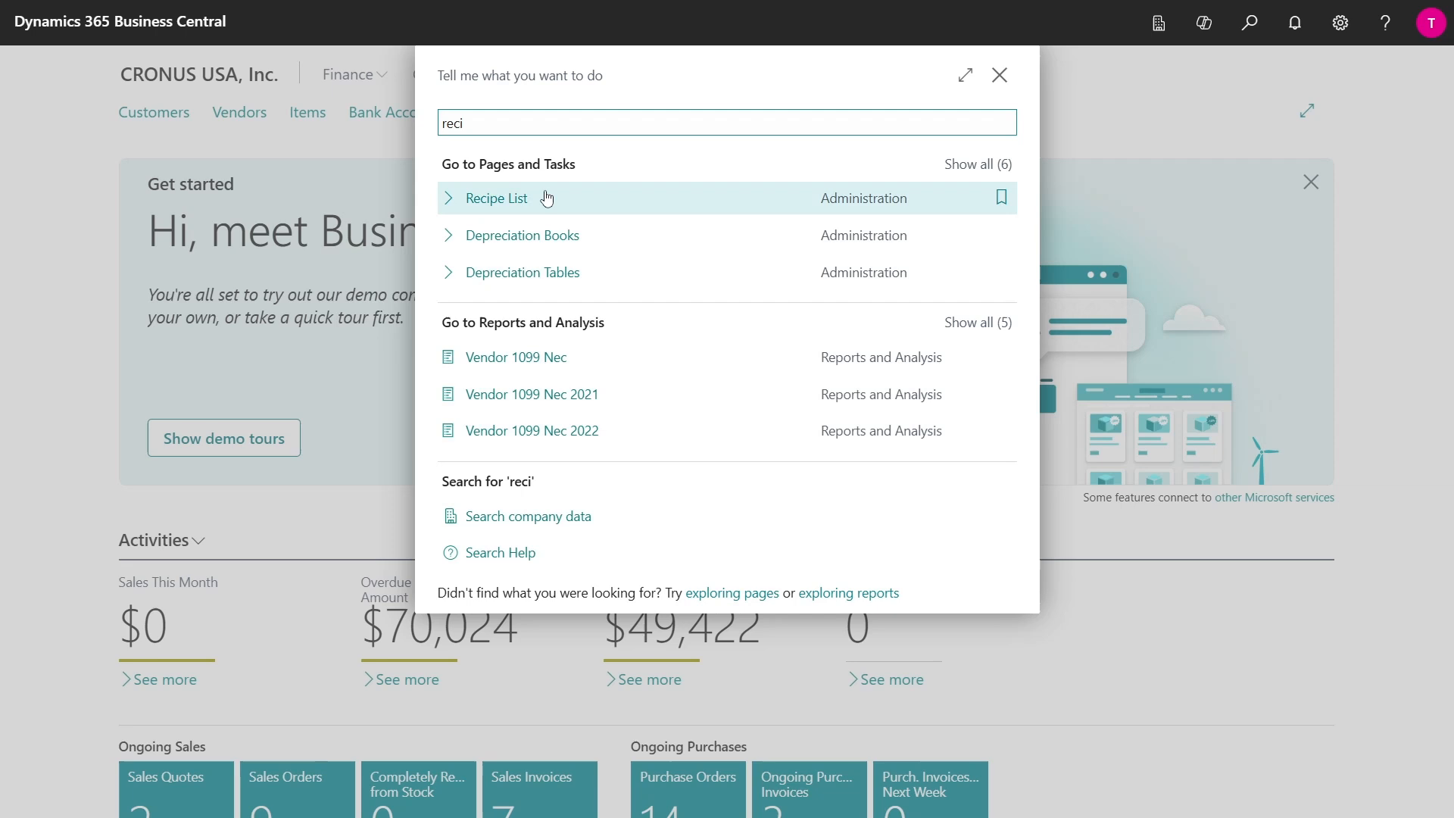
left_click(498, 197)
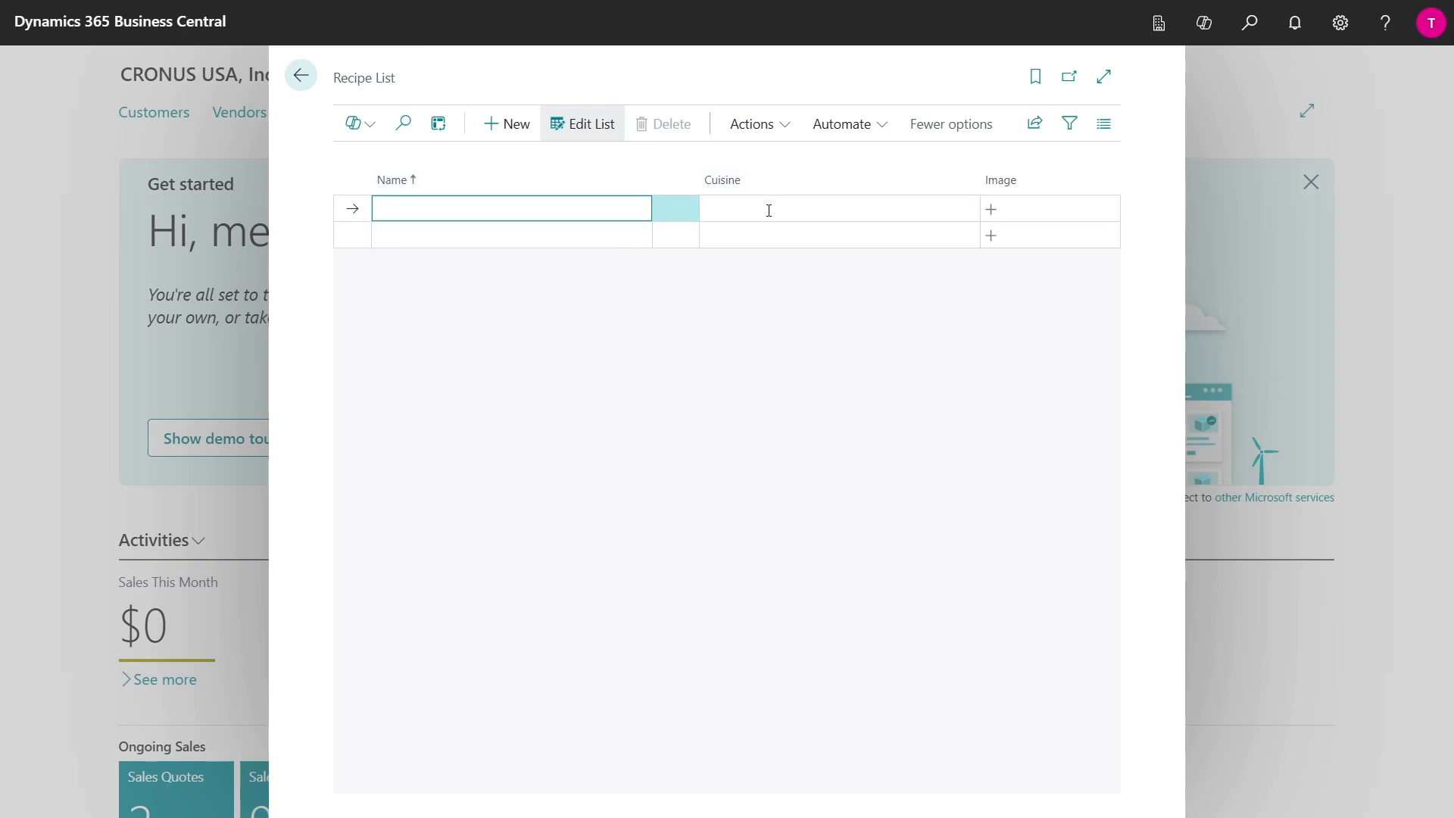
mouse_move(1065, 210)
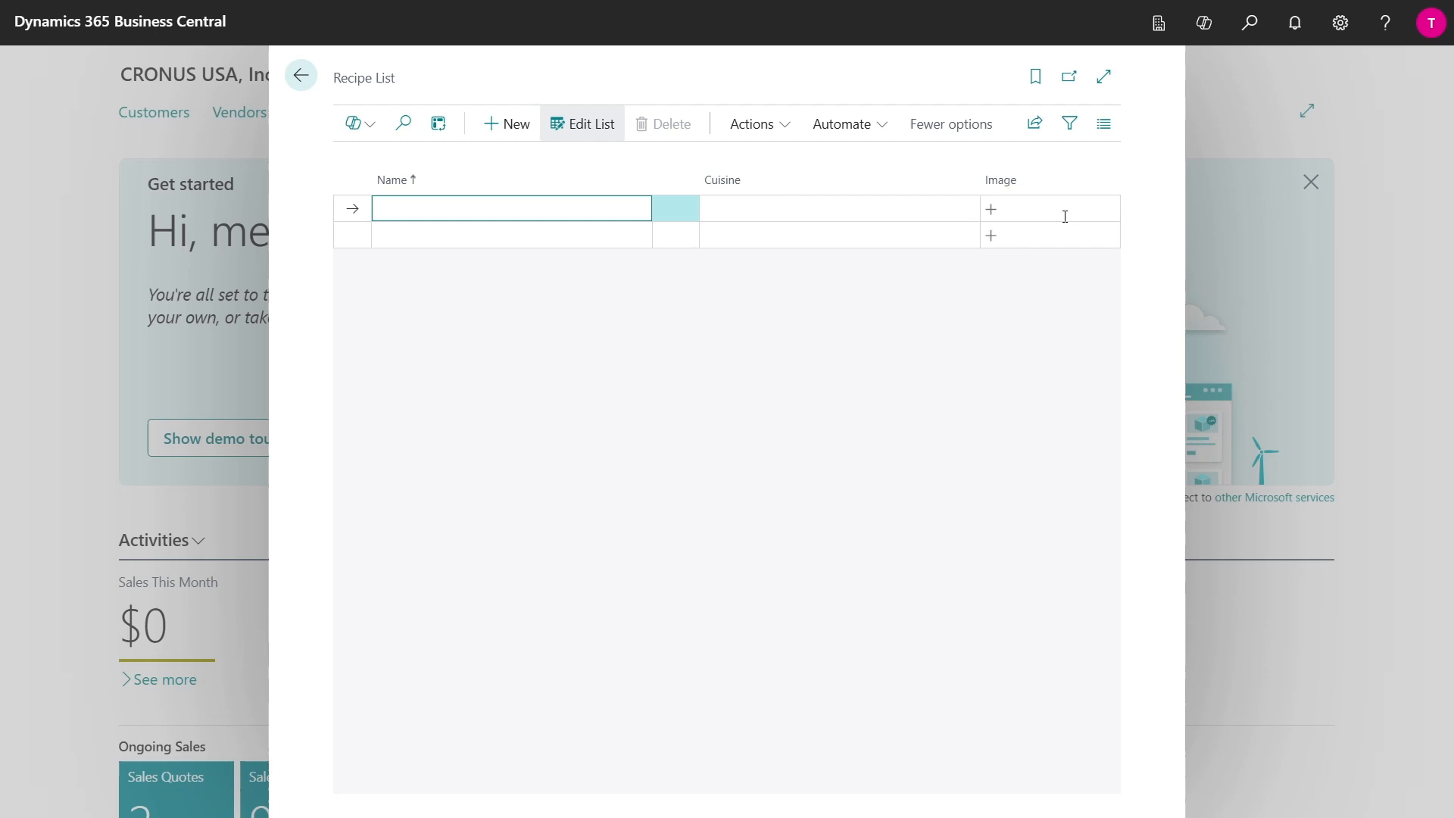
mouse_move(786, 235)
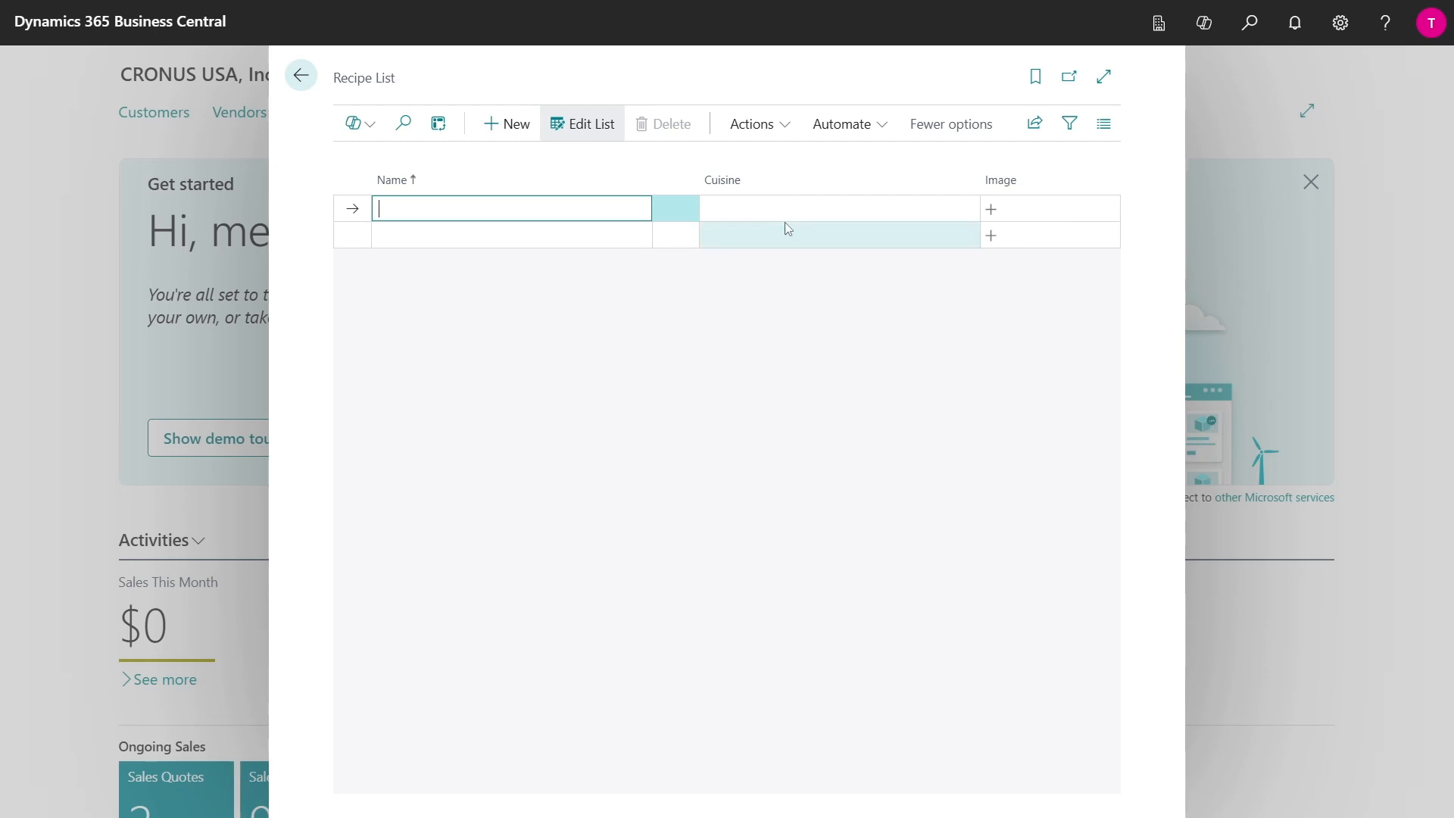
Run the Load action to import the recipe records and images into the list.
left_click(752, 124)
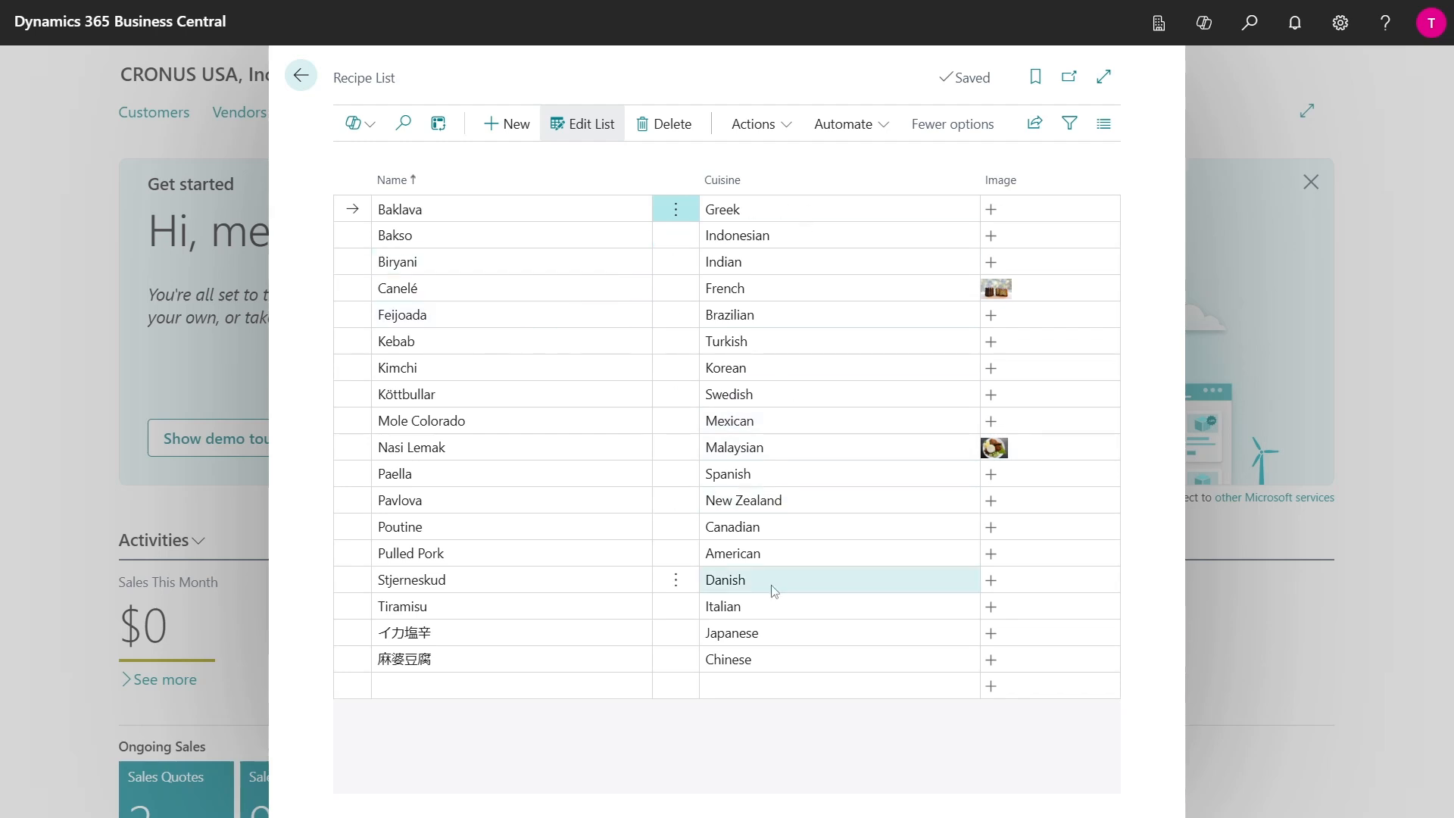
mouse_move(769, 632)
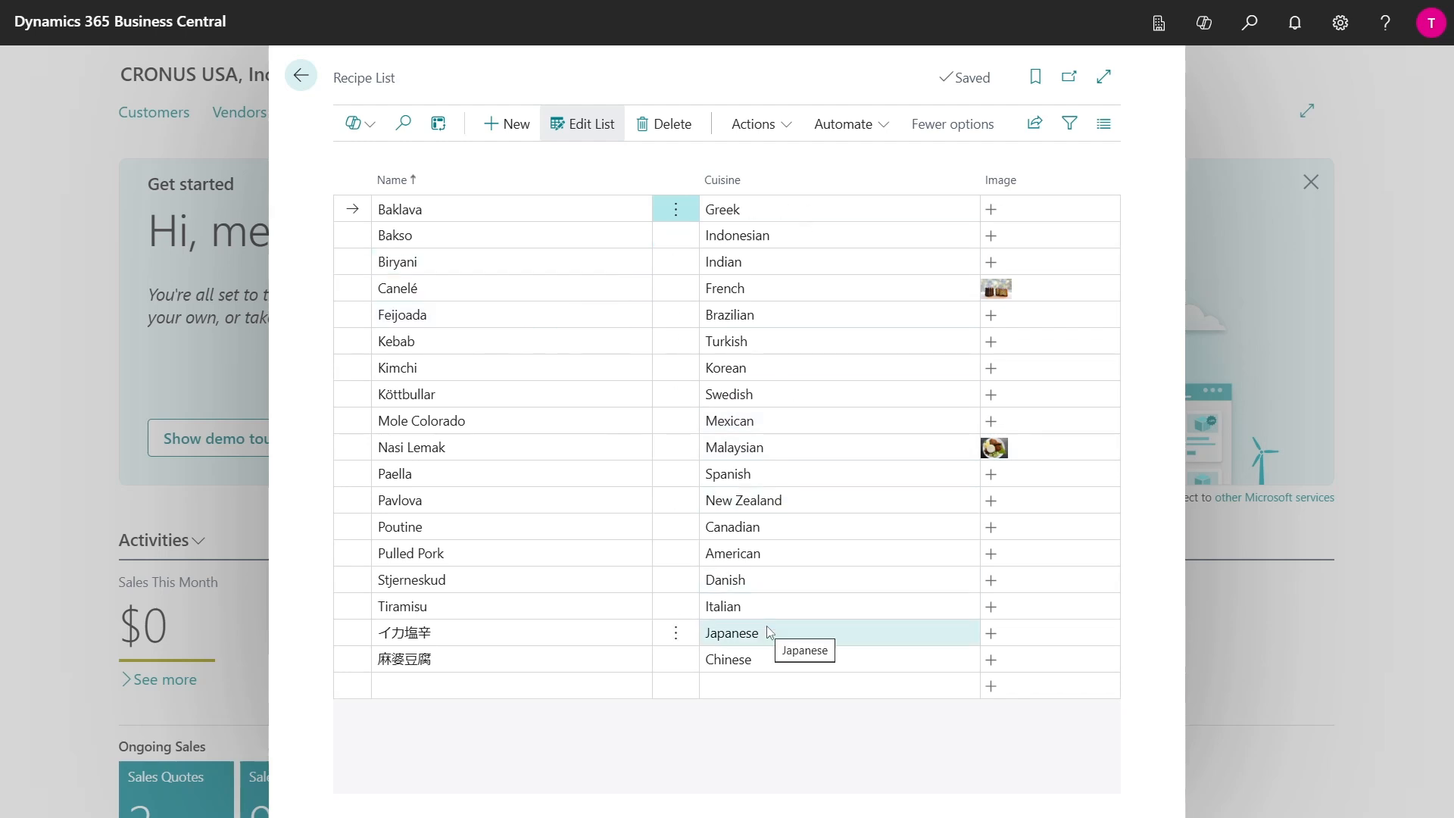
mouse_move(811, 552)
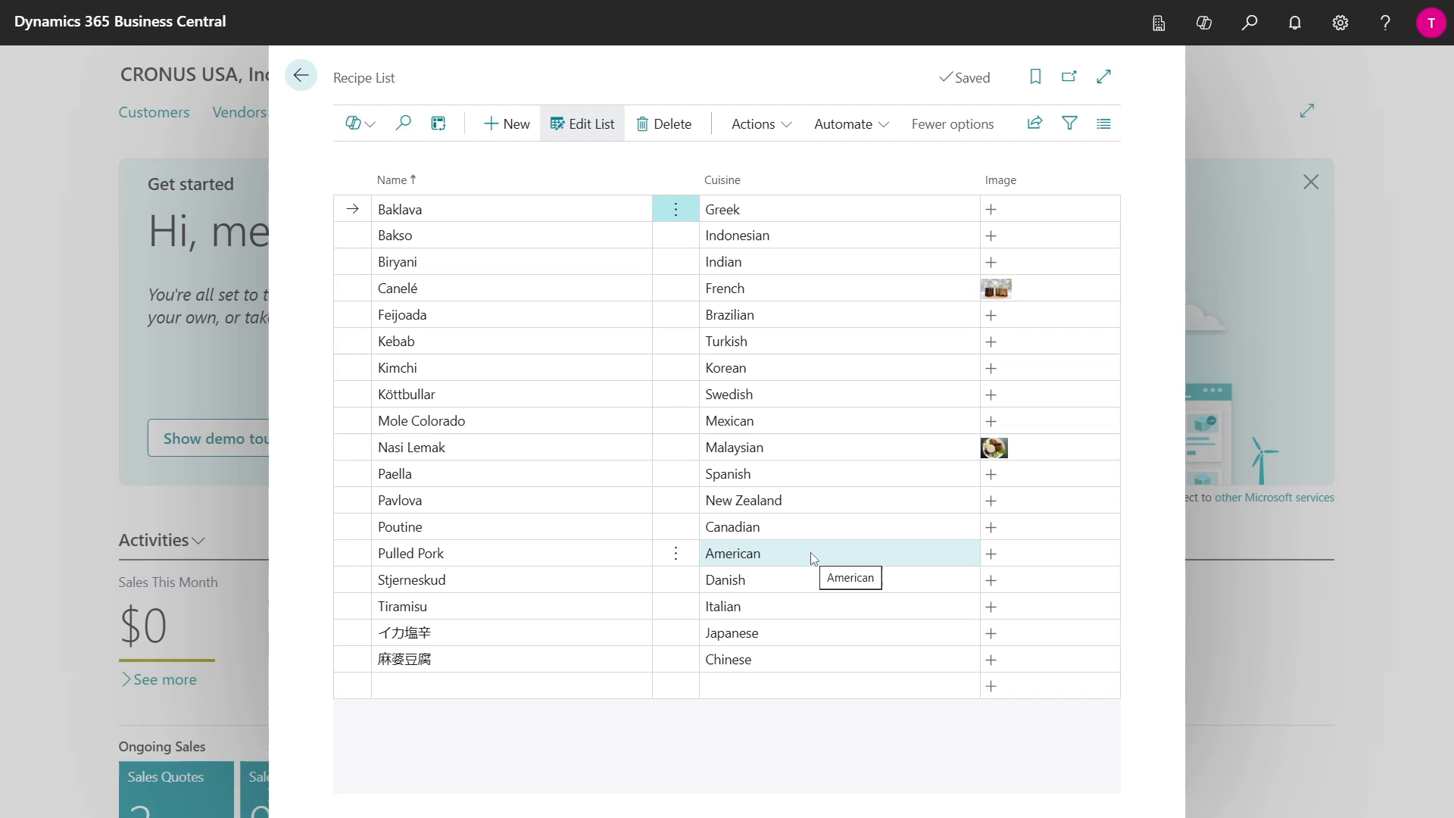
mouse_move(811, 558)
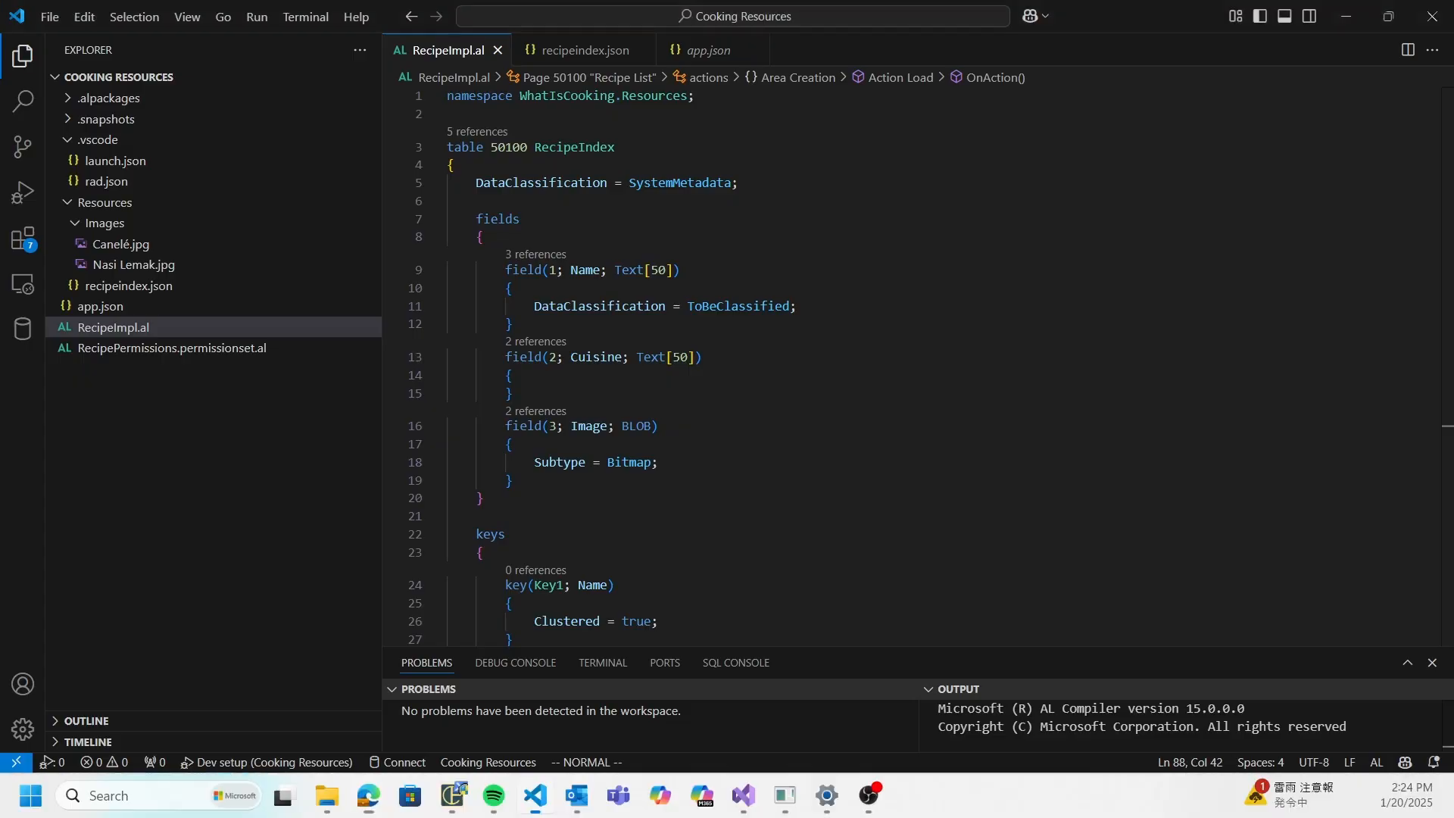
mouse_move(802, 313)
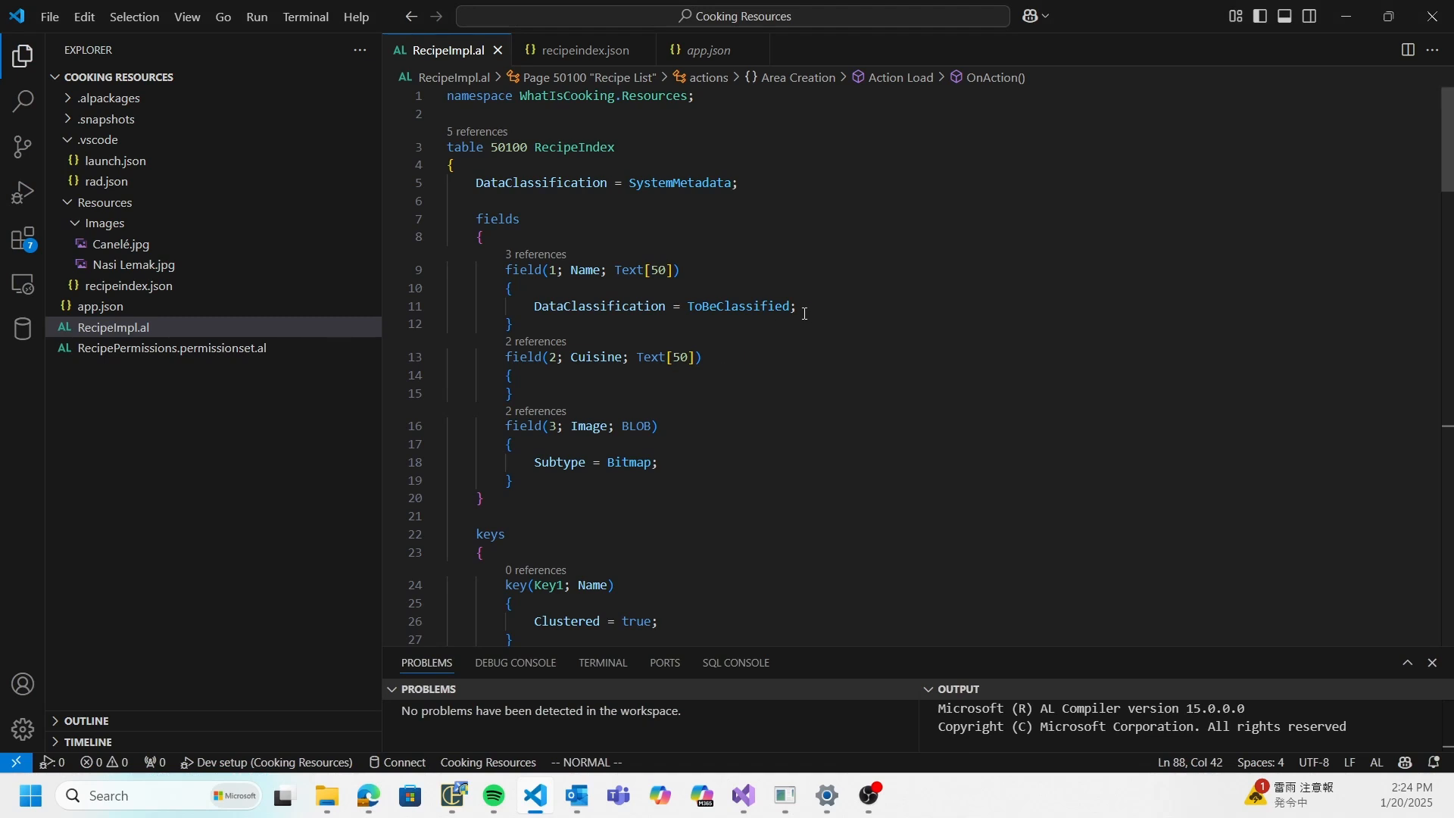
Review RecipeImpl.al from the RecipeIndex table down to the Load action's JSON resource code.
left_click(607, 146)
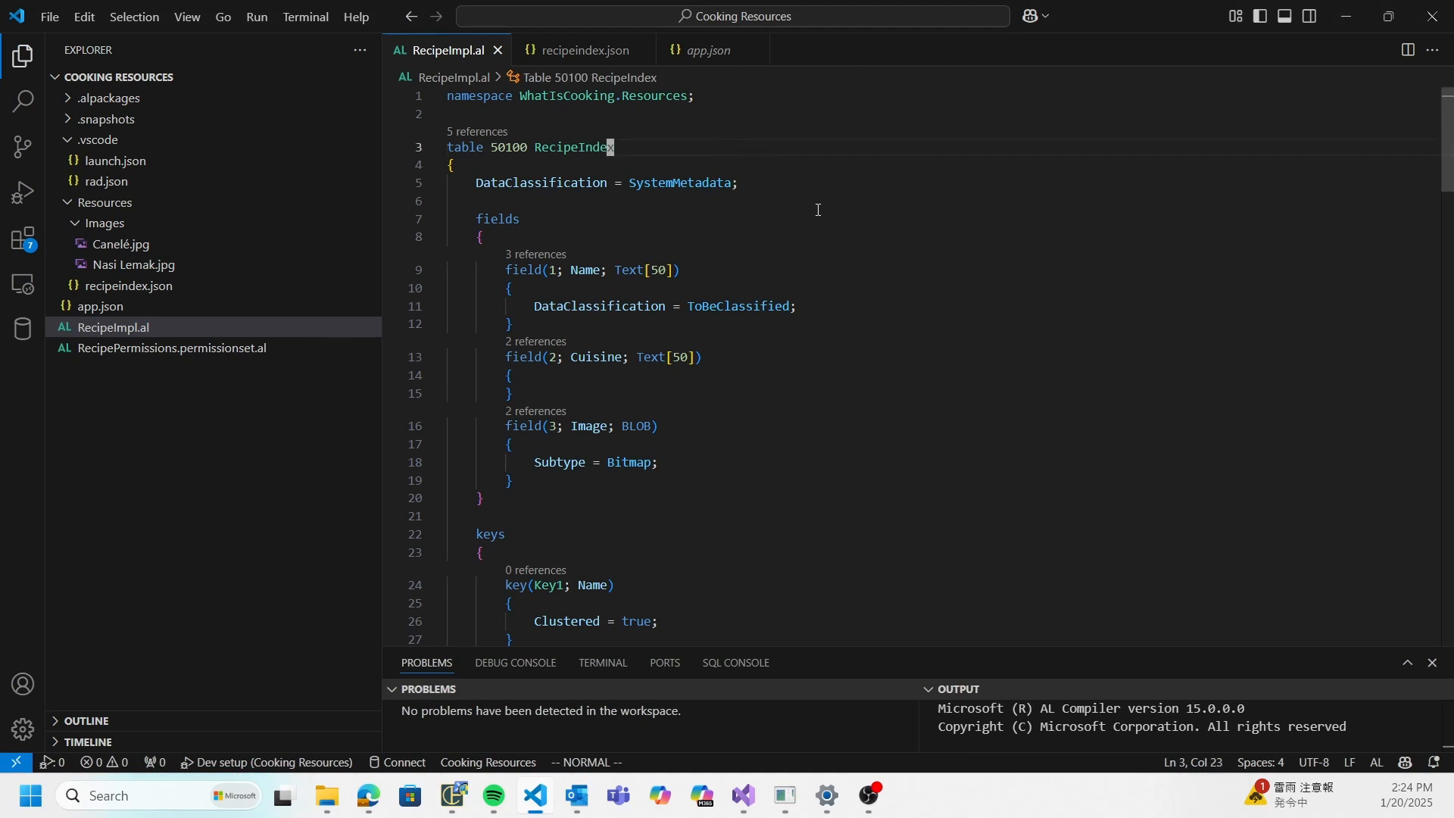
mouse_move(951, 182)
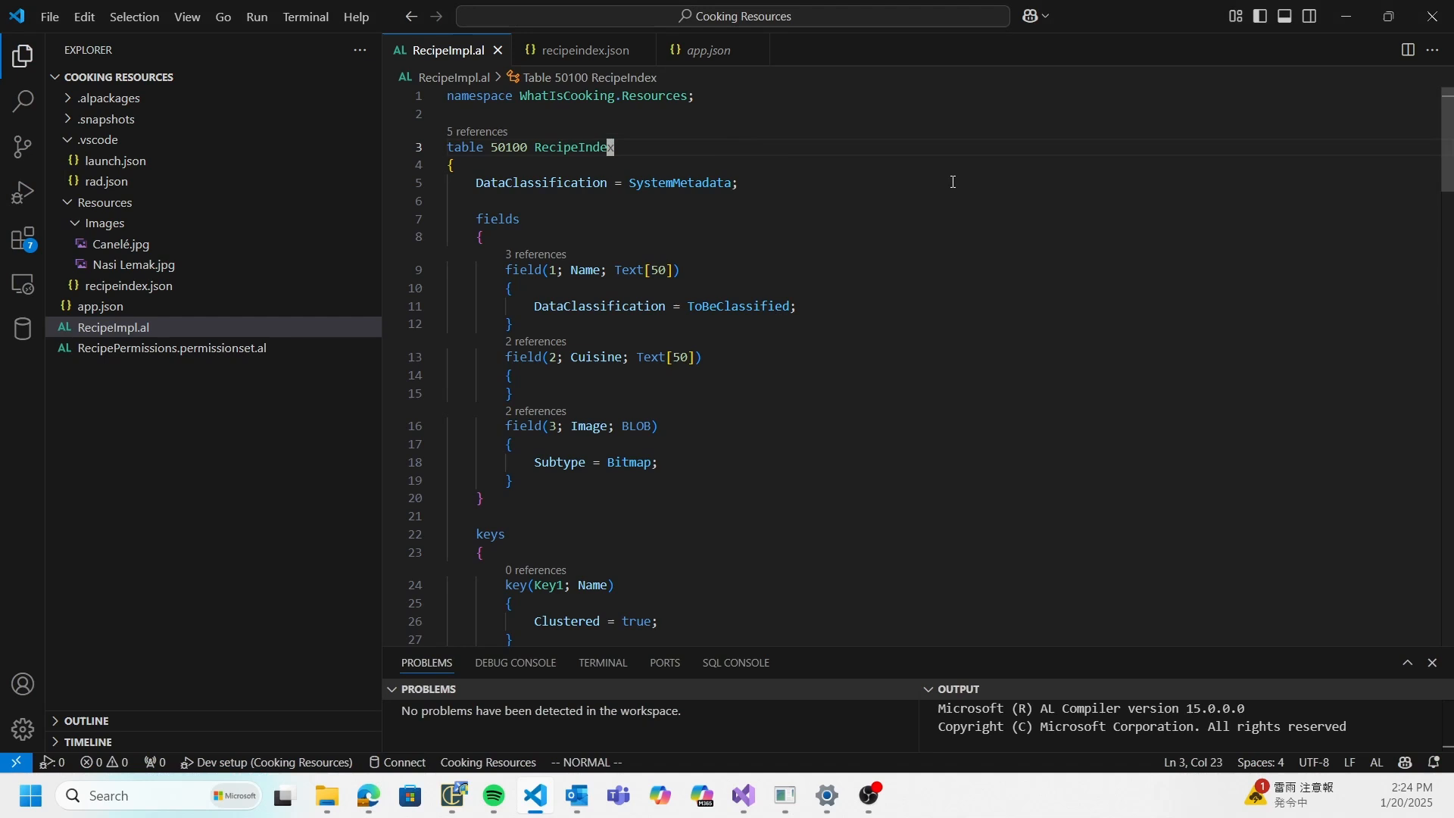
mouse_move(831, 154)
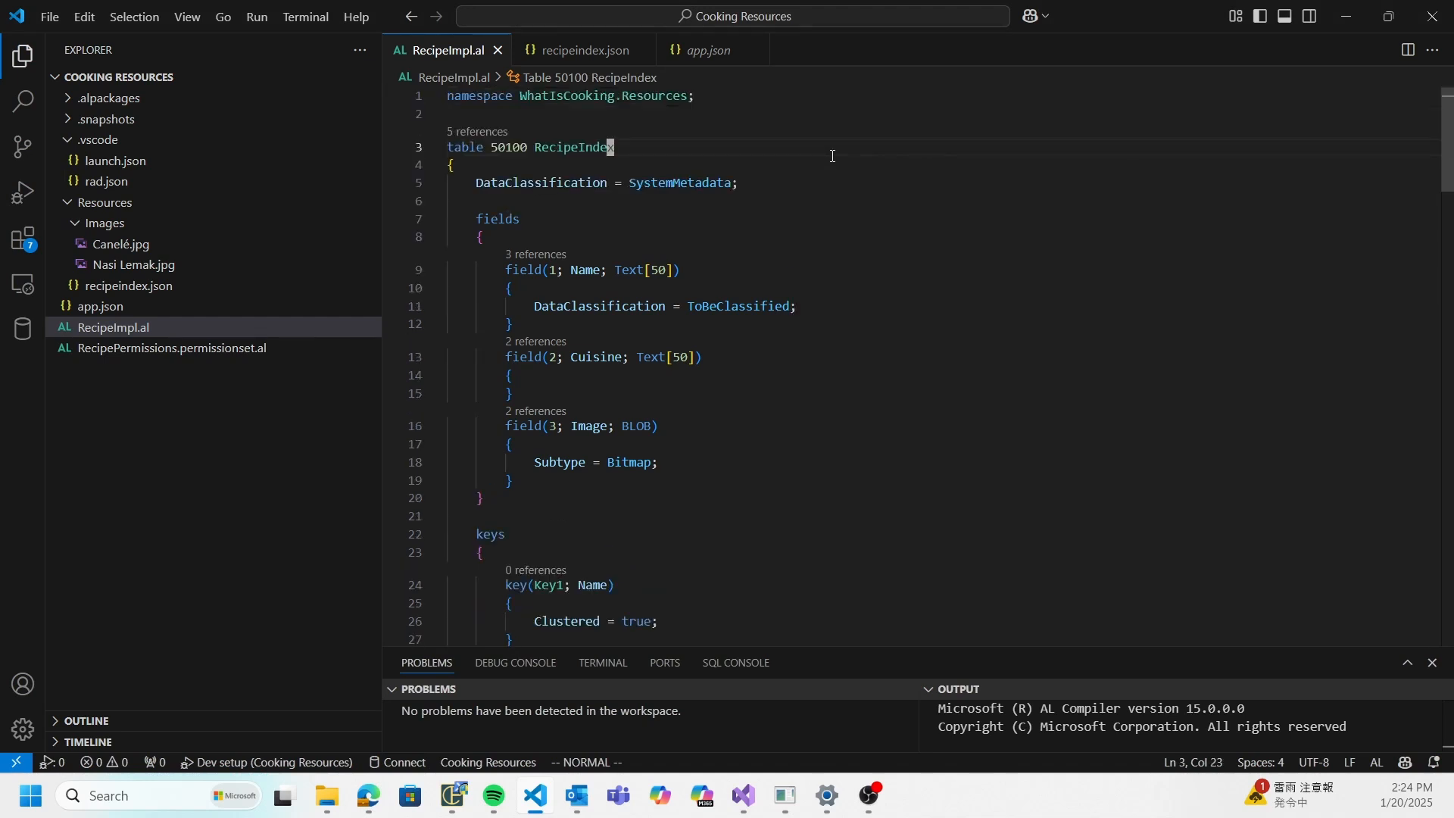
scroll("down", 3)
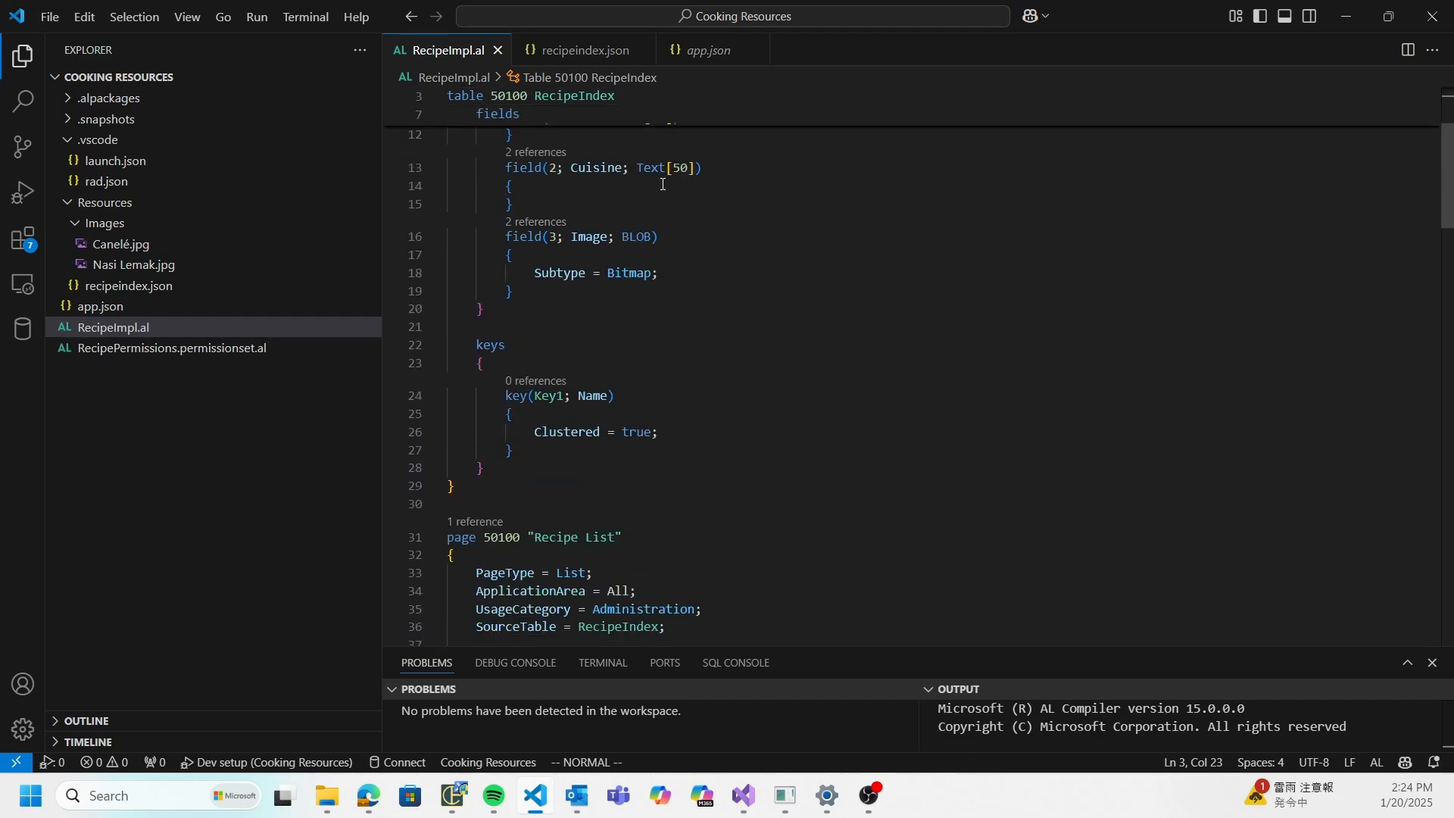
scroll("down", 3)
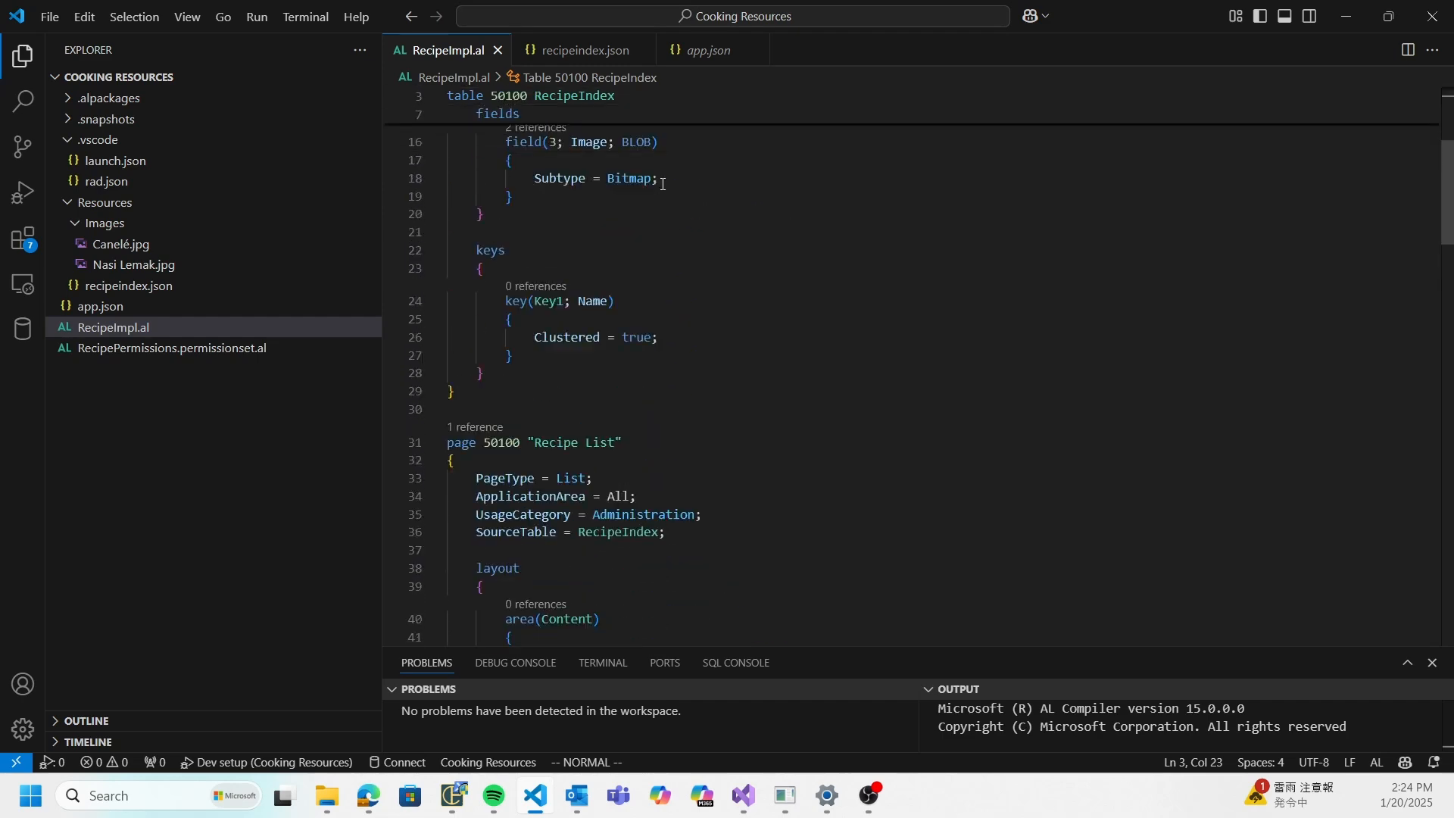
scroll("down", 3)
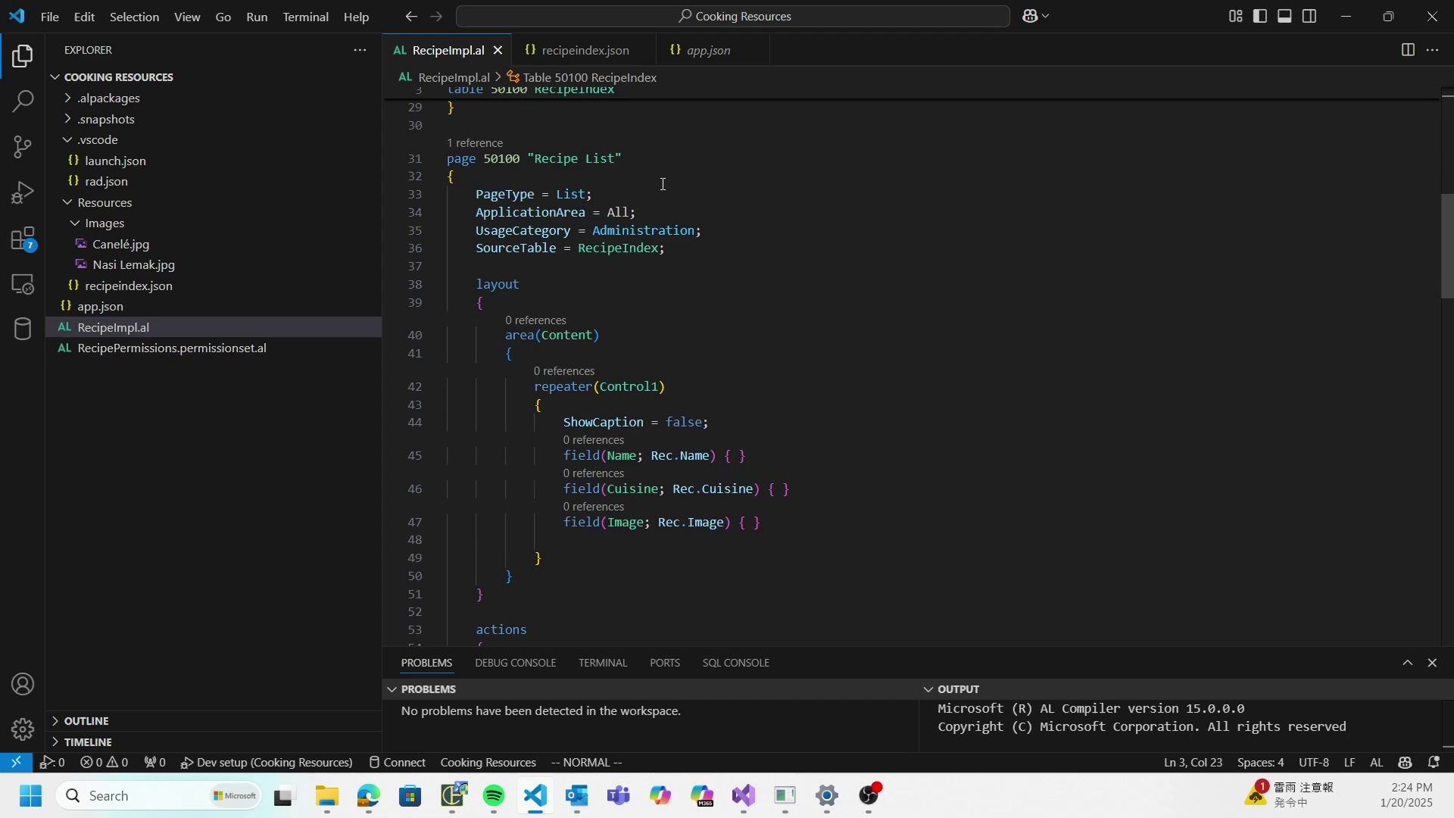
scroll("down", 3)
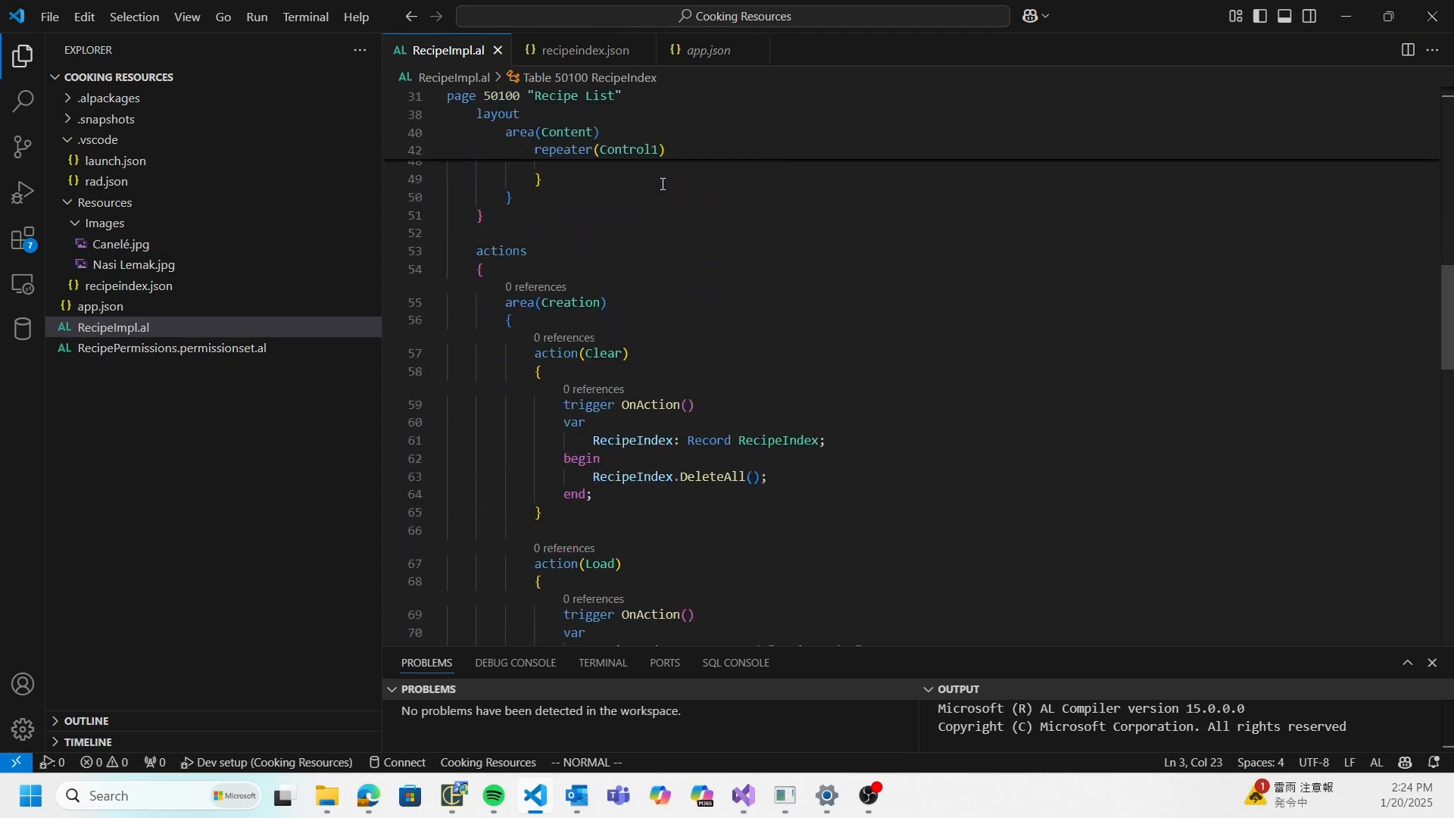
scroll("down", 3)
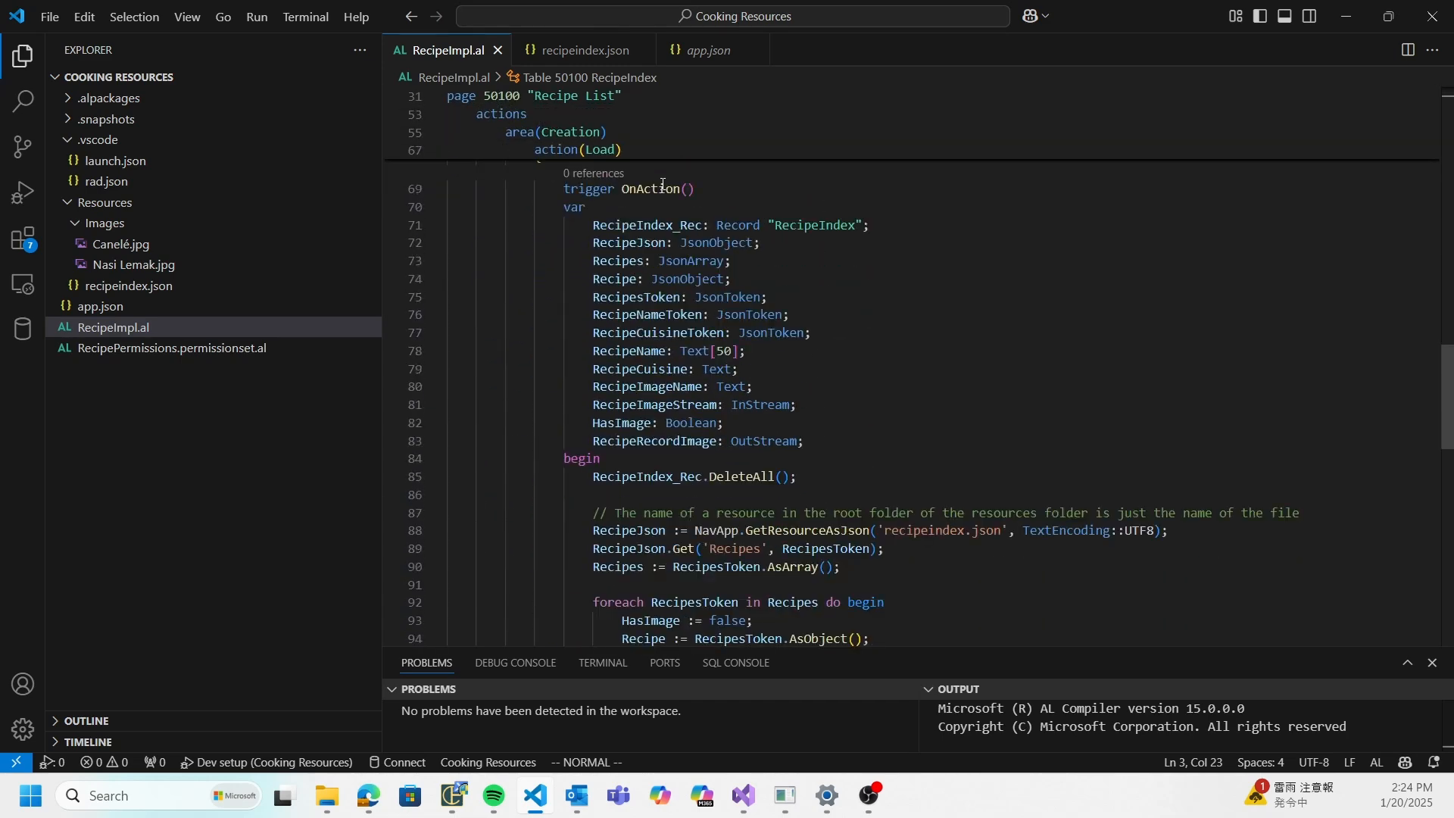
mouse_move(699, 174)
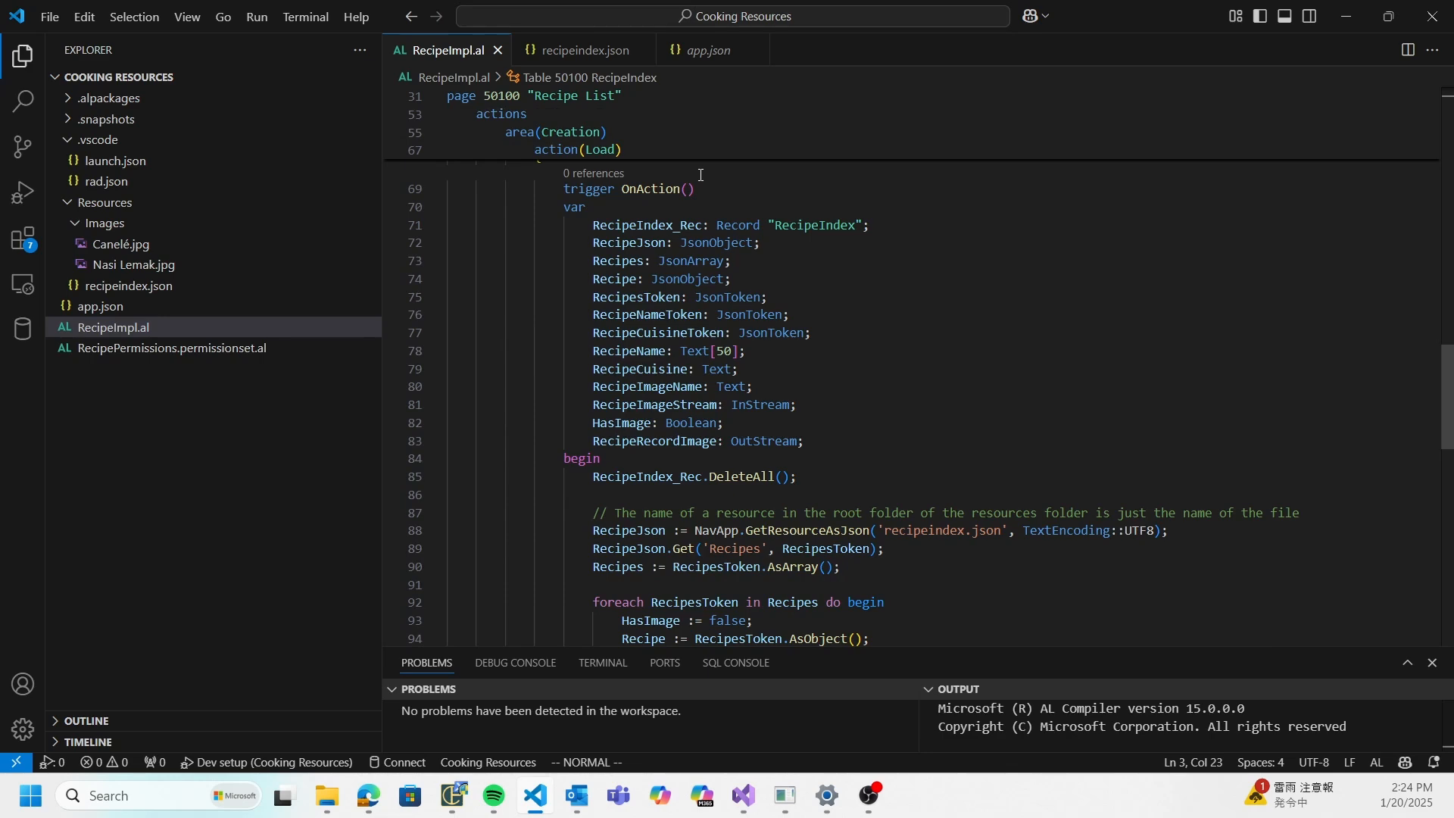
mouse_move(969, 217)
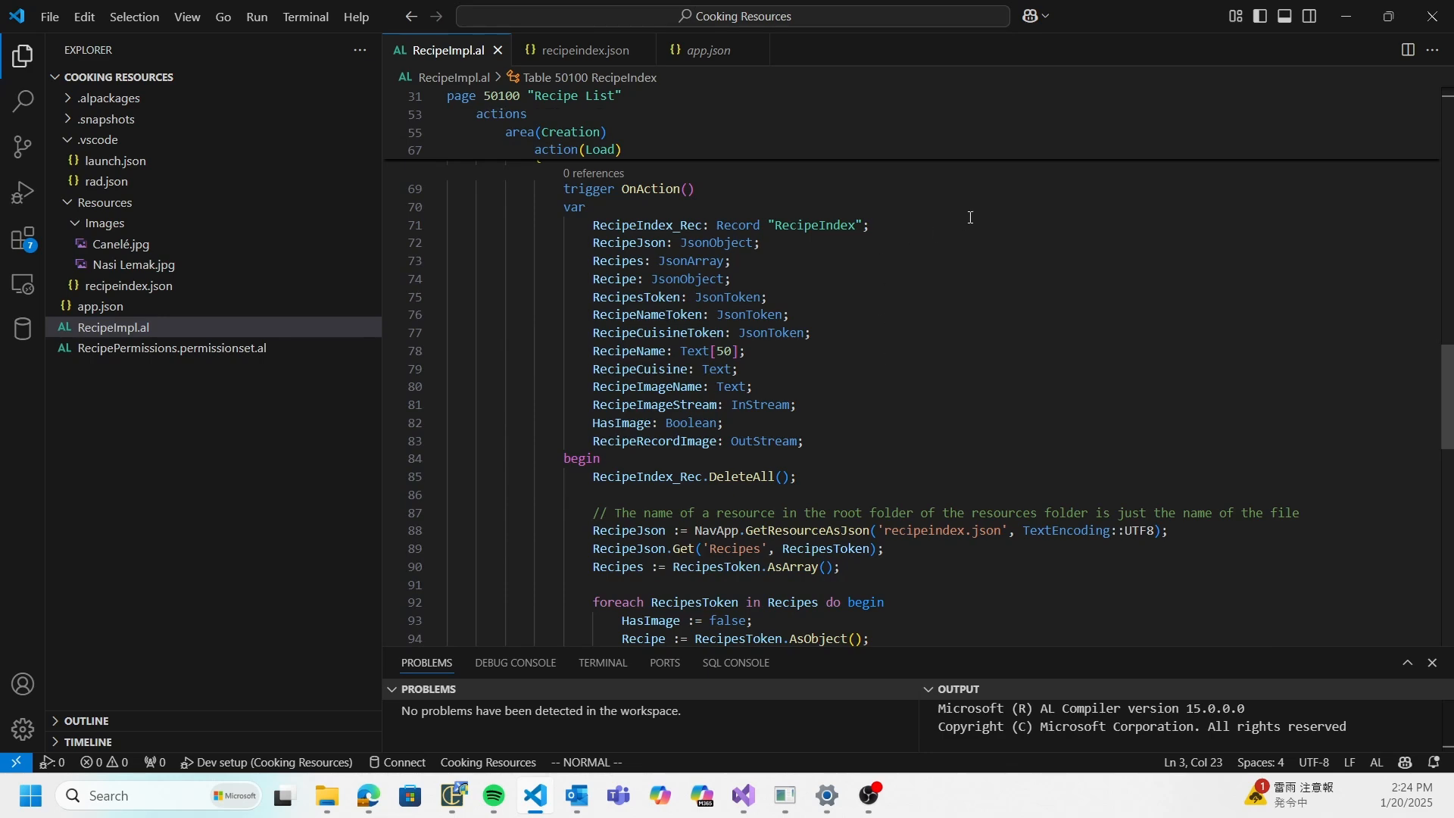
scroll("down", 3)
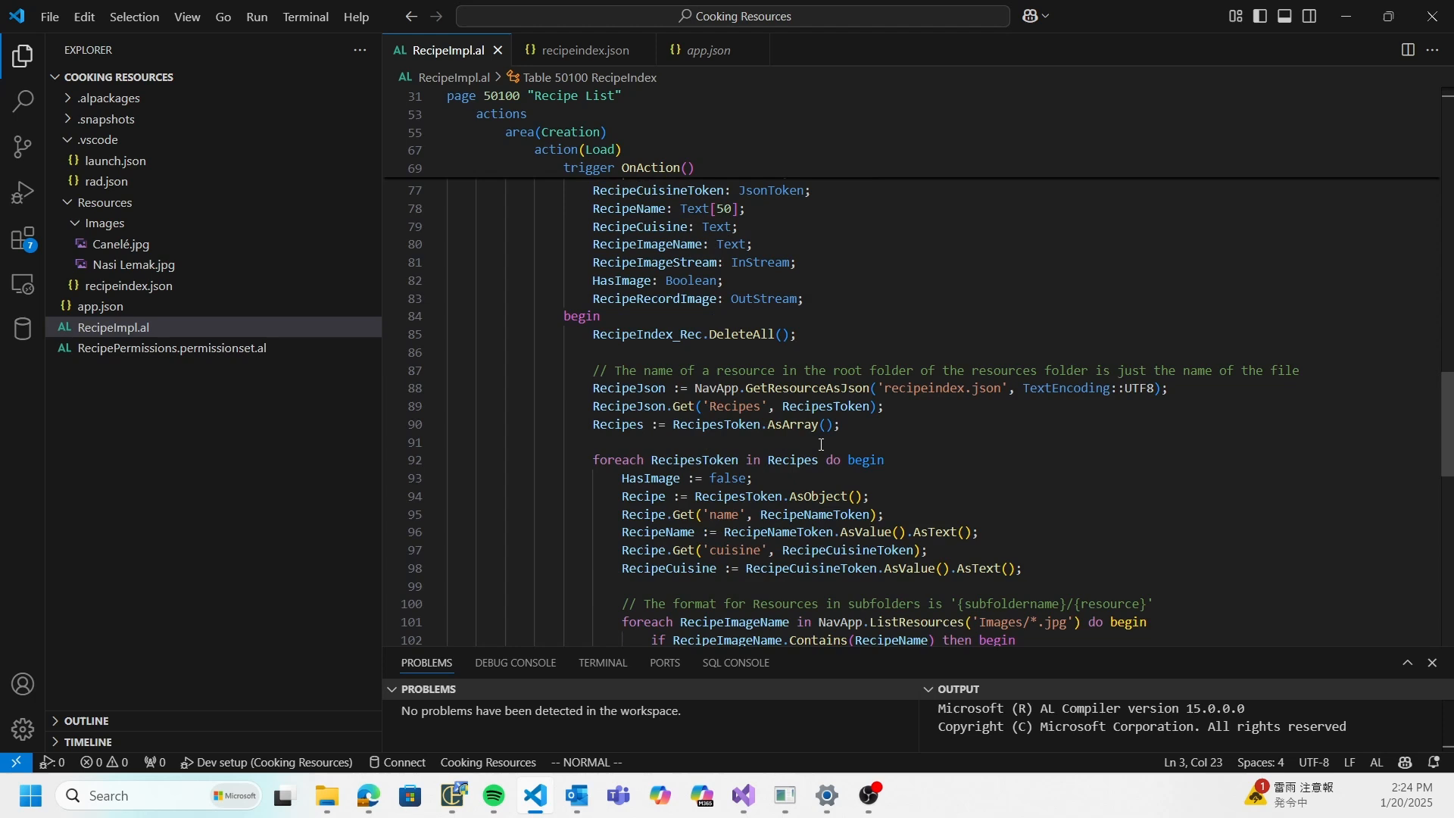
mouse_move(711, 385)
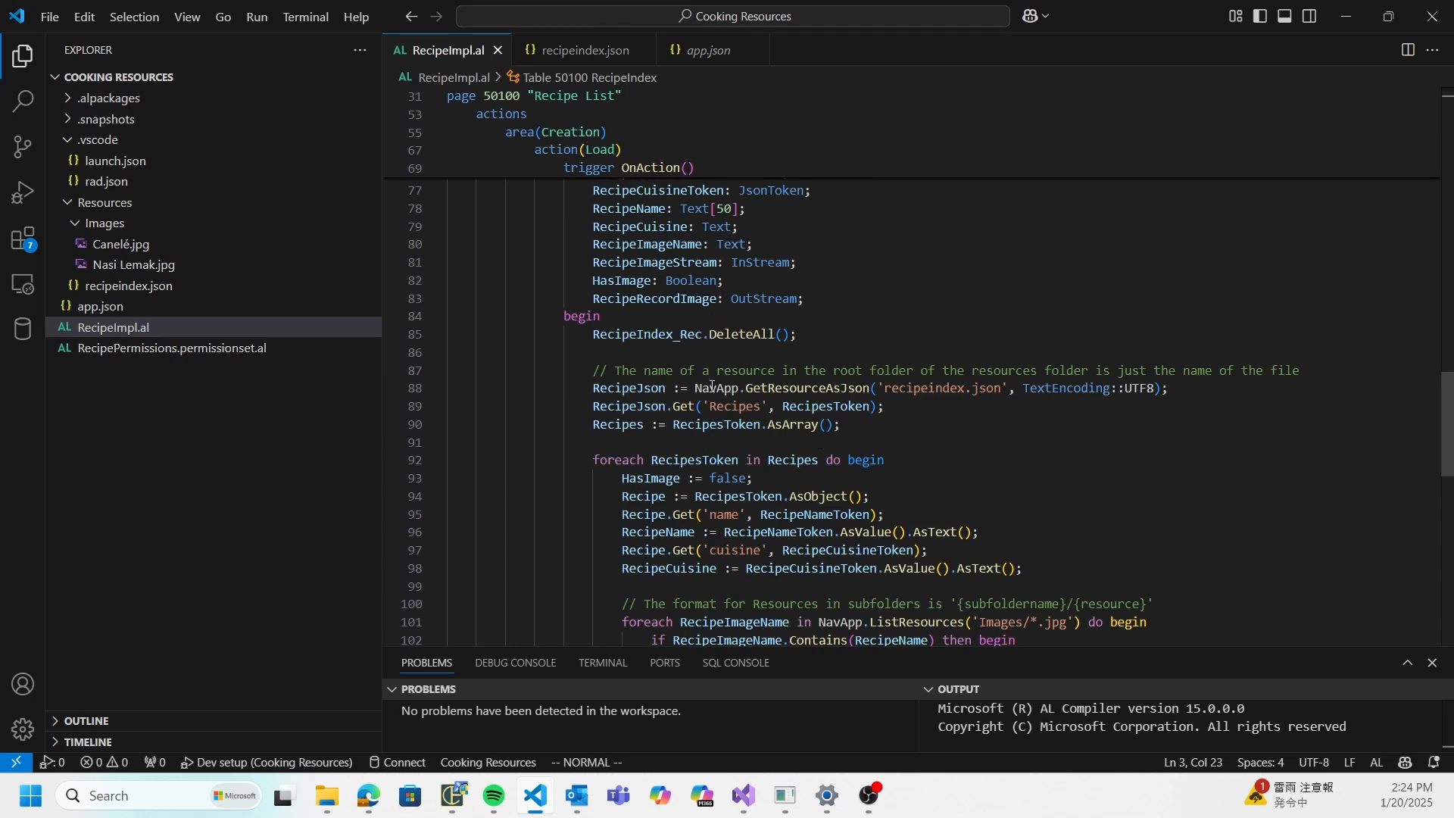
Start a NavApp.Getre call after line 89, then abandon it leaving the original Get line.
left_click(784, 340)
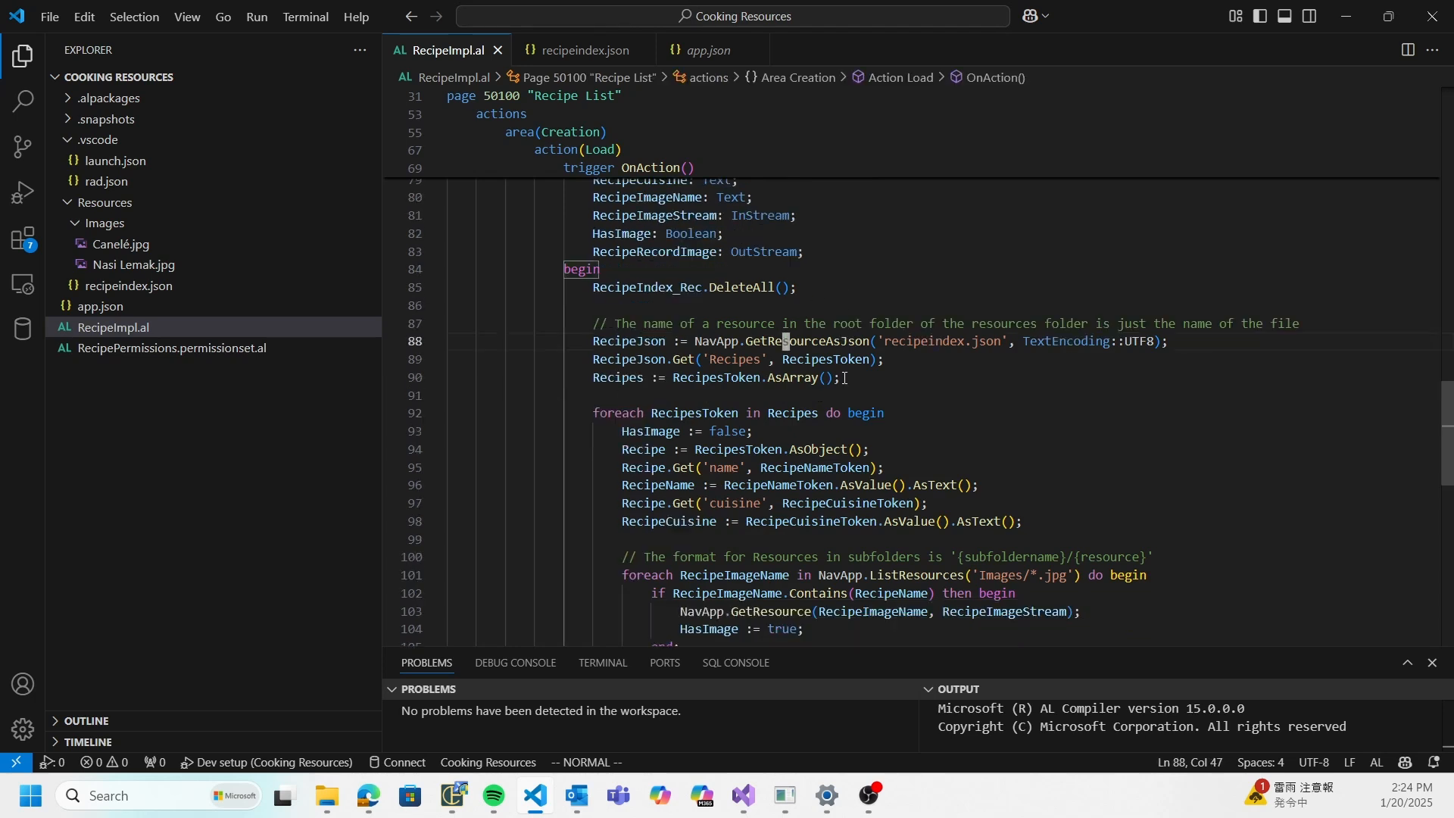
mouse_move(798, 340)
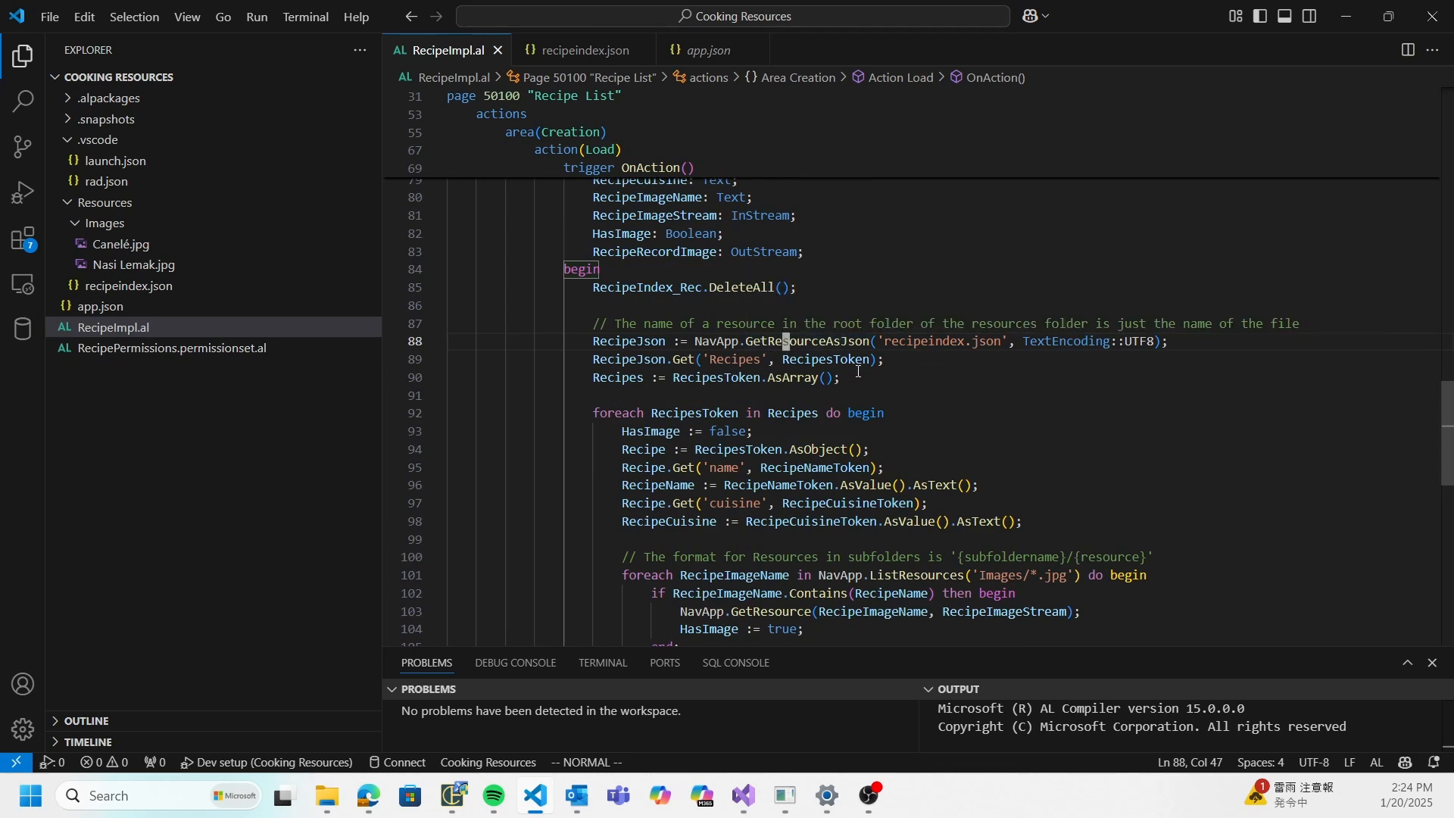
mouse_move(892, 360)
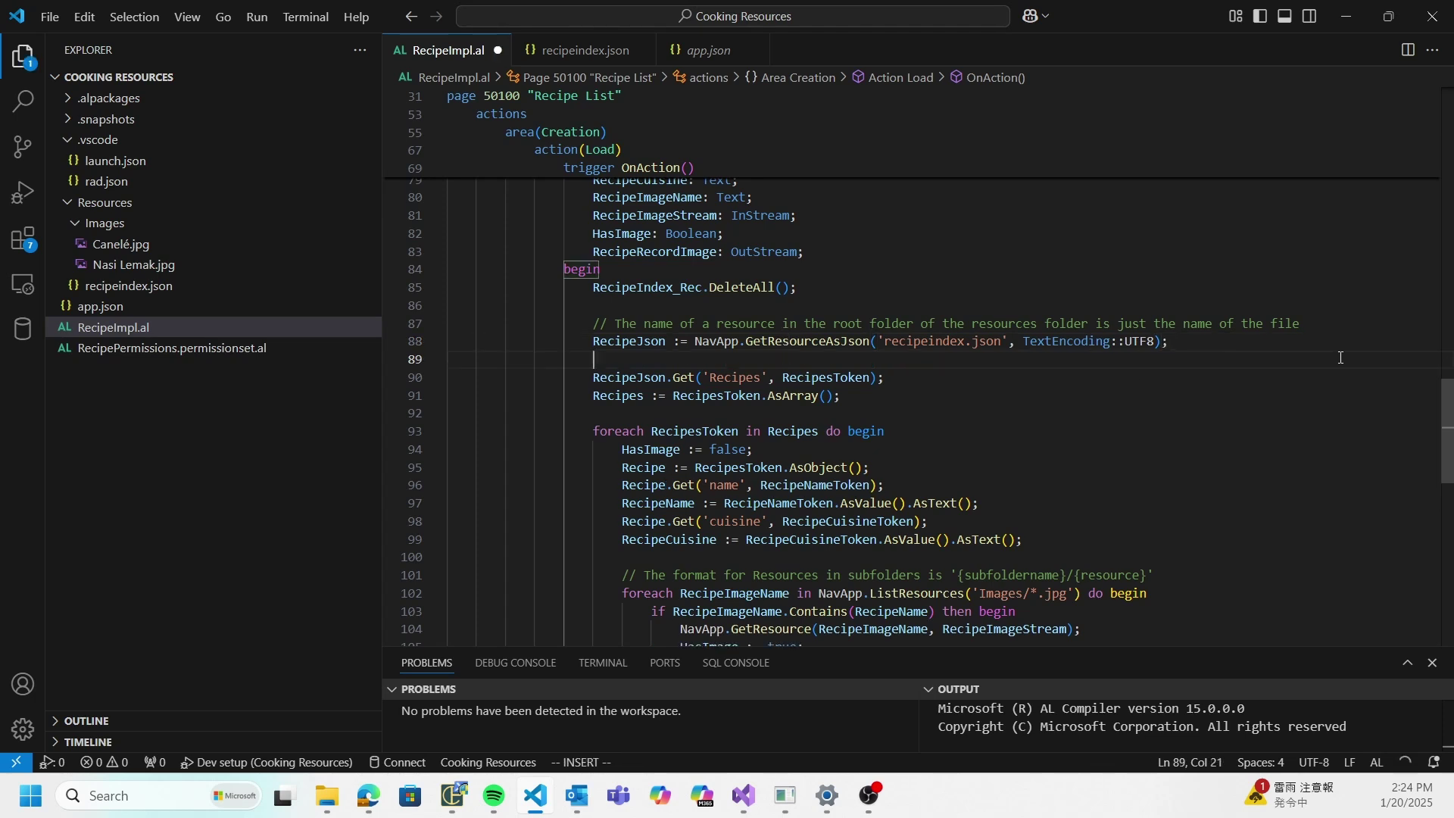
type("NavApp.Get")
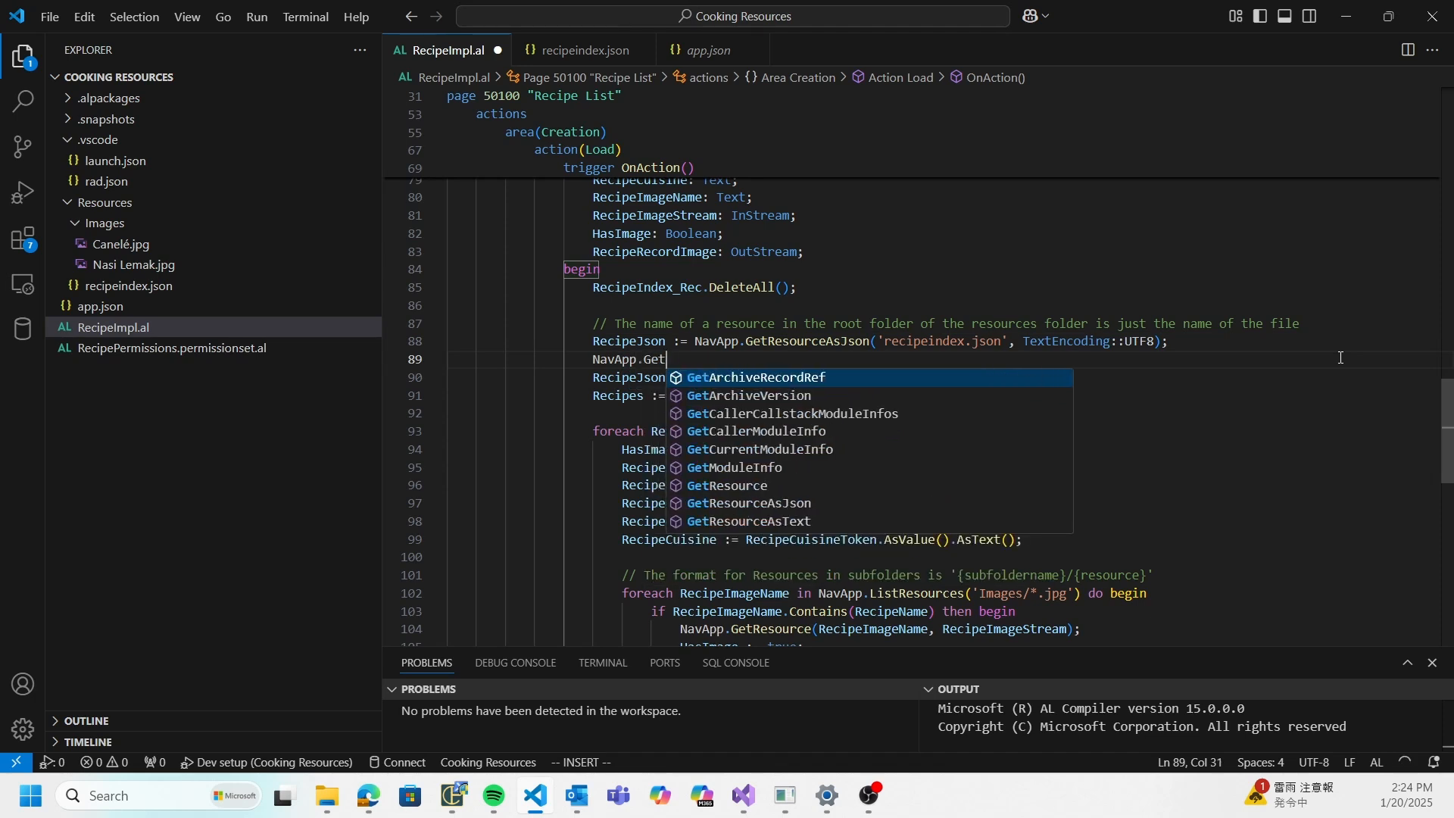
type("re")
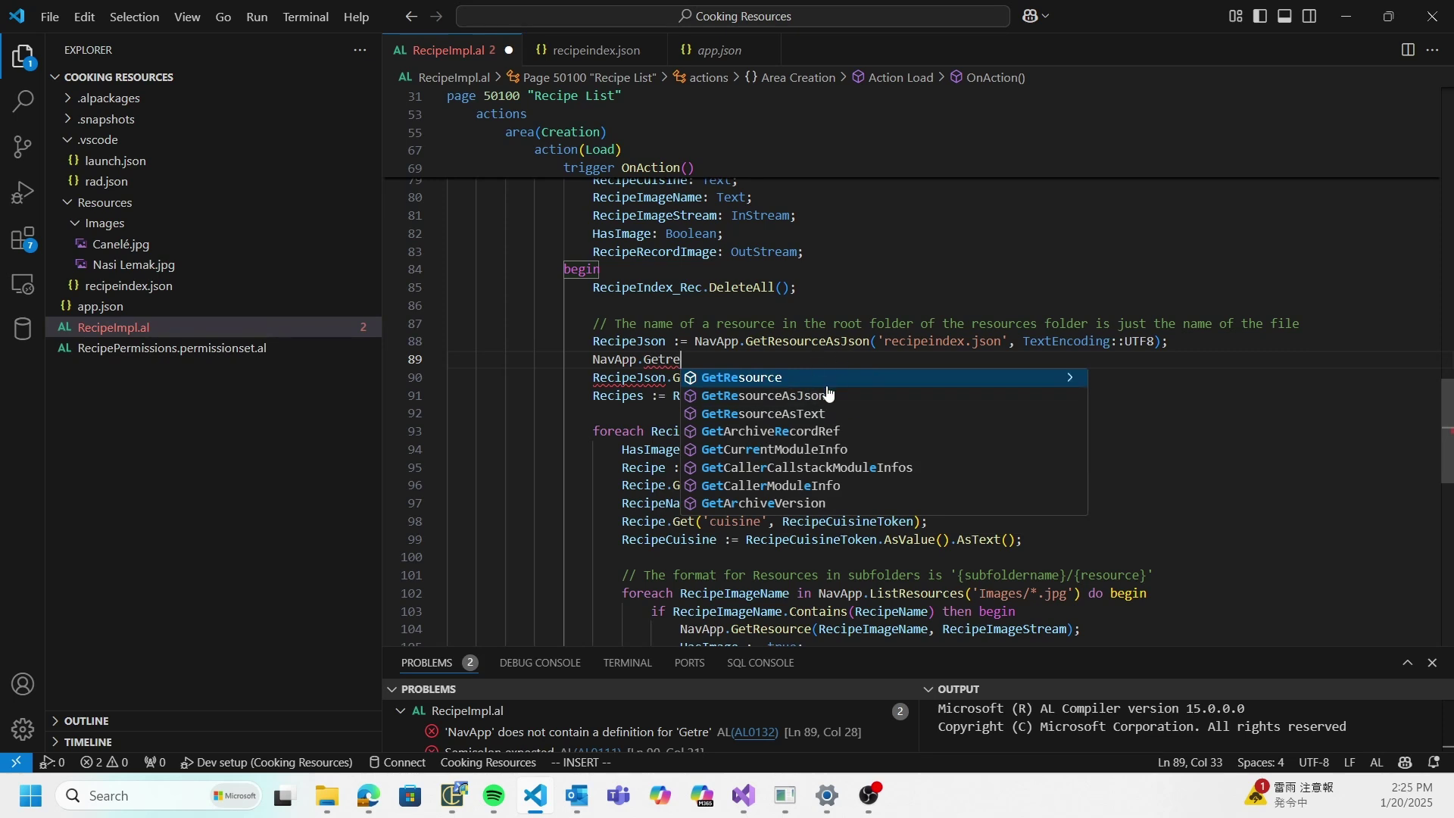
mouse_move(848, 413)
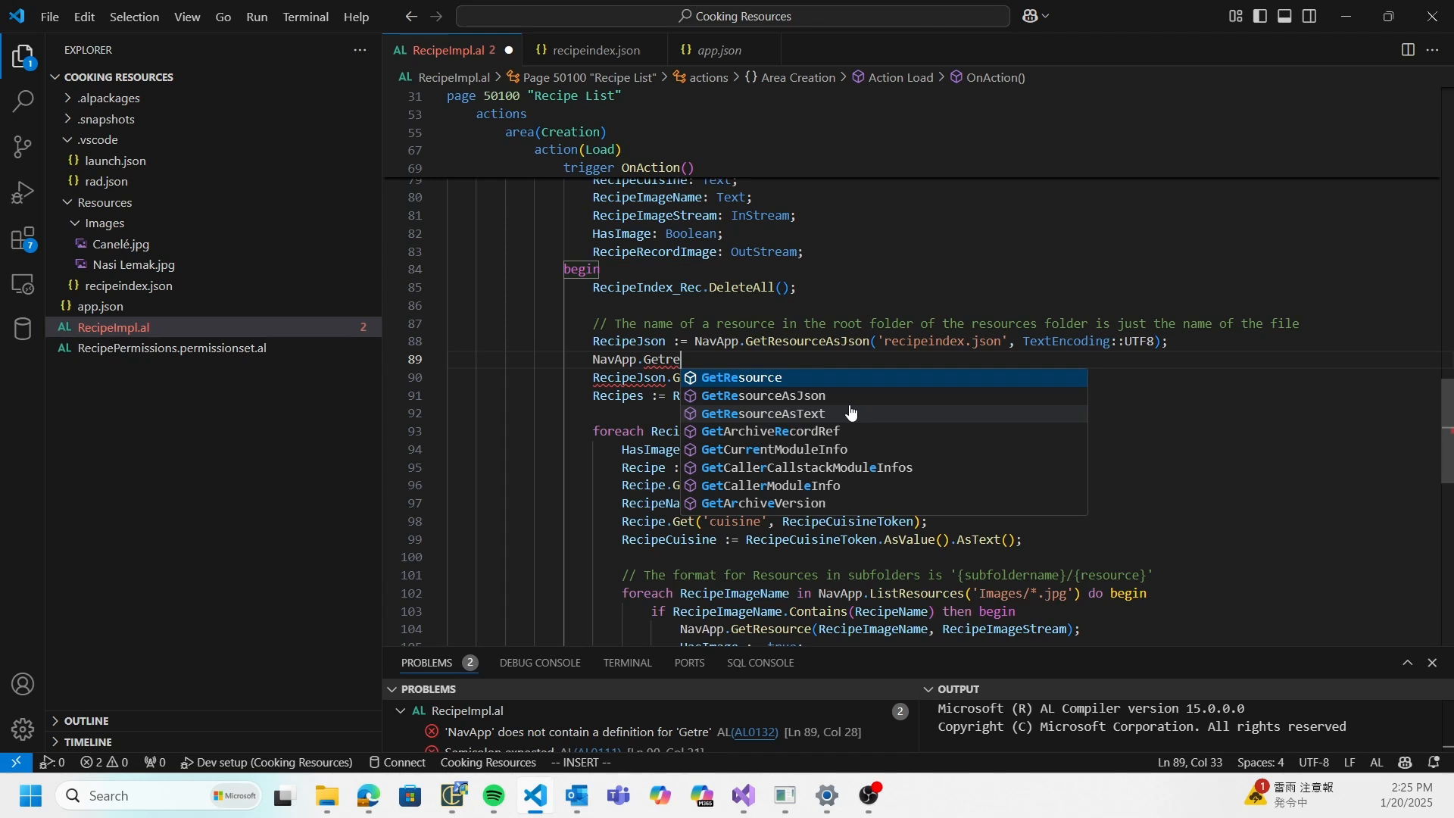
mouse_move(855, 404)
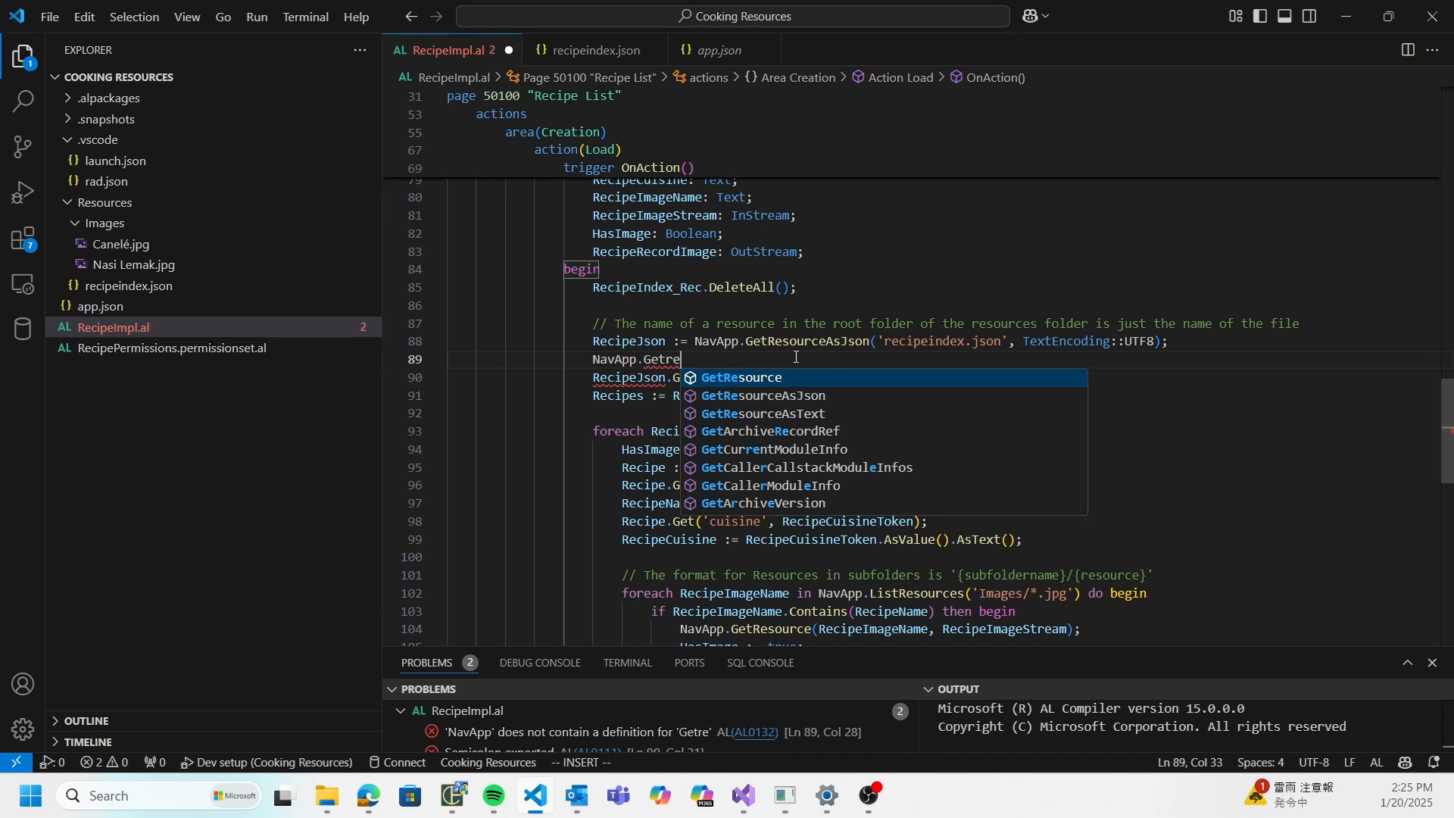
key("Escape")
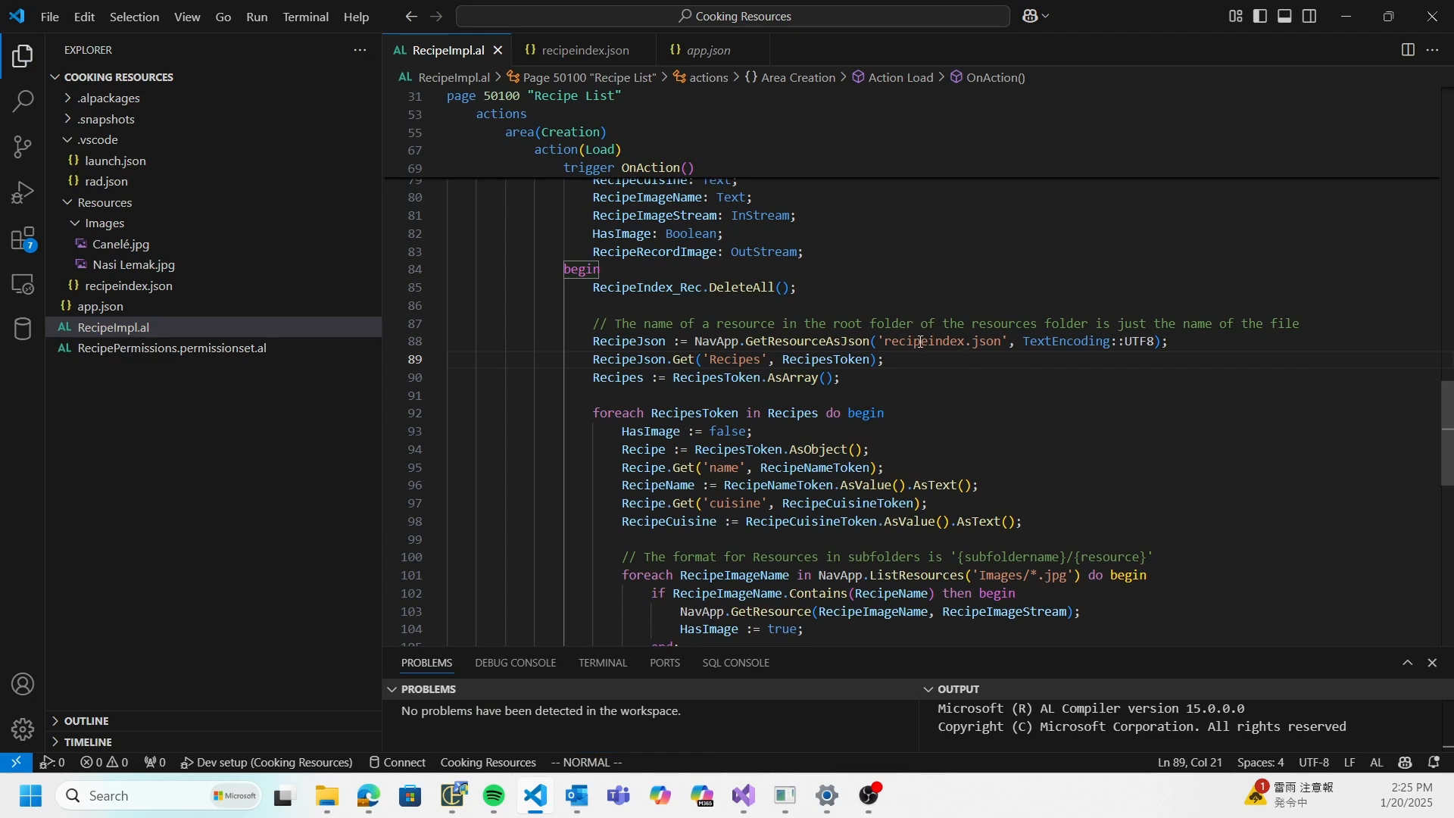
left_click(889, 342)
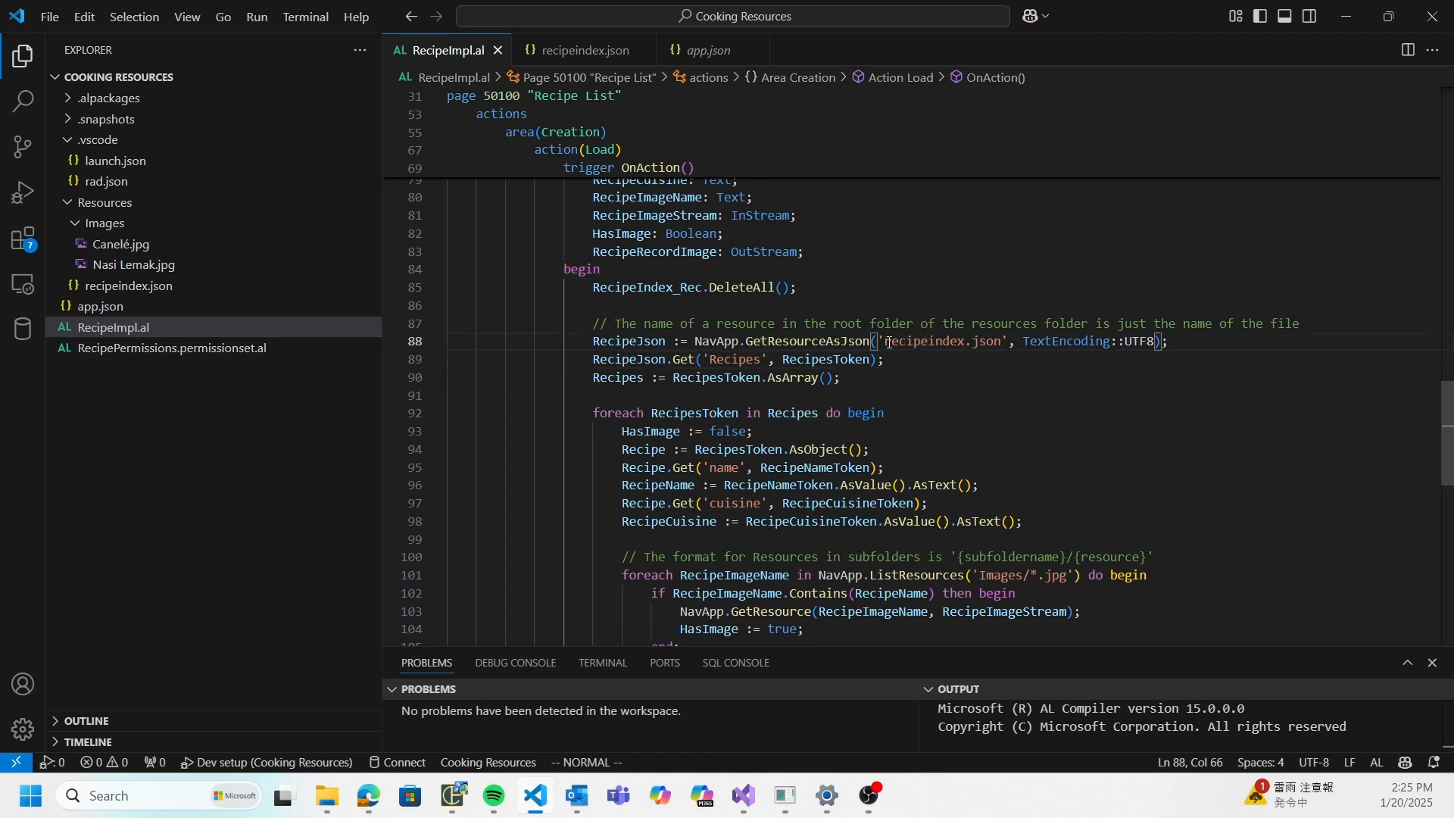
mouse_move(993, 345)
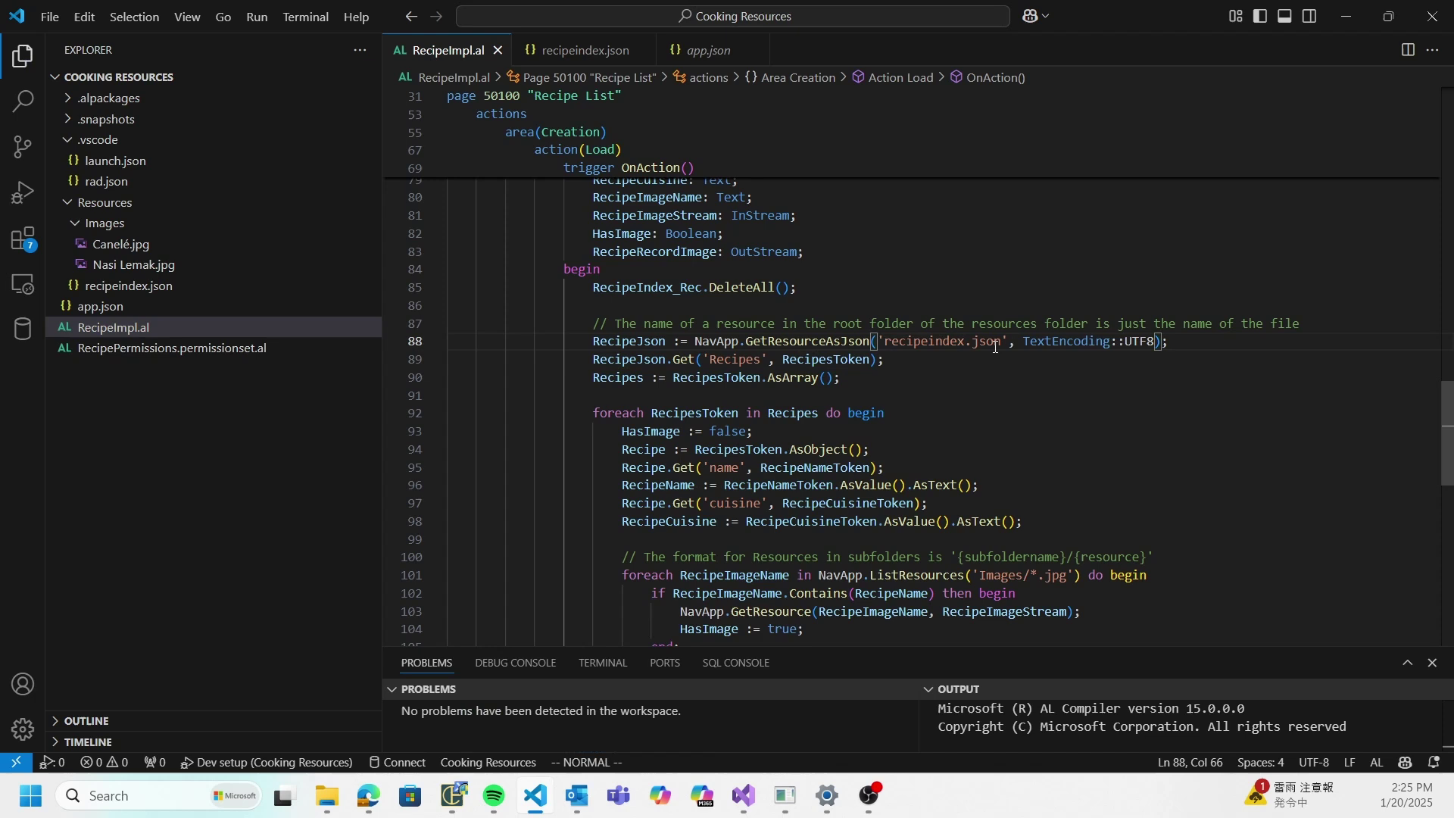
mouse_move(268, 206)
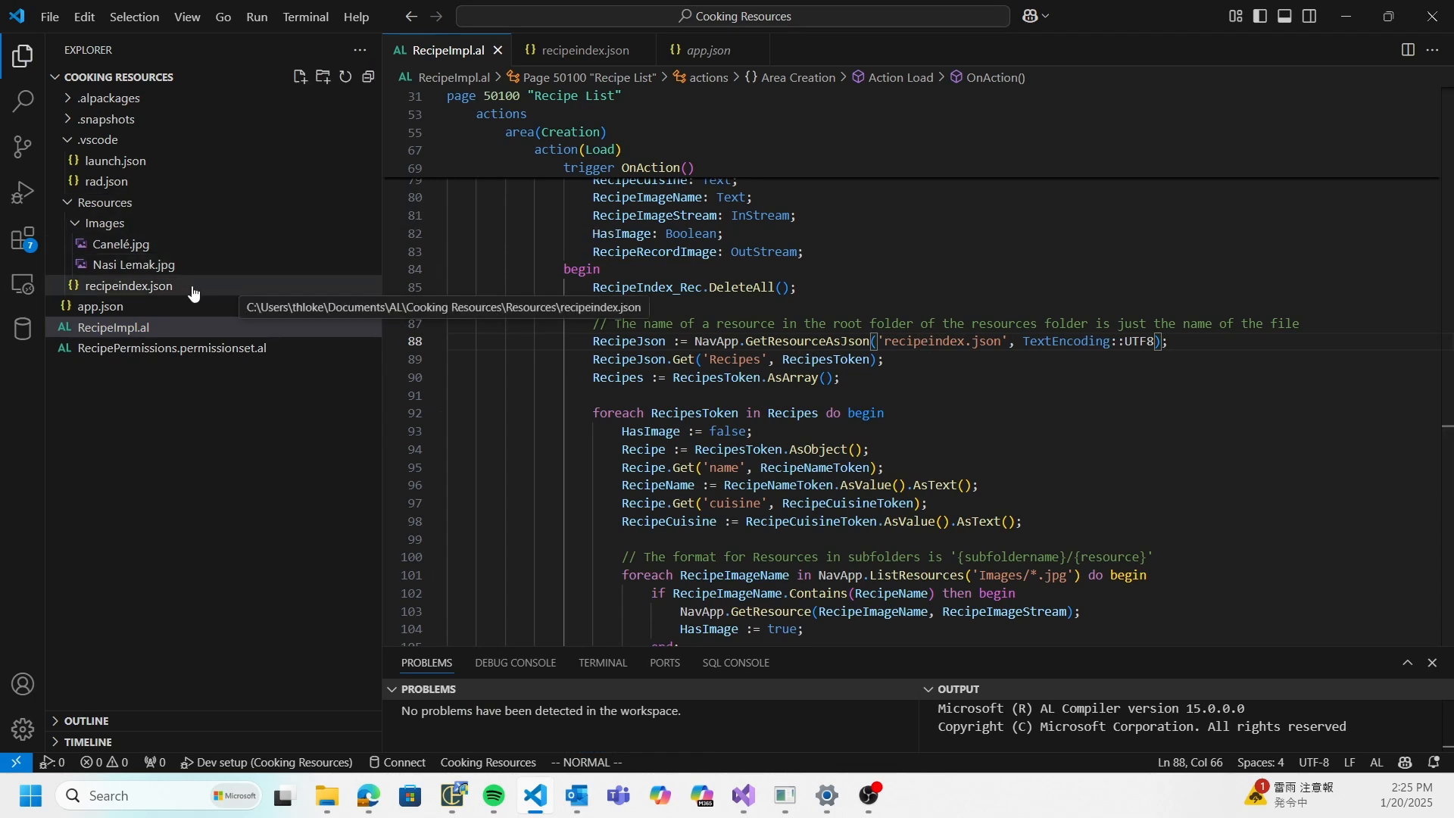
mouse_move(192, 206)
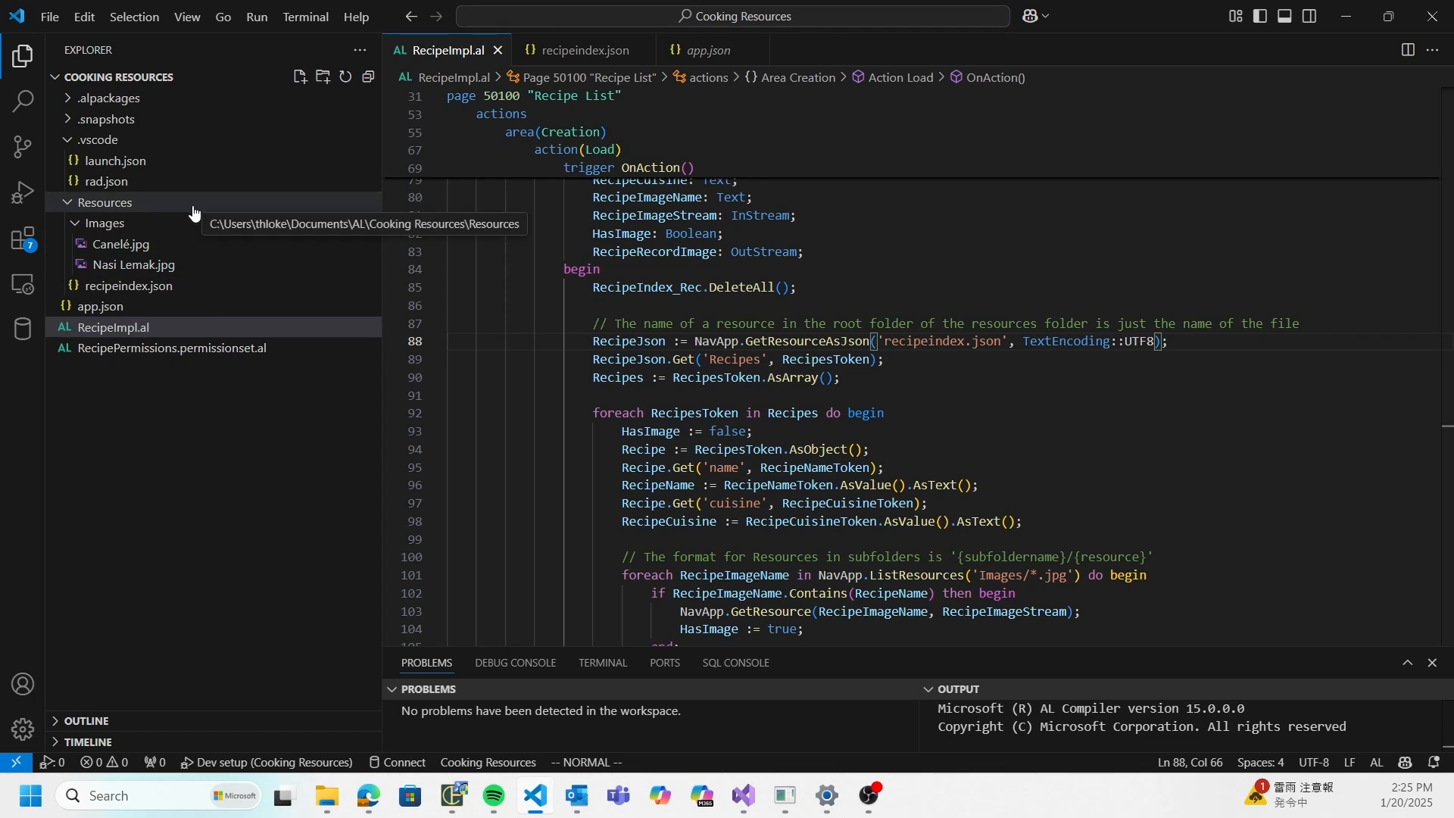
mouse_move(137, 265)
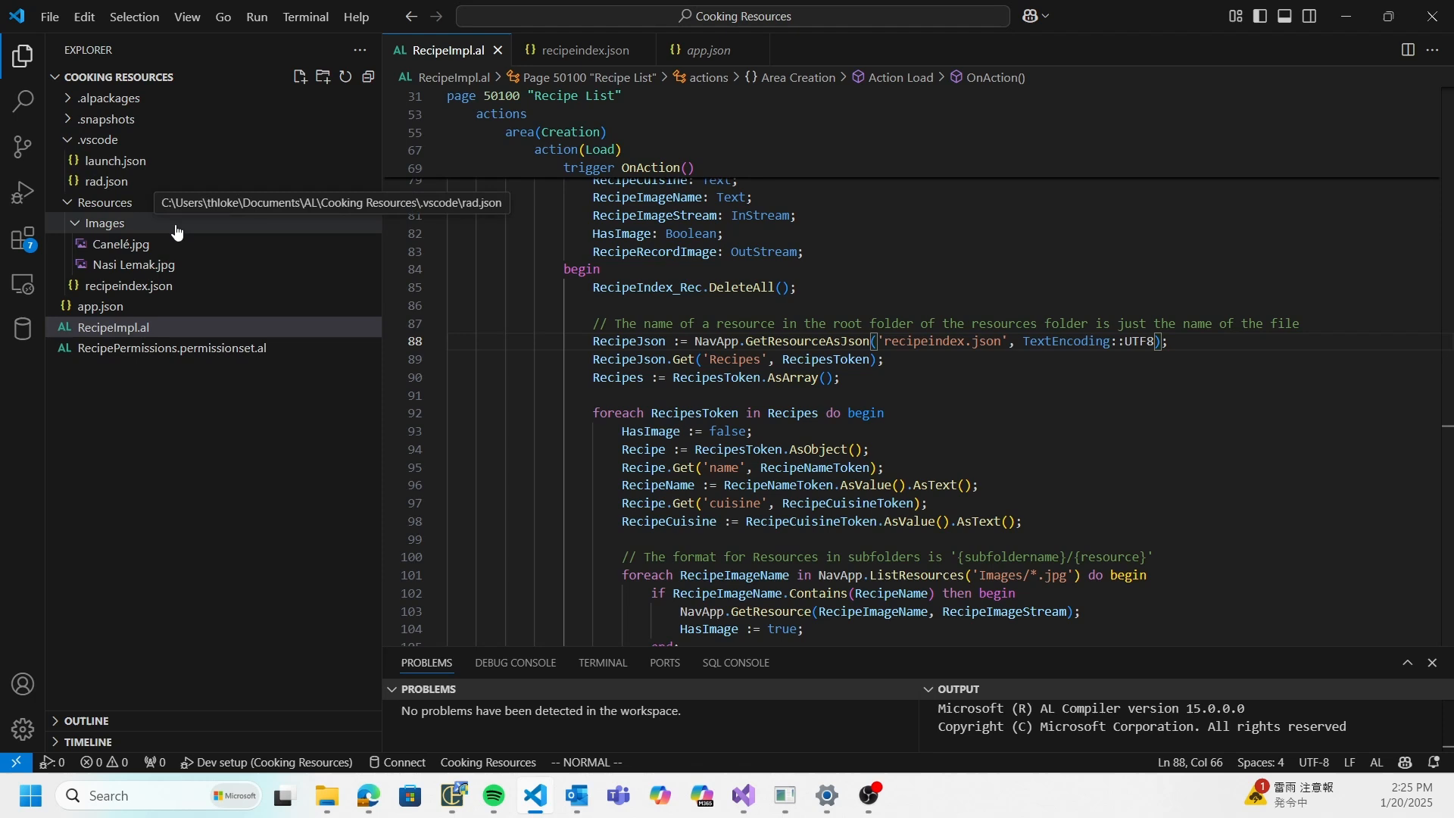
mouse_move(145, 206)
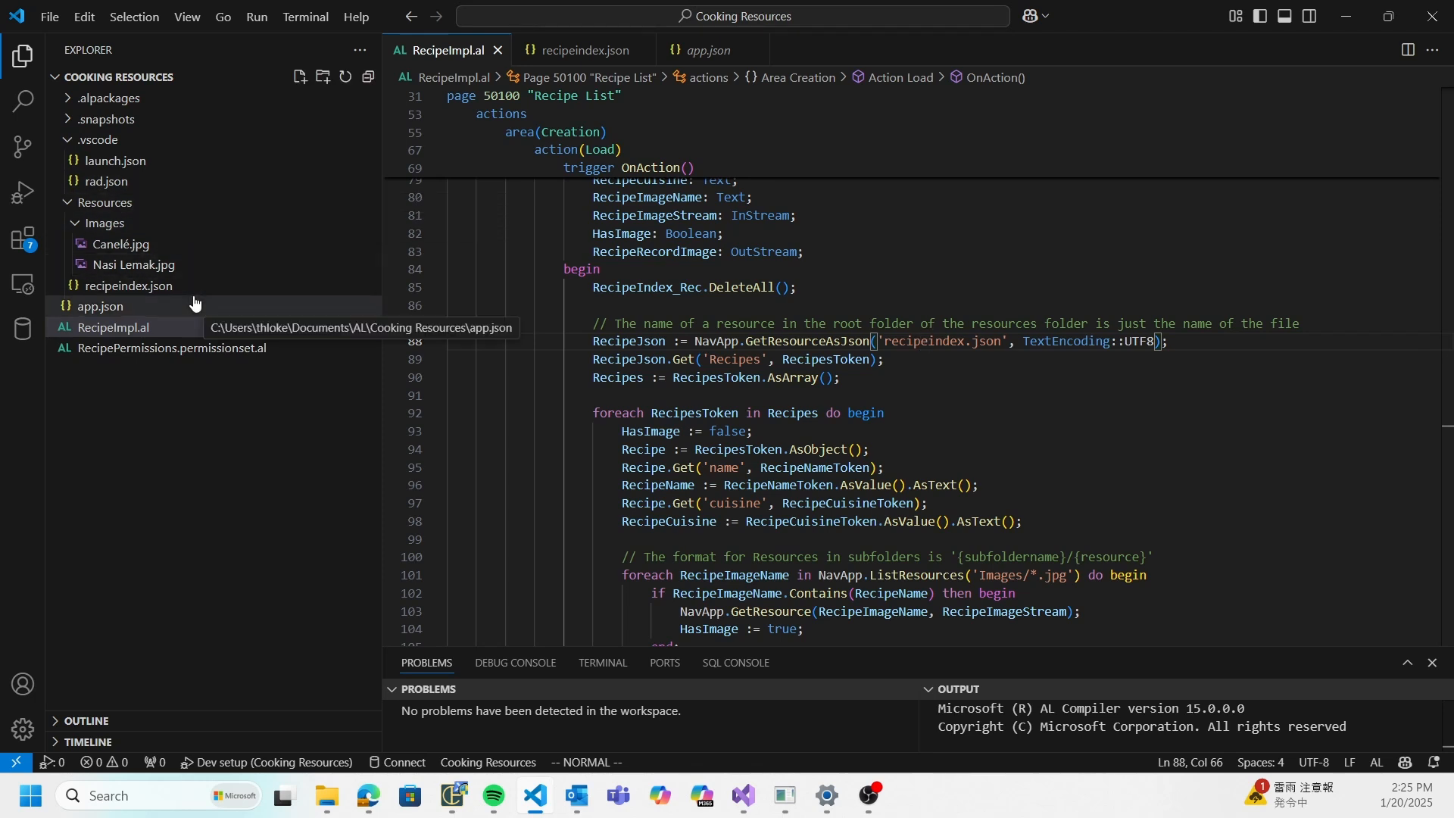
Review app.json's resourceFolders setting that lists the Resources folder.
left_click(100, 305)
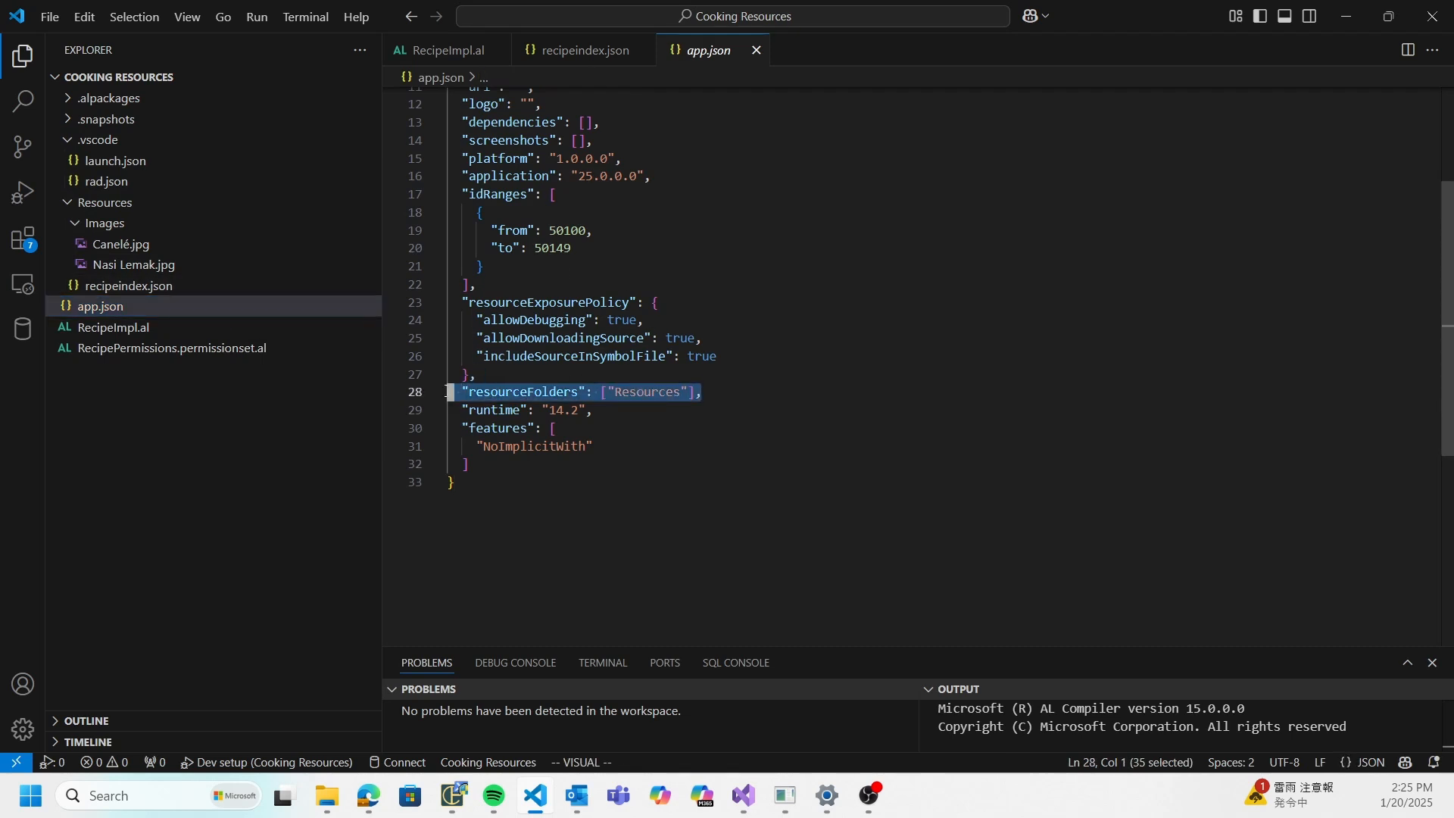
left_click(640, 392)
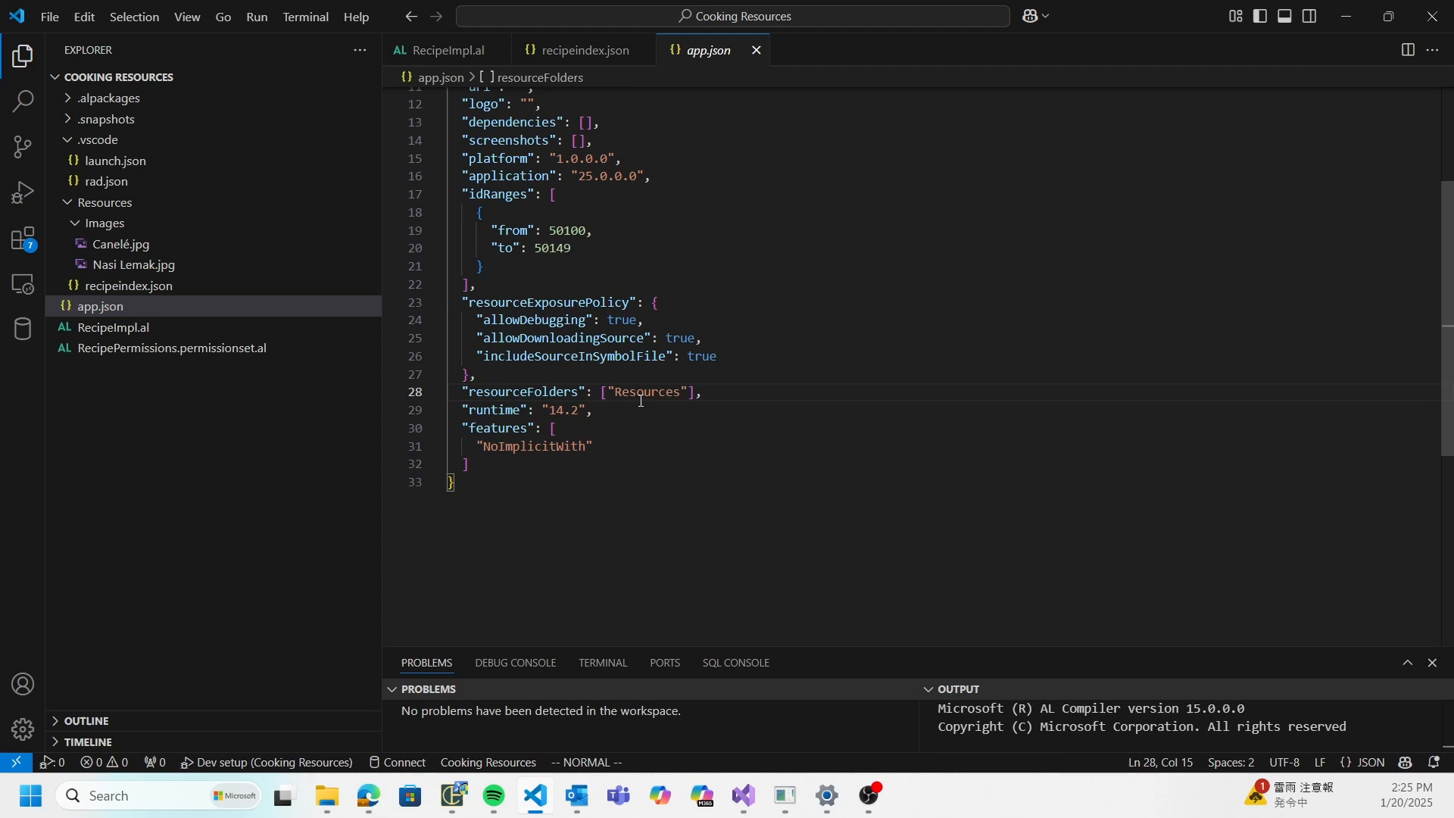
left_click(675, 392)
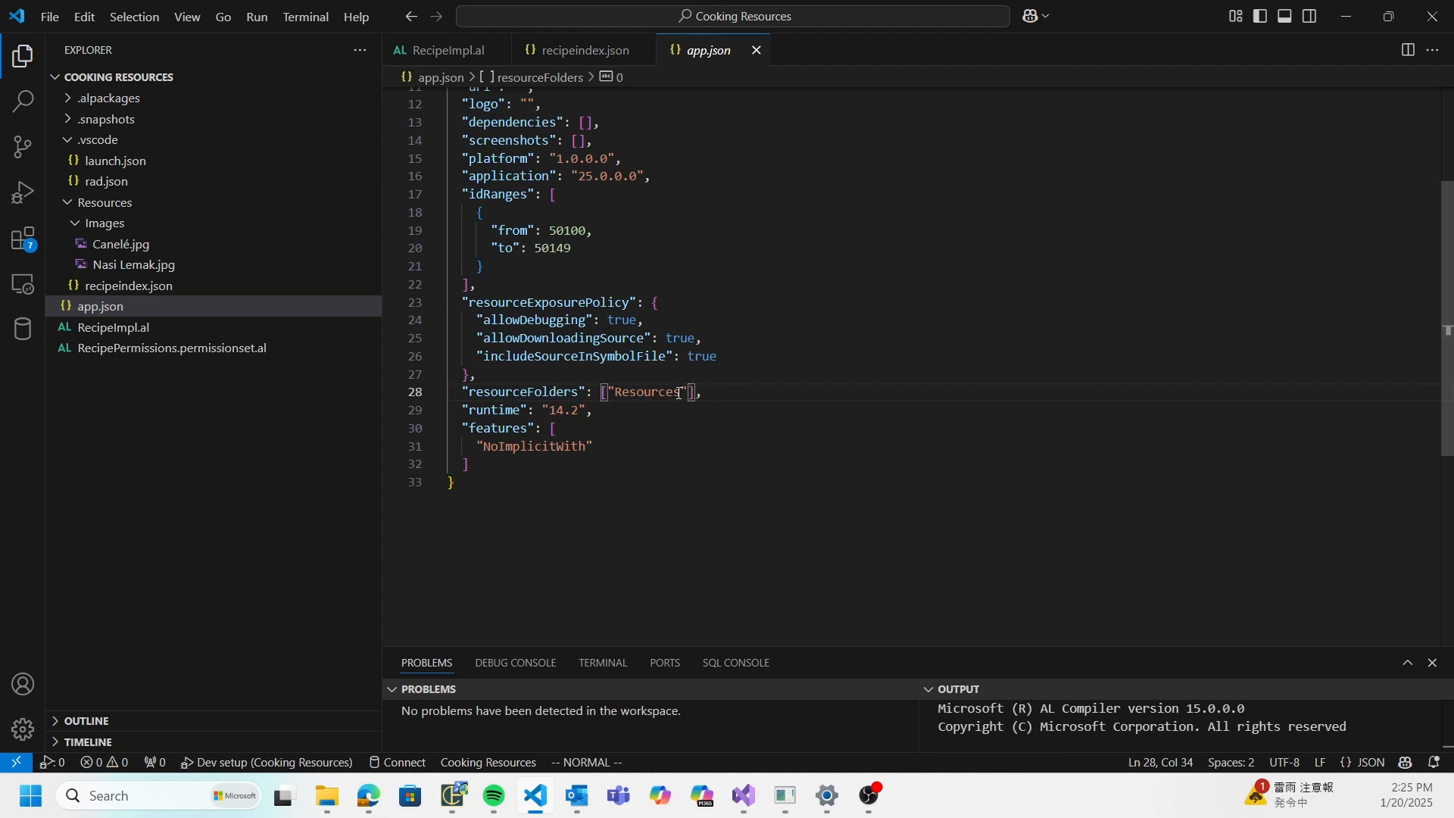
mouse_move(794, 377)
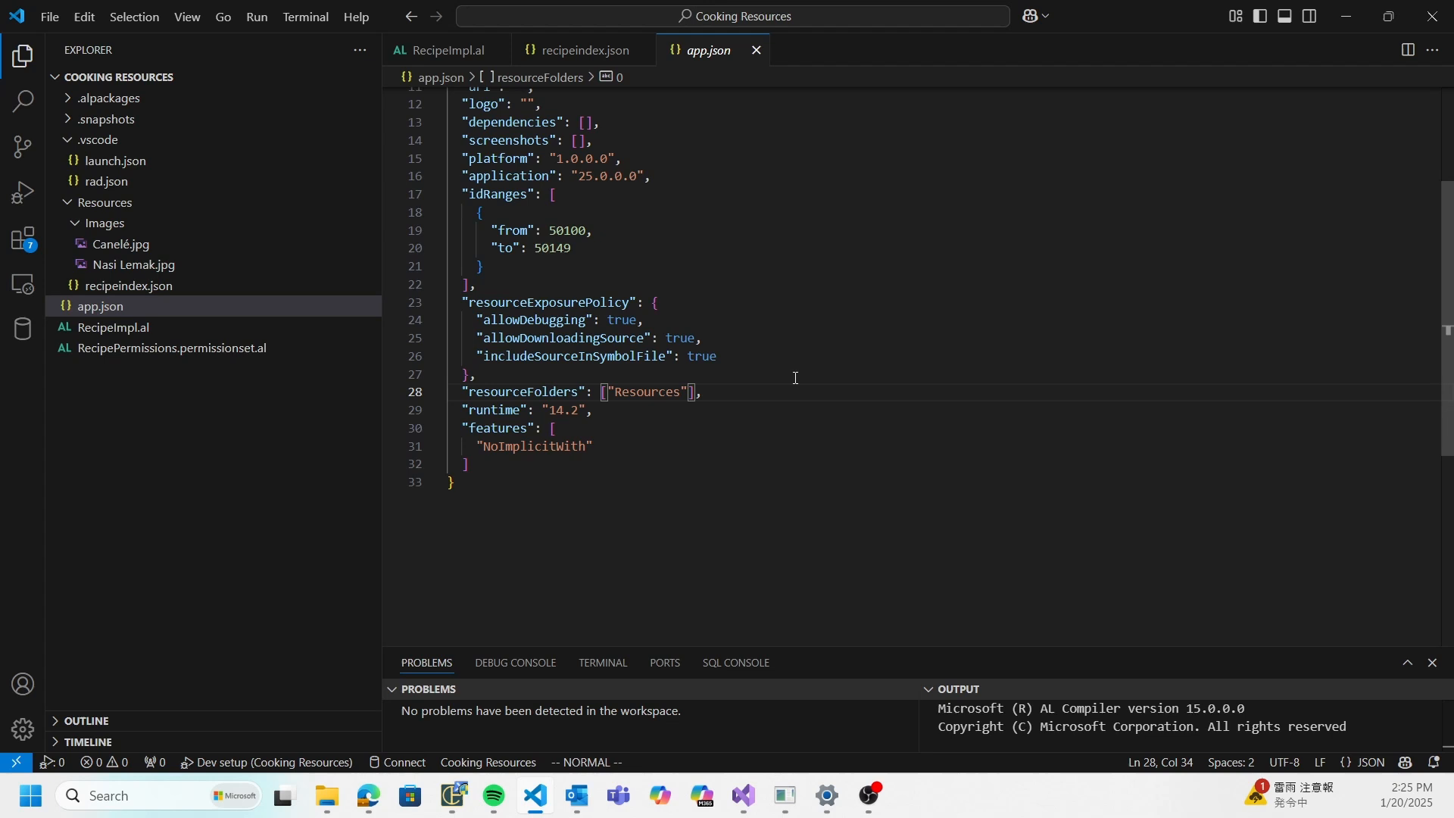
mouse_move(104, 205)
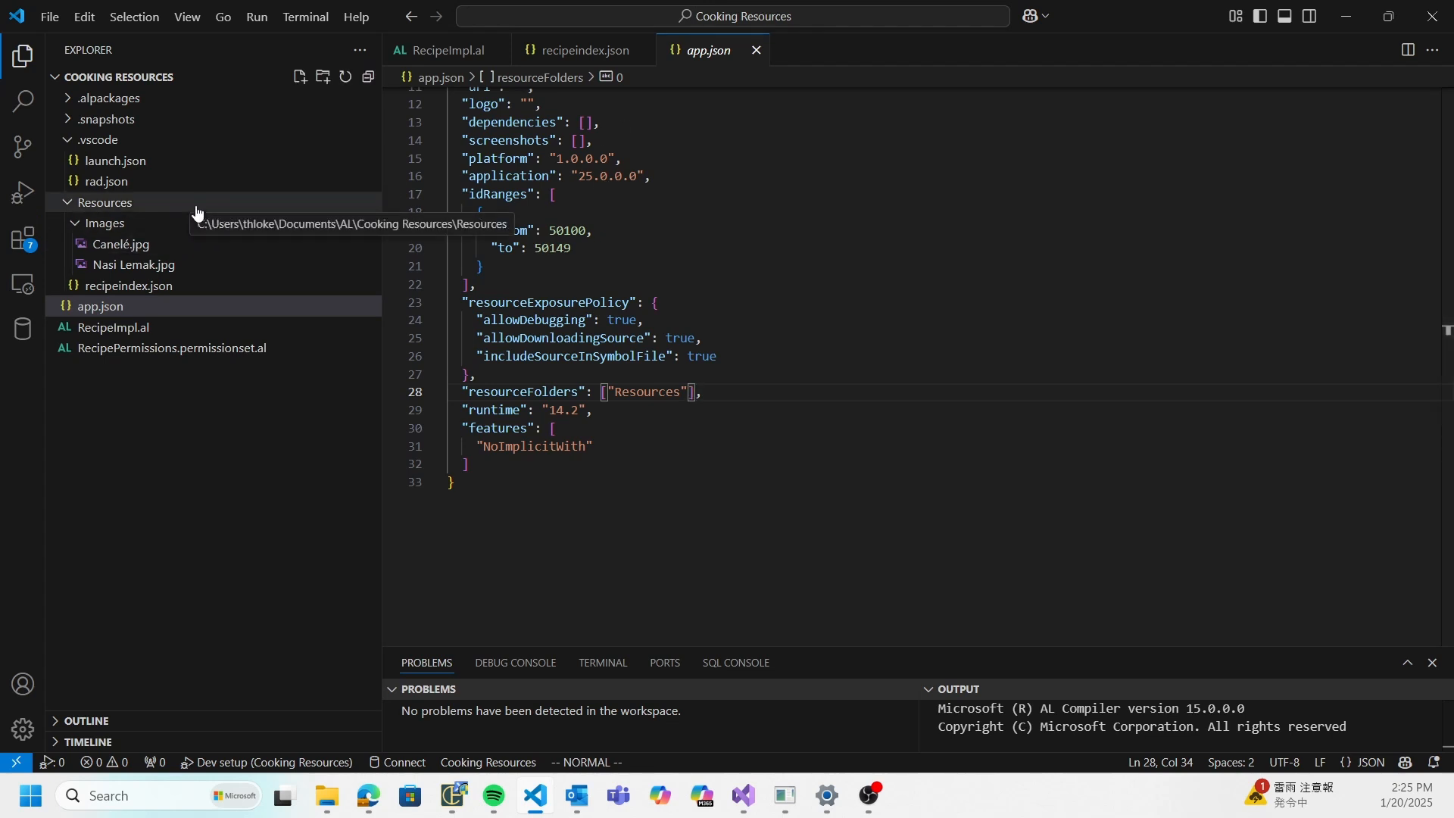
mouse_move(135, 265)
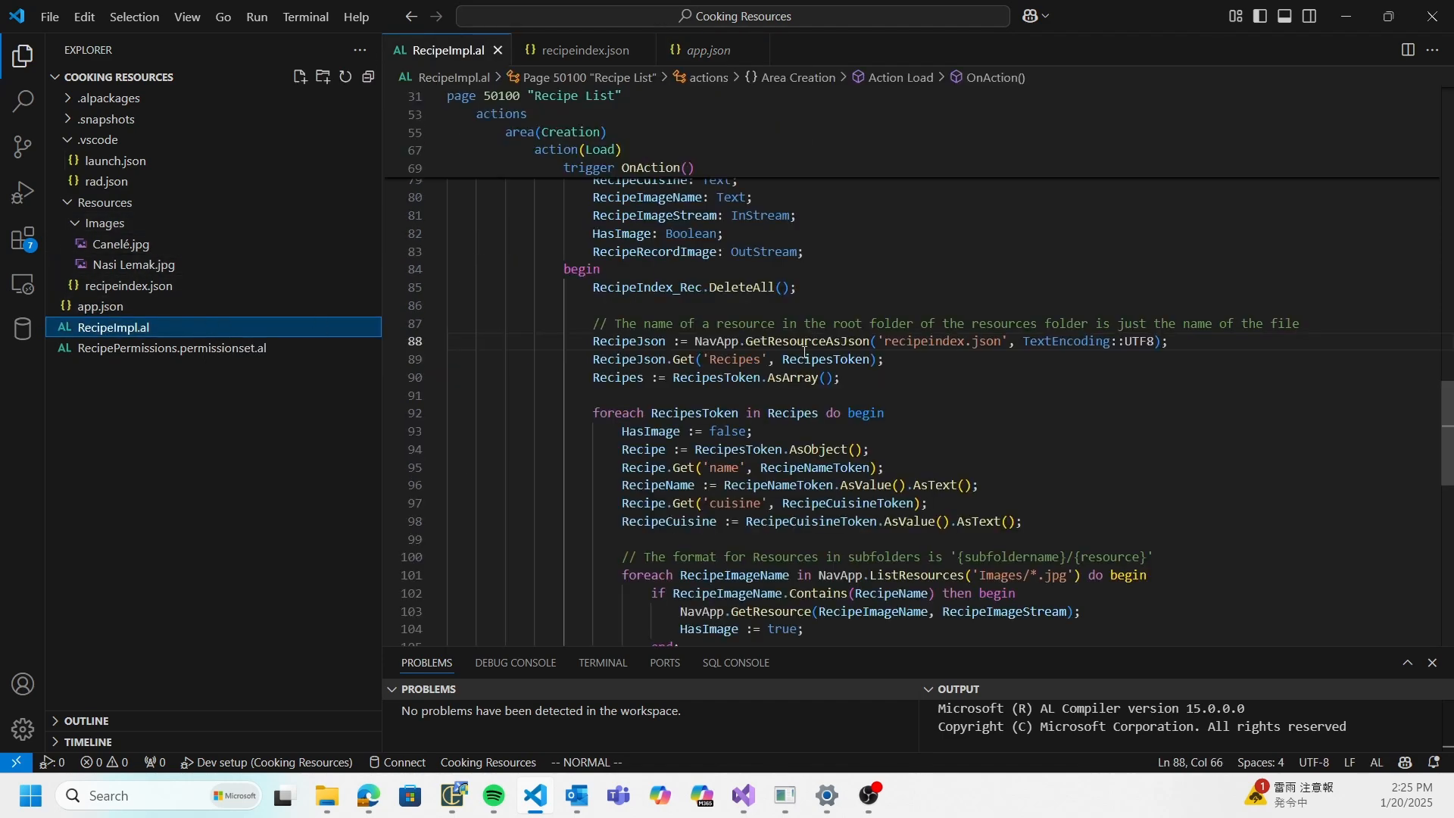
Review the GetResourceAsJson call on line 88 and move to the image-listing line in the loop.
scroll("down", 3)
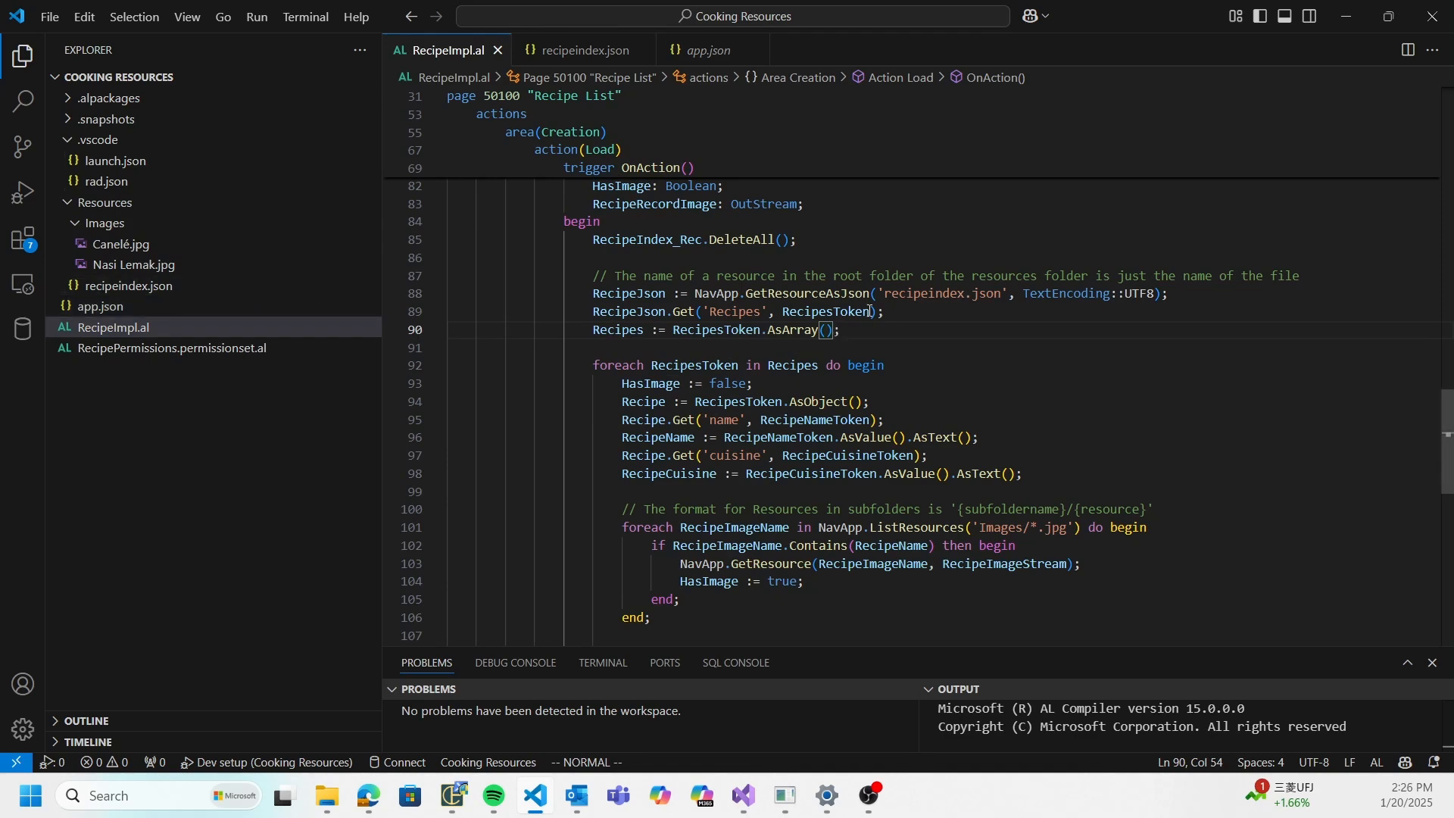
left_click(833, 293)
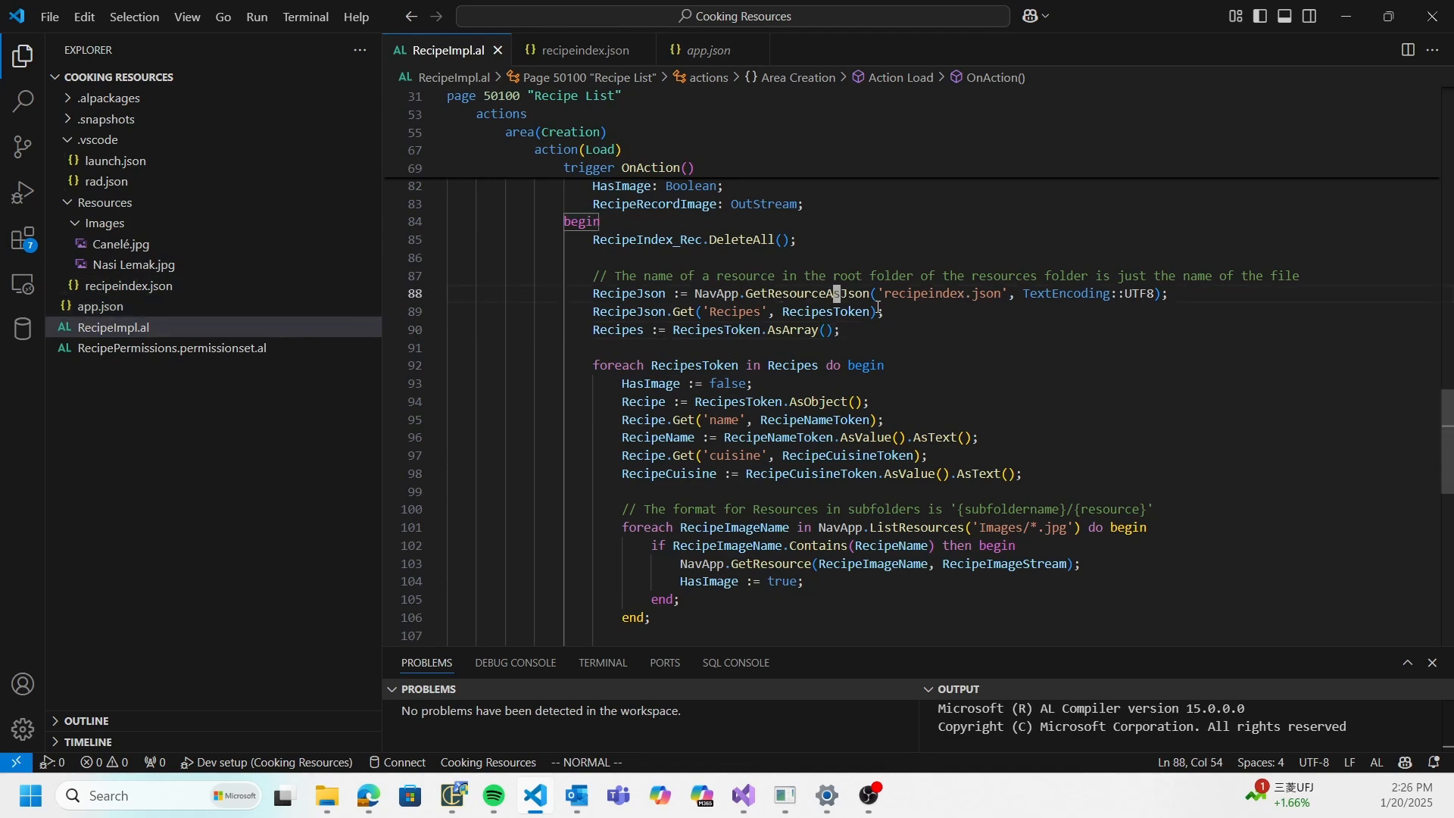
scroll("down", 3)
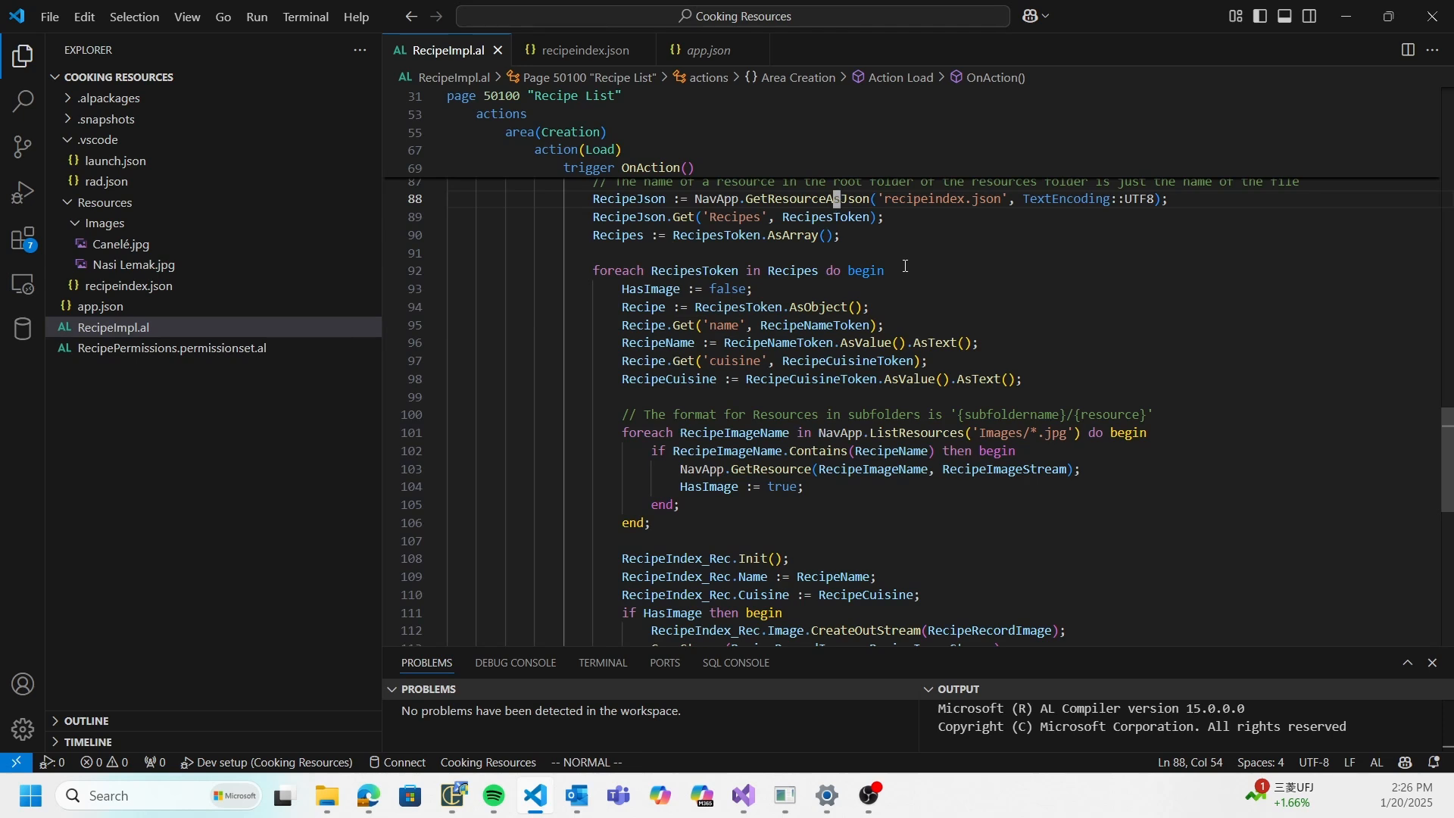
mouse_move(818, 235)
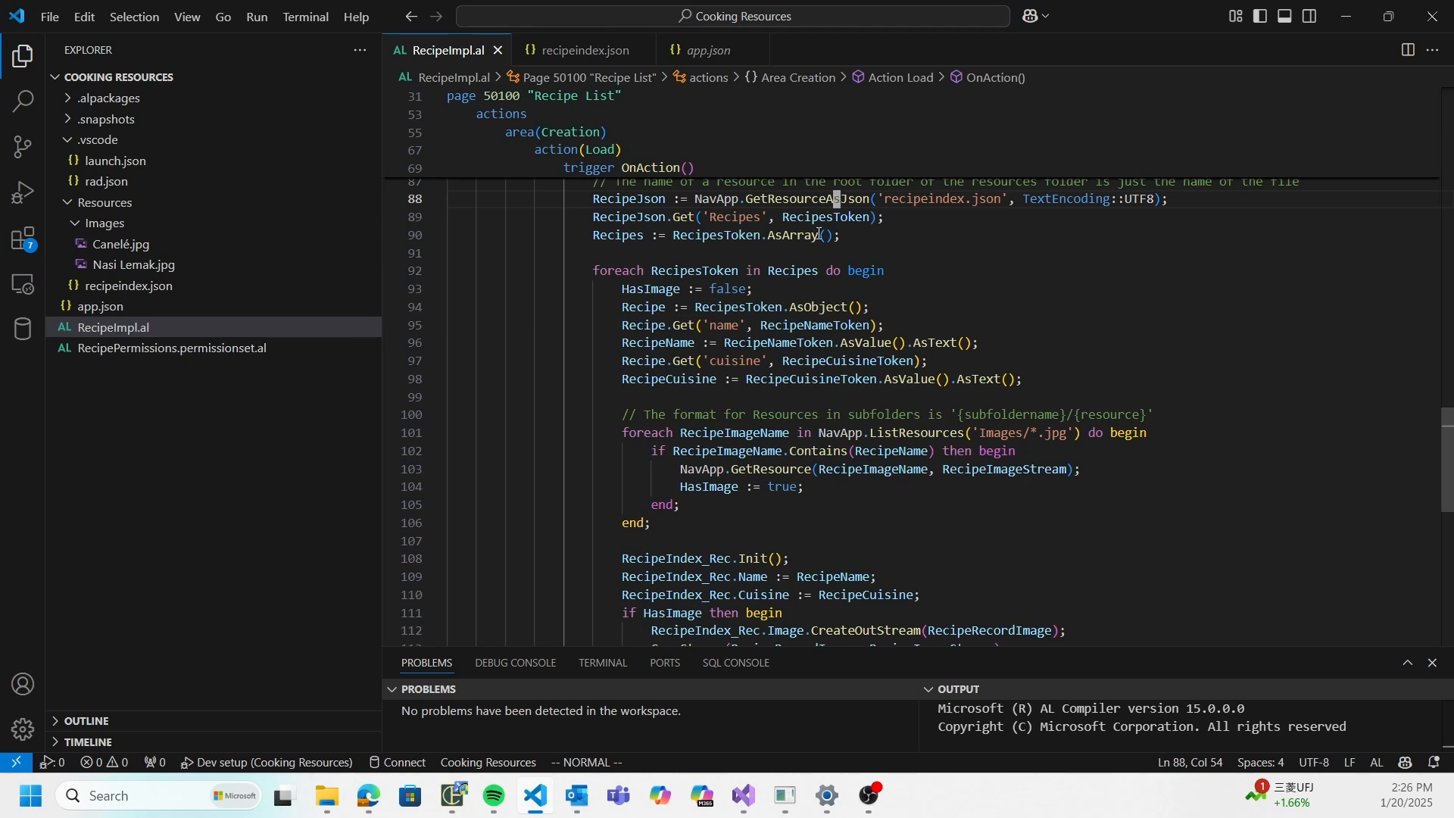
scroll("down", 3)
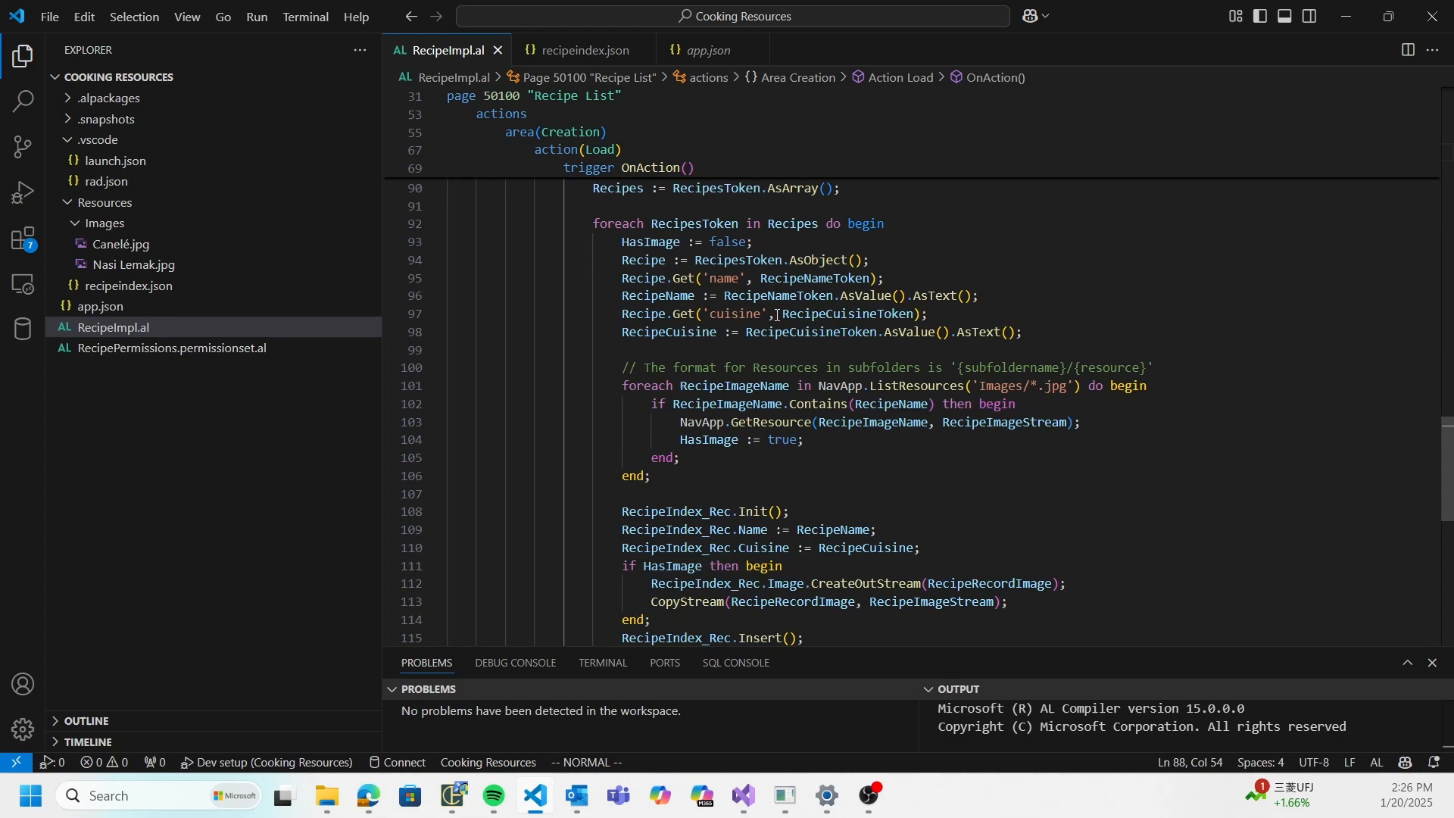
scroll("down", 3)
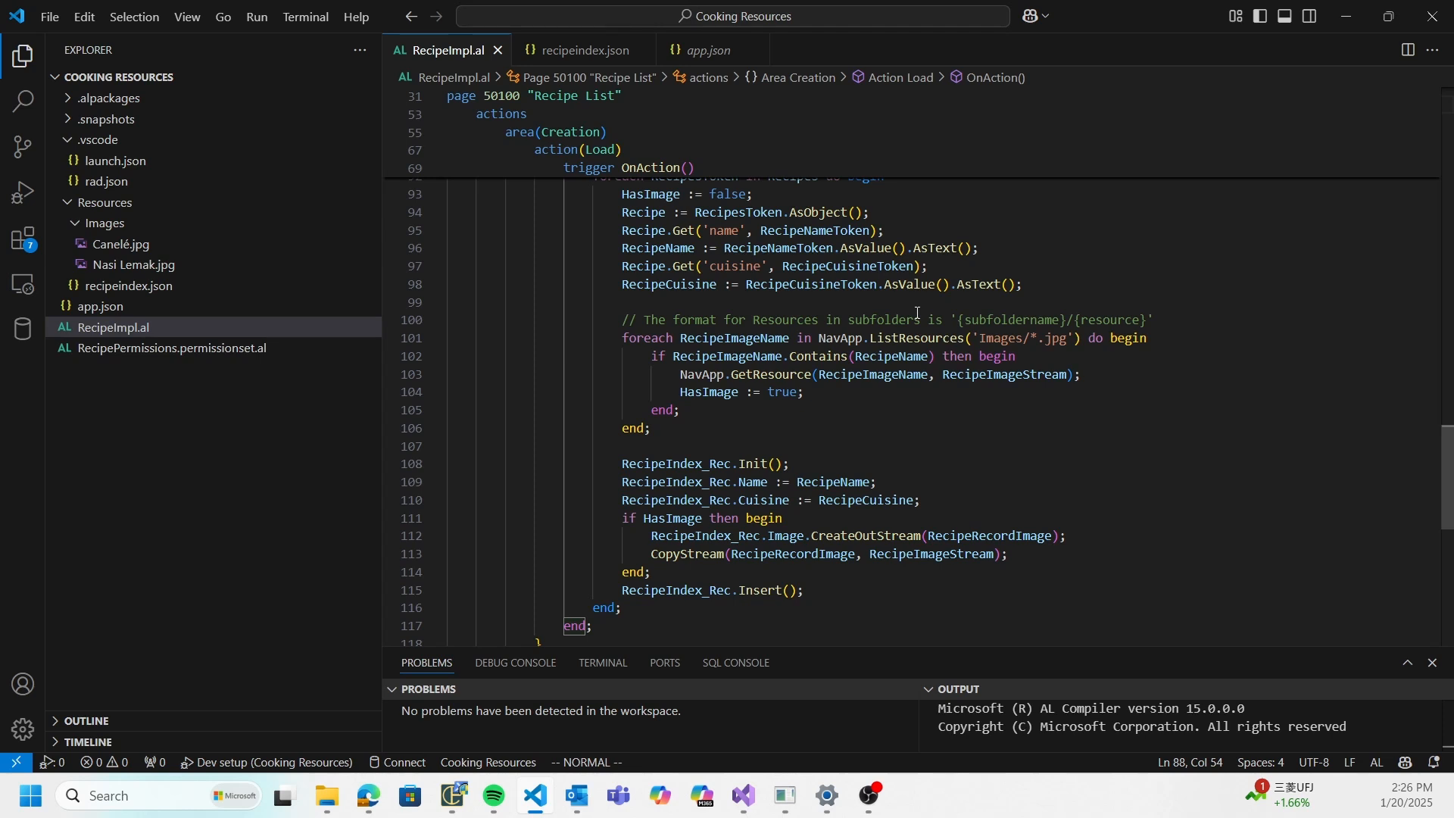
mouse_move(928, 333)
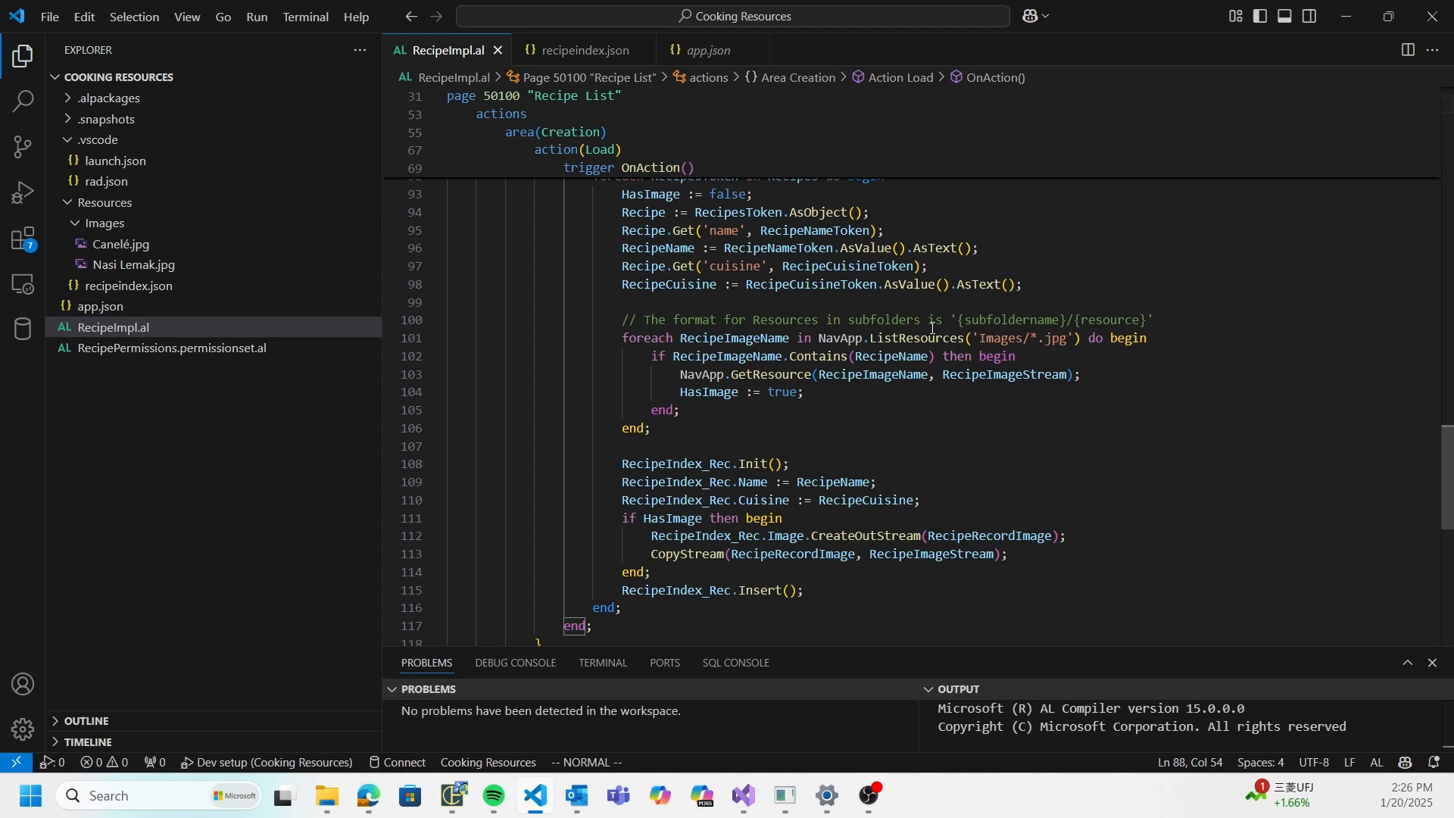
left_click(922, 339)
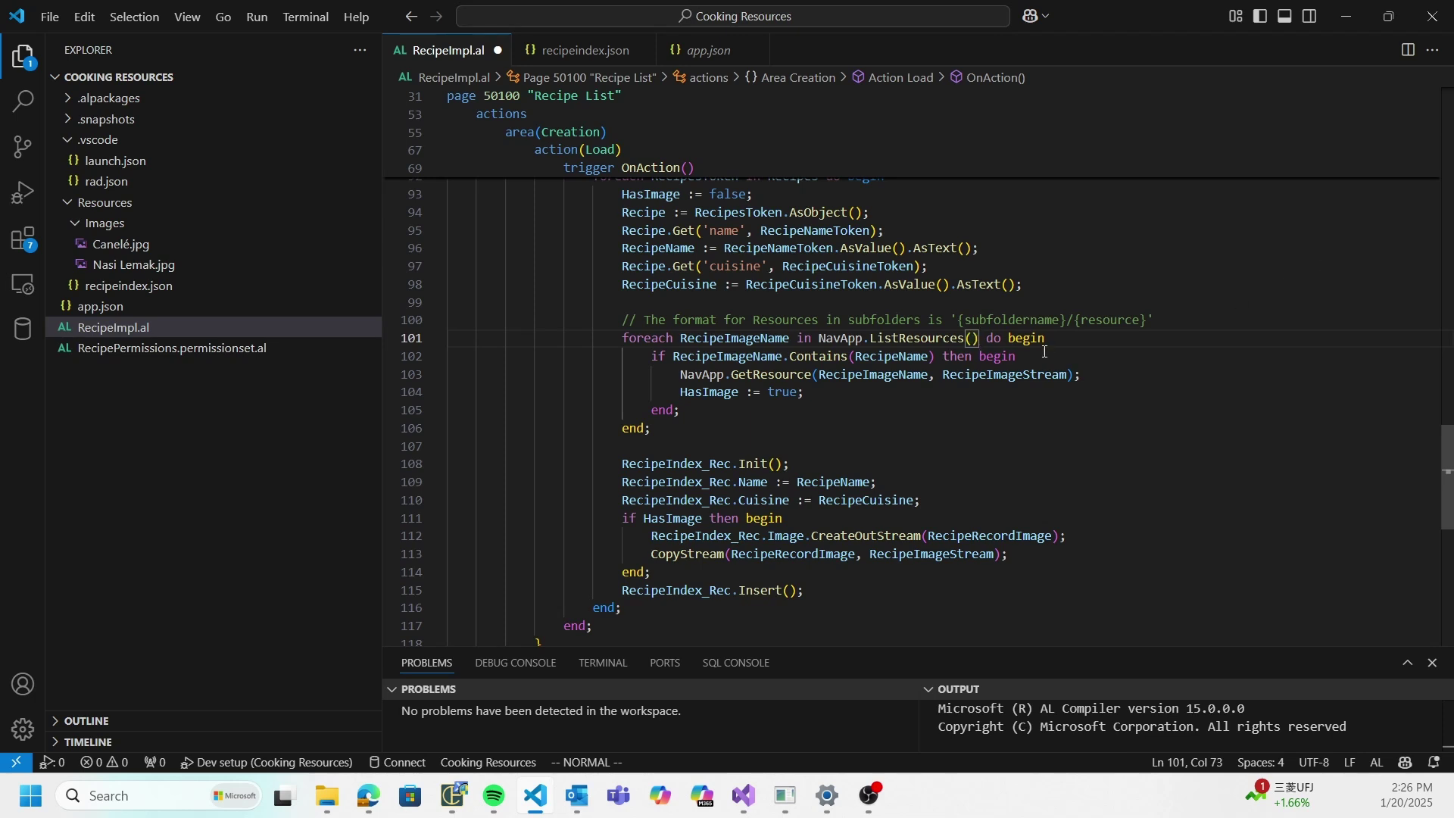
Review the filter-free ListResources() image loop and the block copying images into records.
scroll("up", 3)
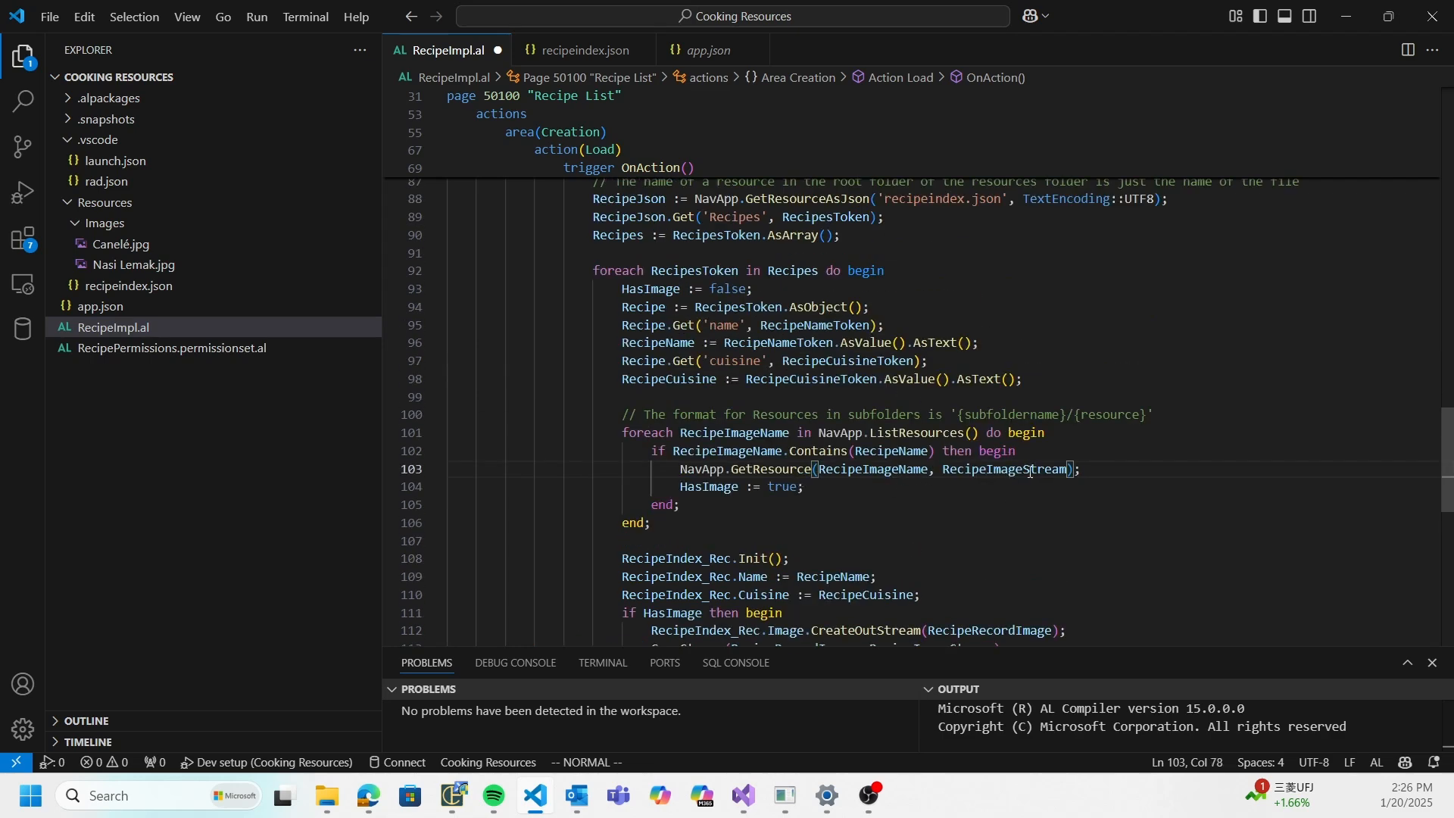
scroll("down", 3)
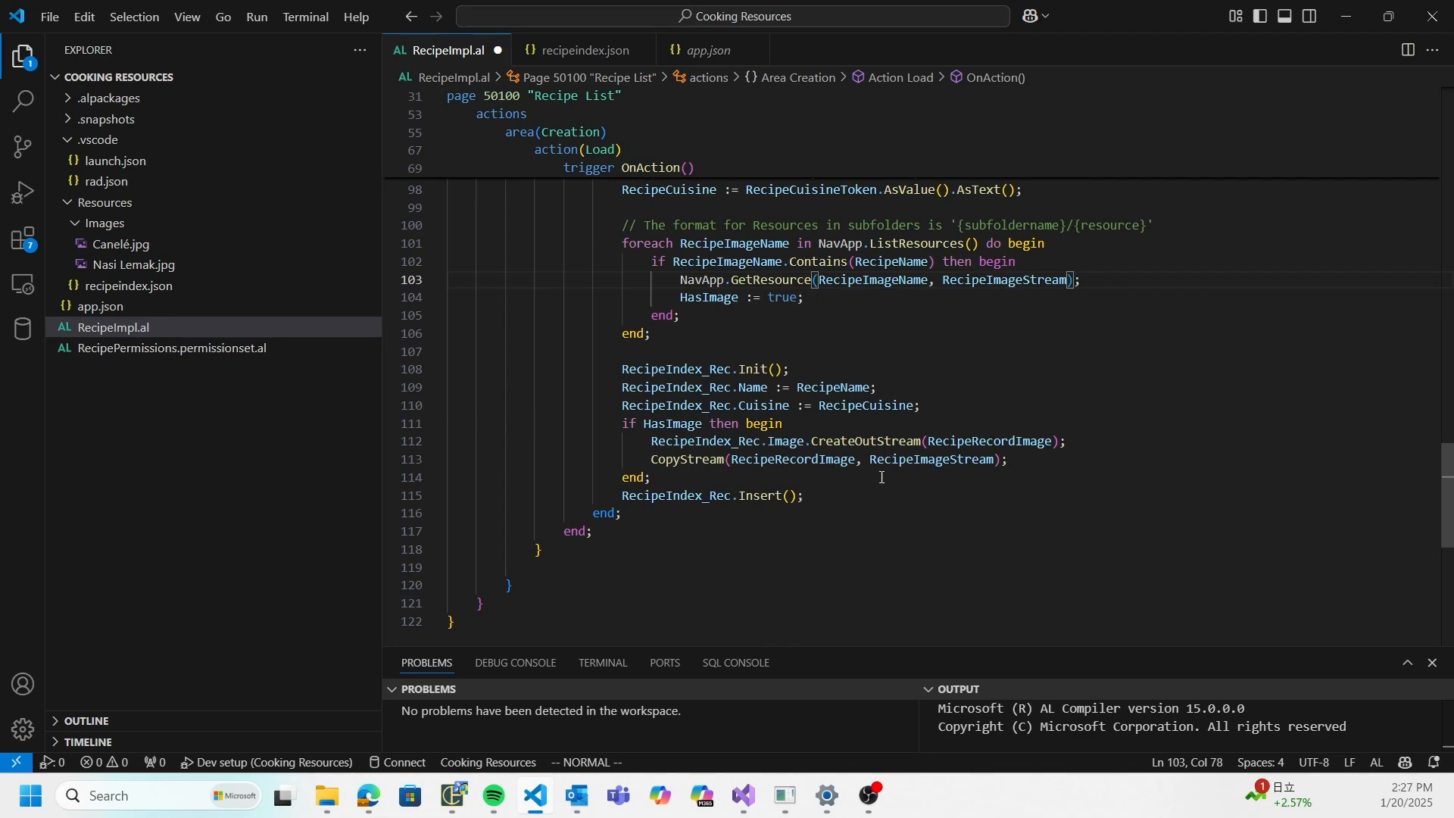
left_click(635, 477)
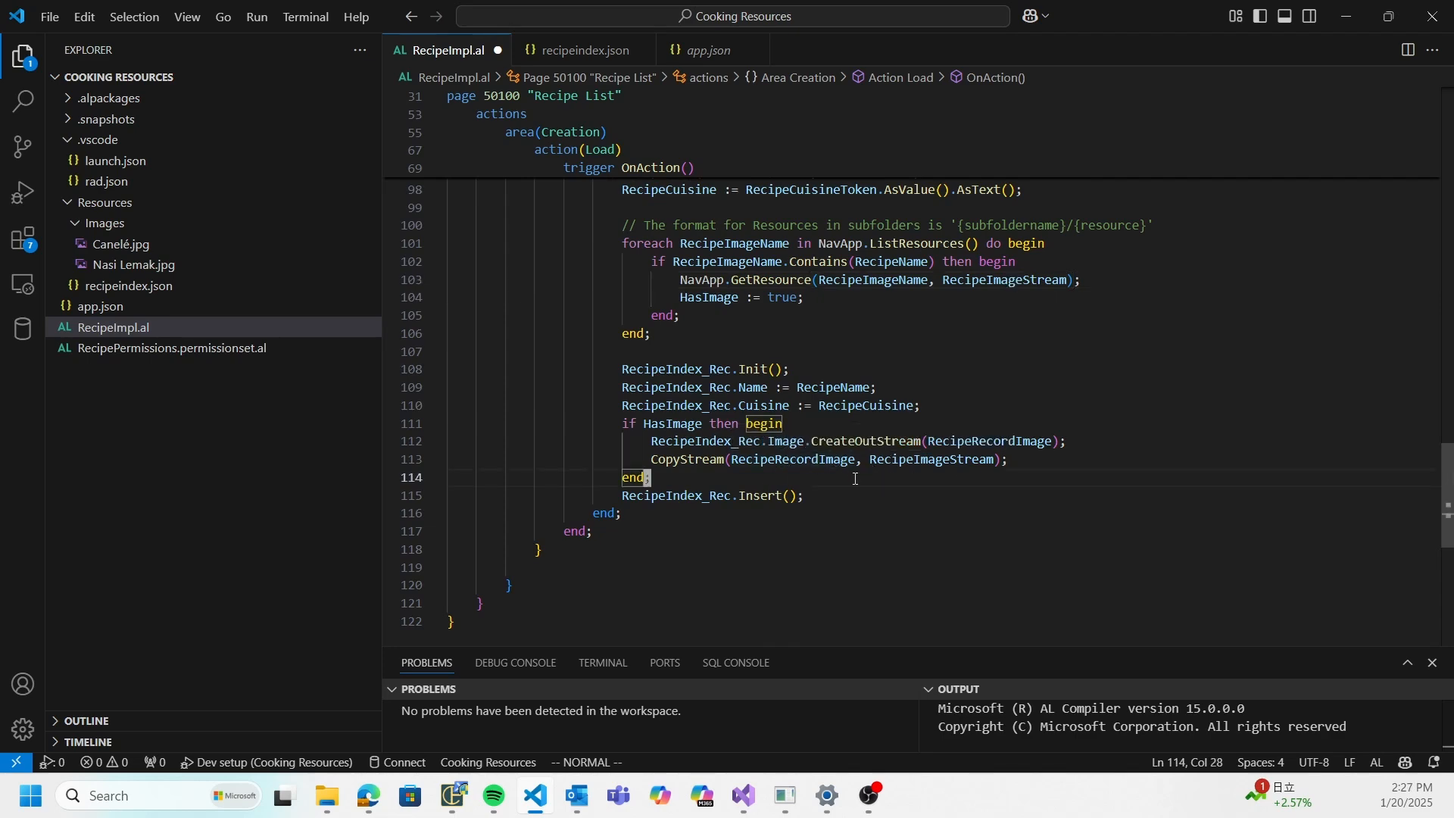
scroll("up", 3)
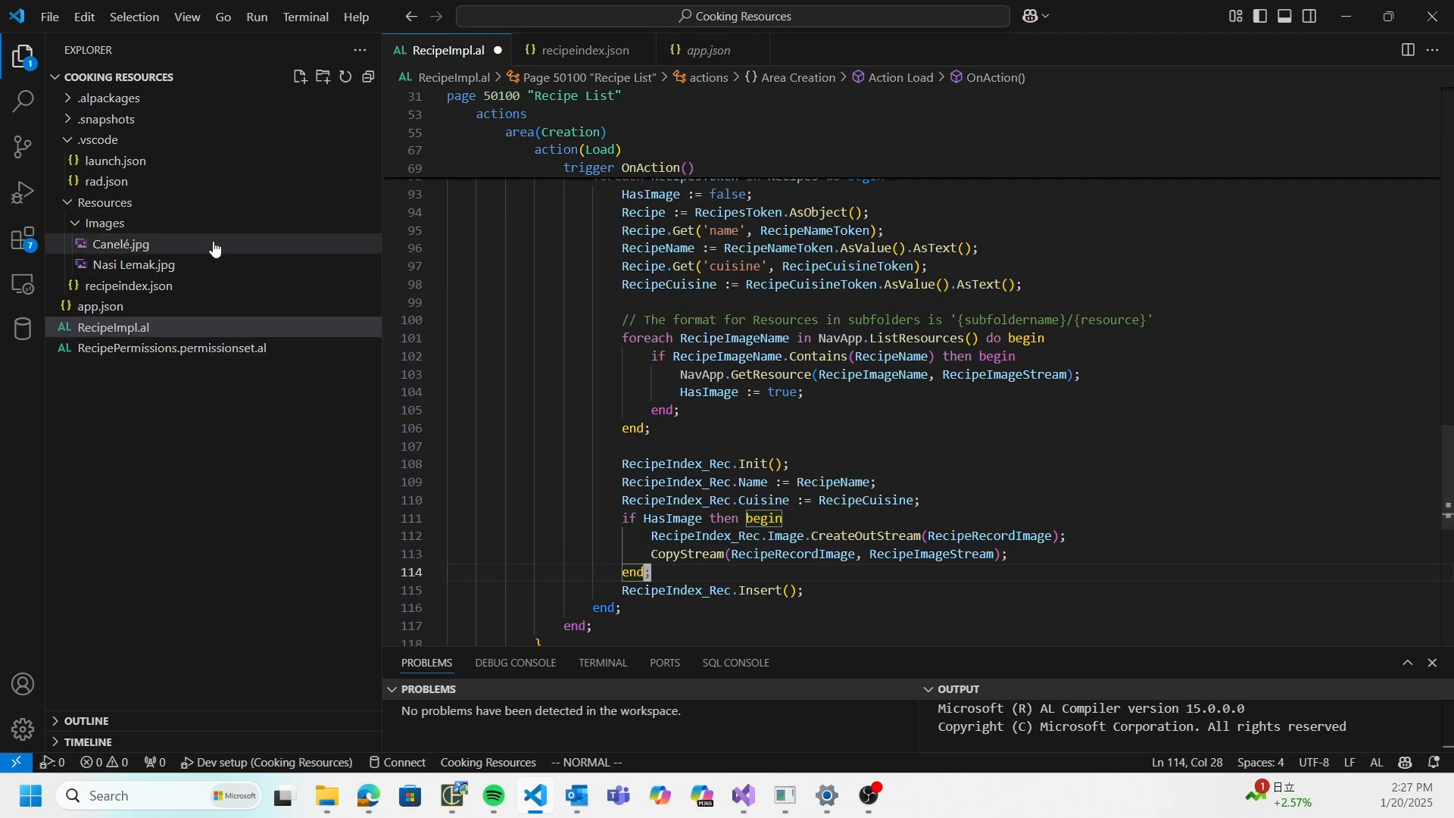
mouse_move(263, 274)
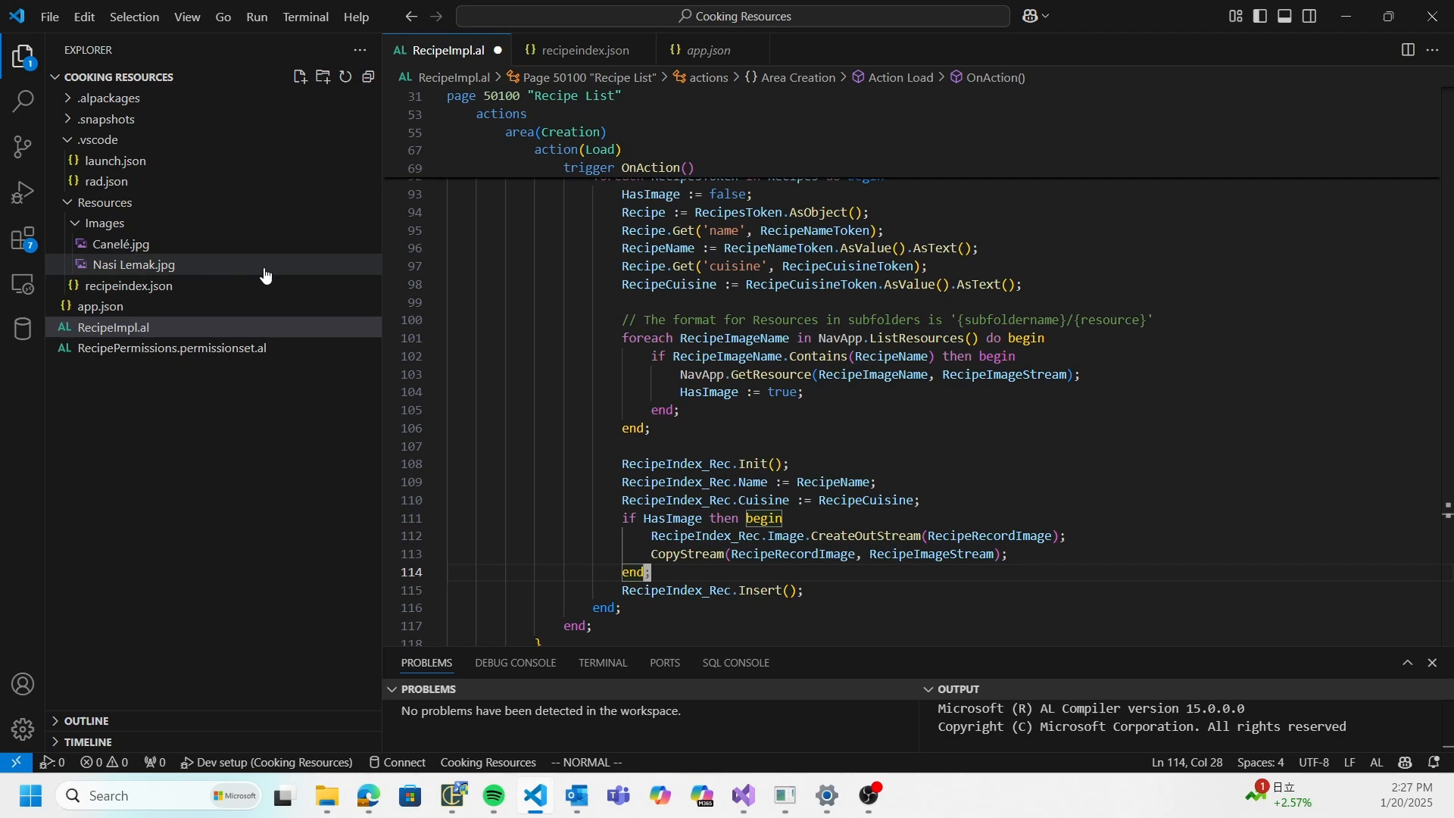
mouse_move(218, 229)
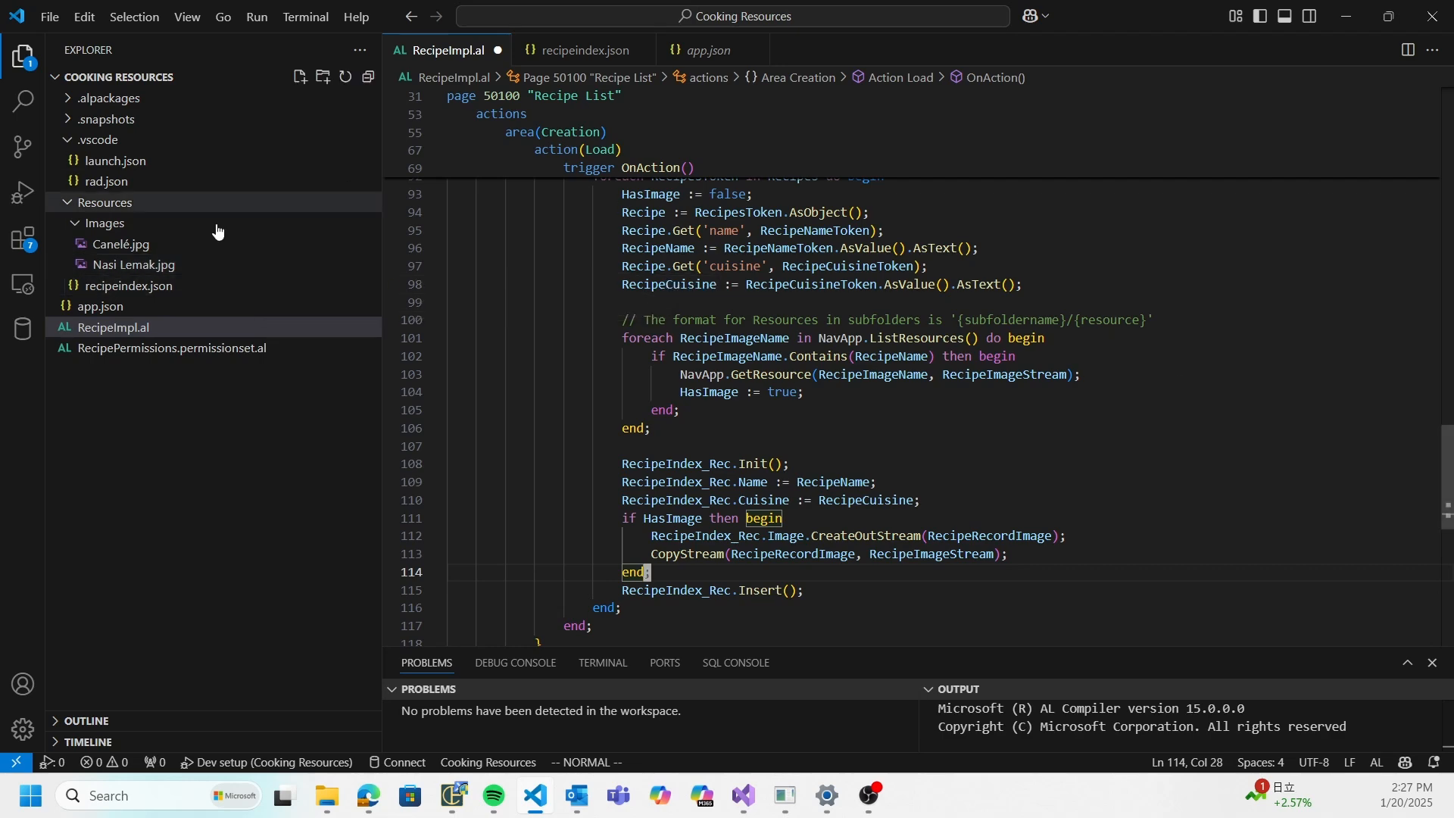
View recipeindex.json's recipe list, then return to RecipeImpl.al's loading code.
left_click(125, 284)
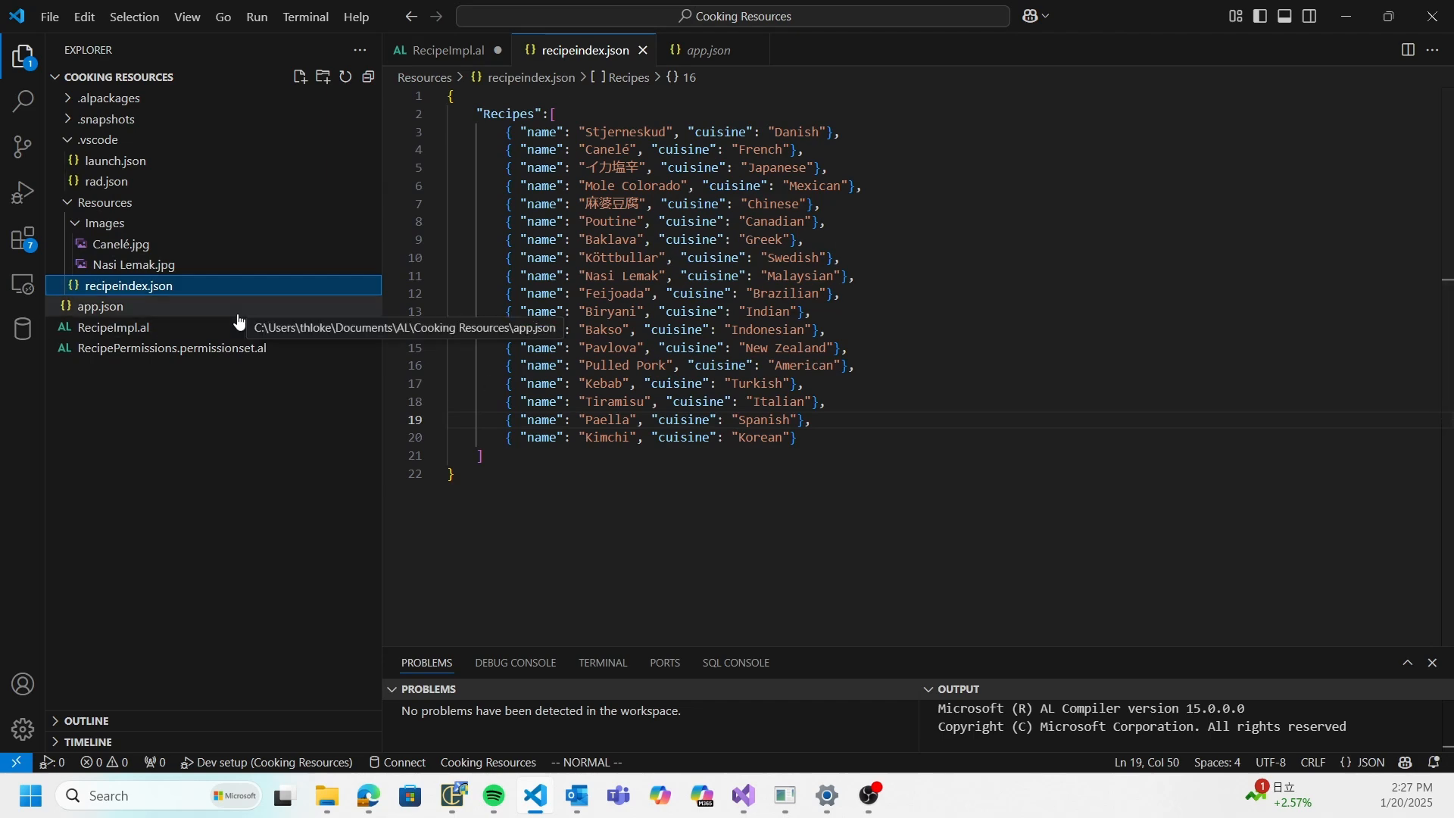
mouse_move(227, 306)
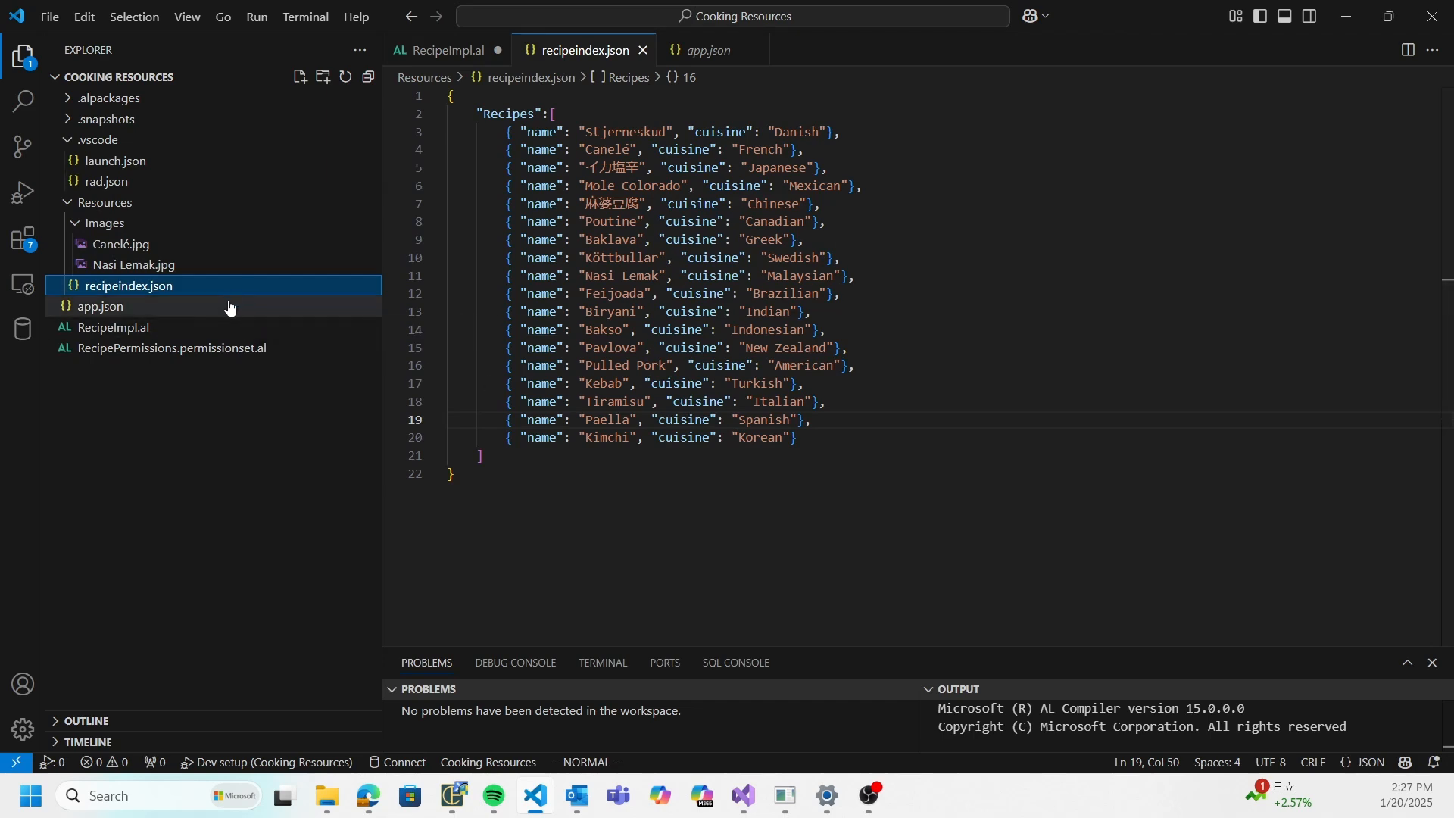
left_click(112, 328)
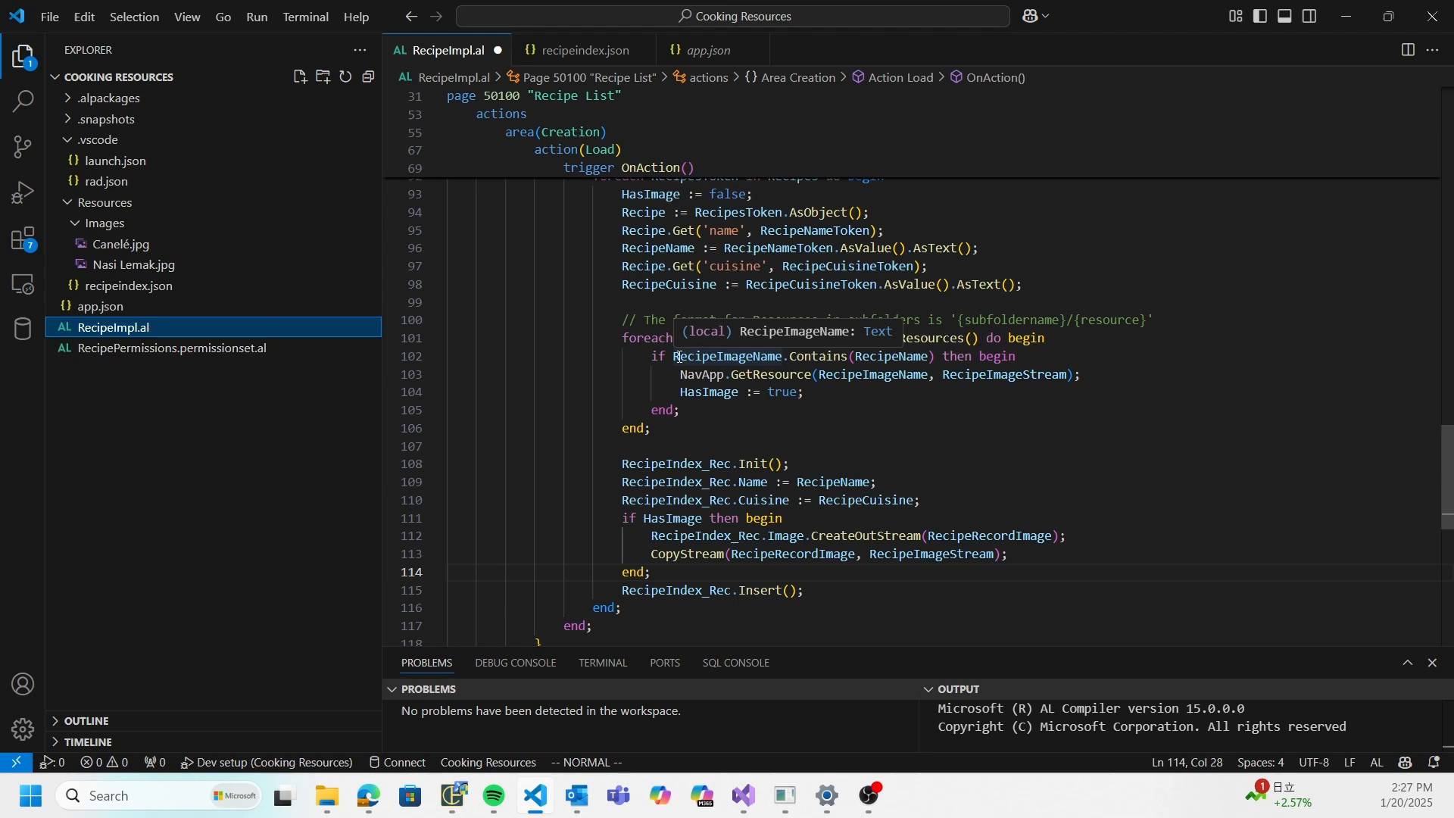
mouse_move(573, 290)
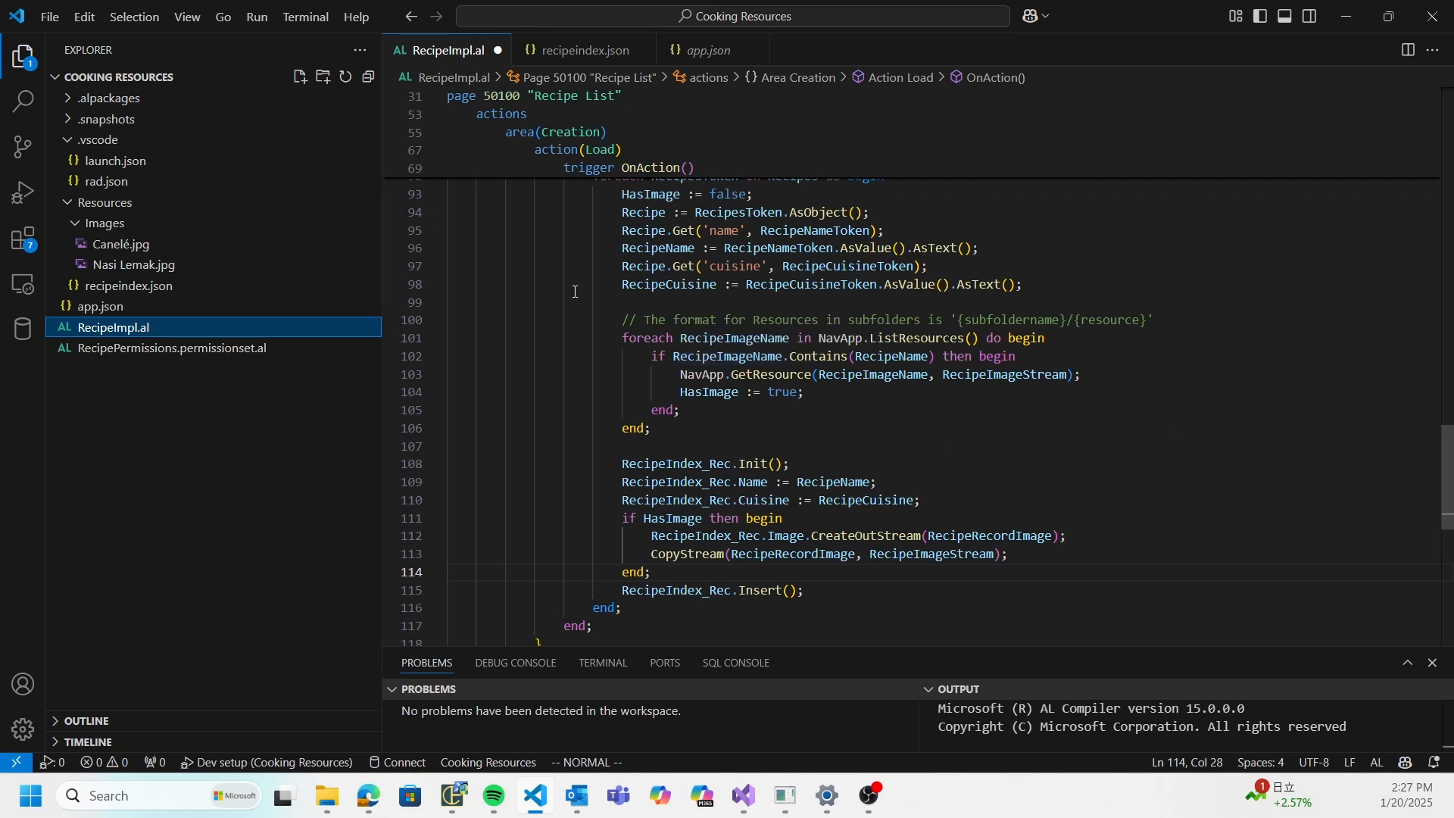
Review the OnAction code, then bring up app.json declaring Resources as the resource folder.
scroll("up", 3)
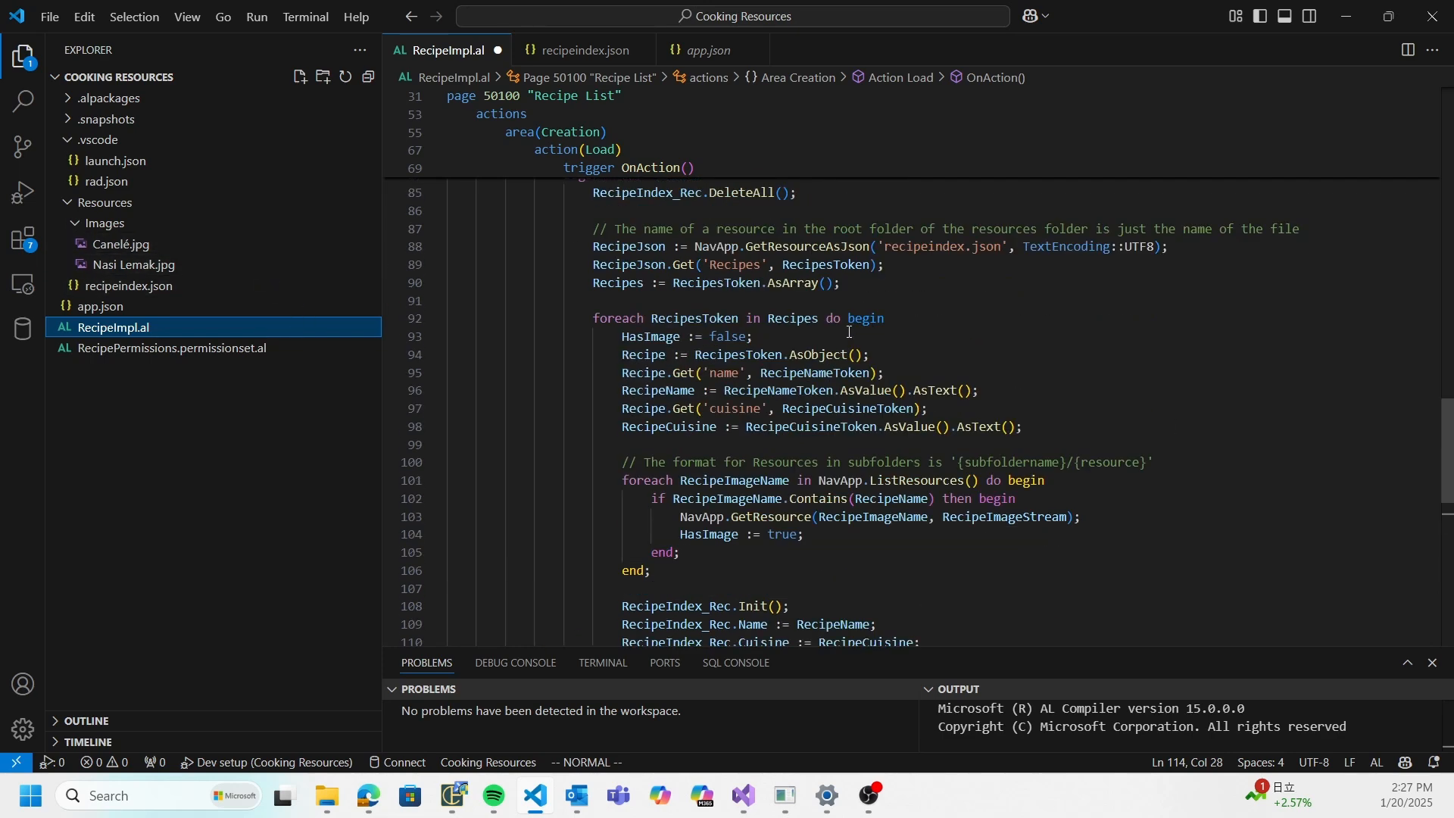
mouse_move(1003, 271)
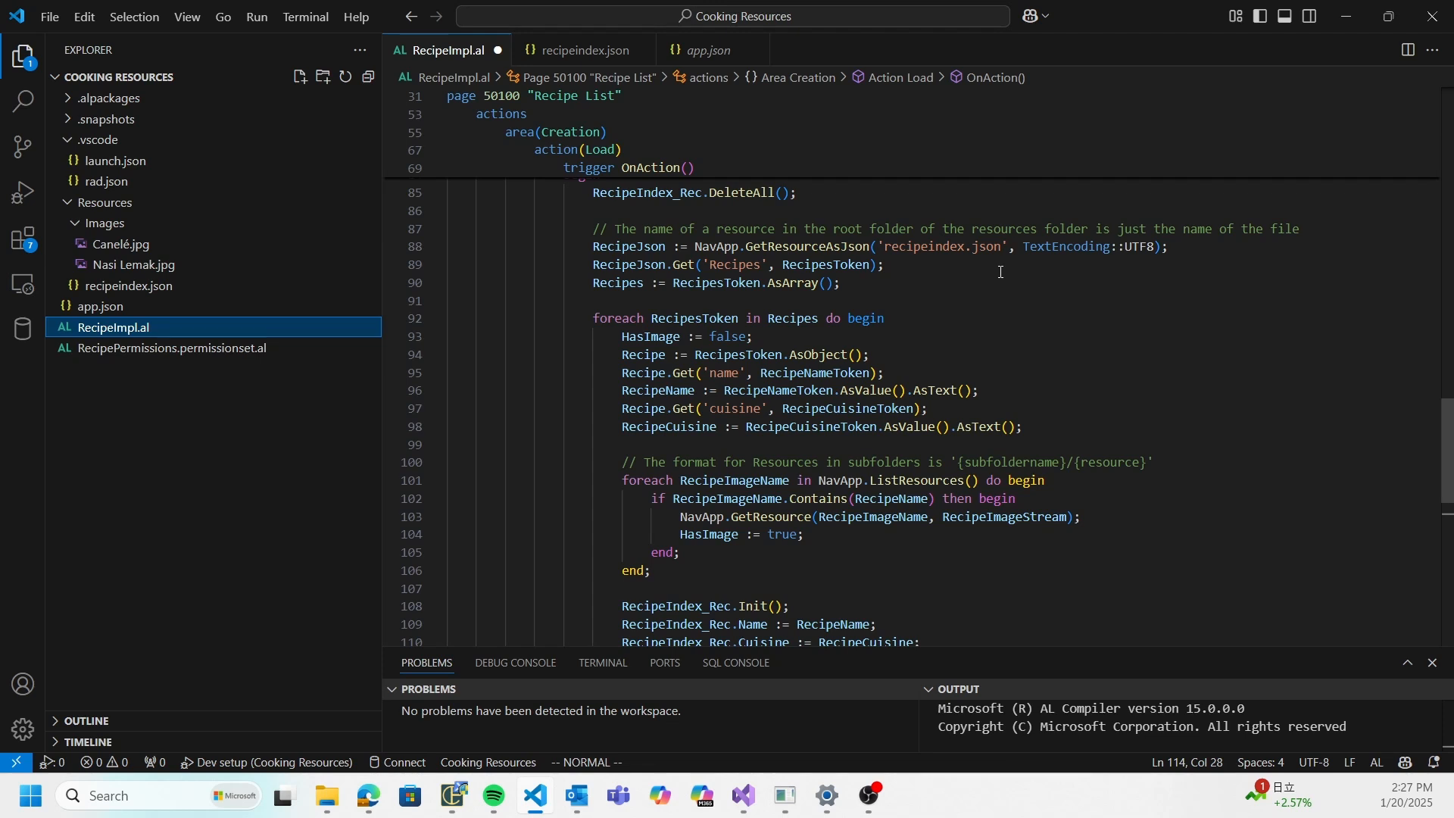
left_click(100, 306)
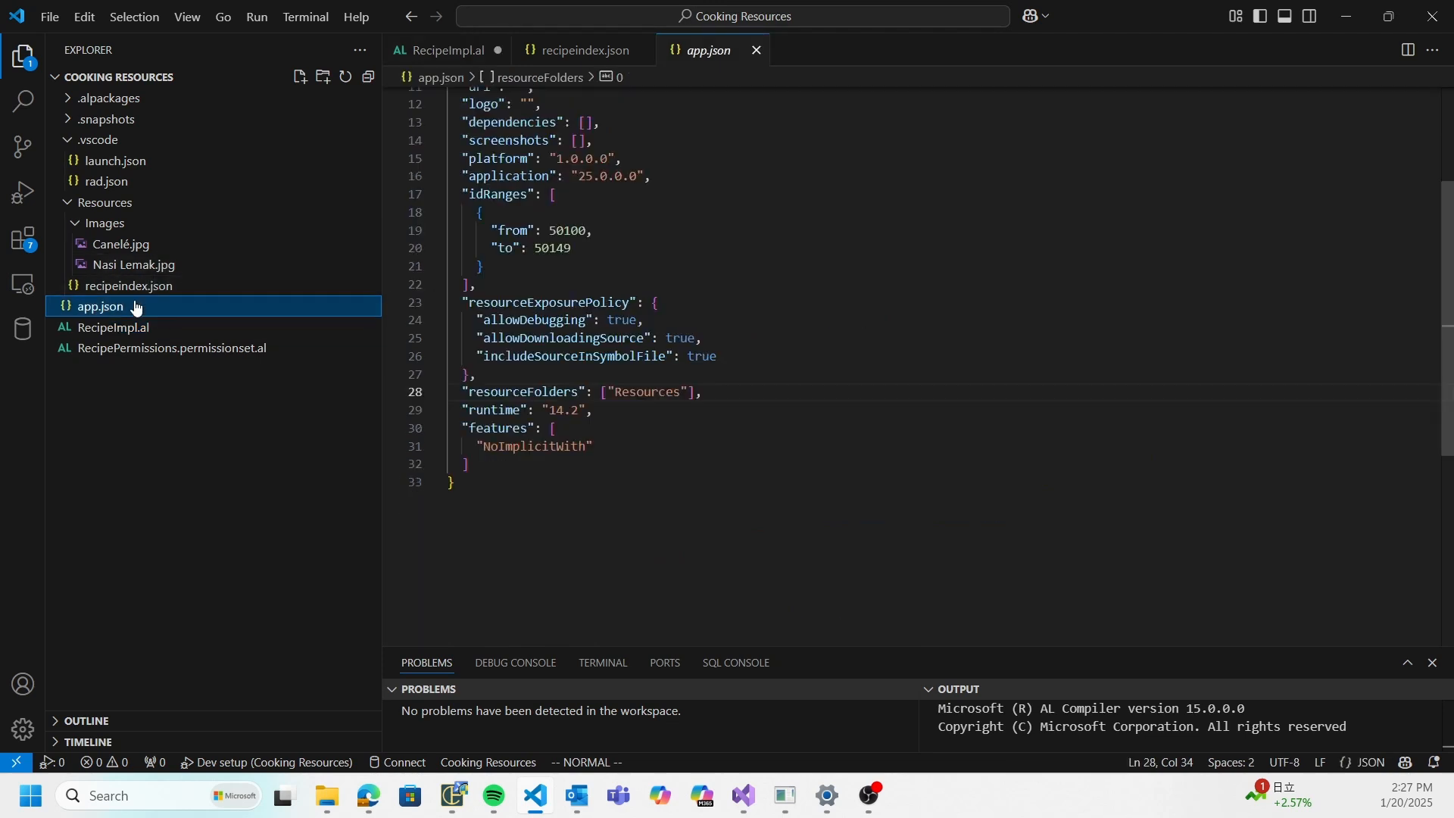
left_click(632, 318)
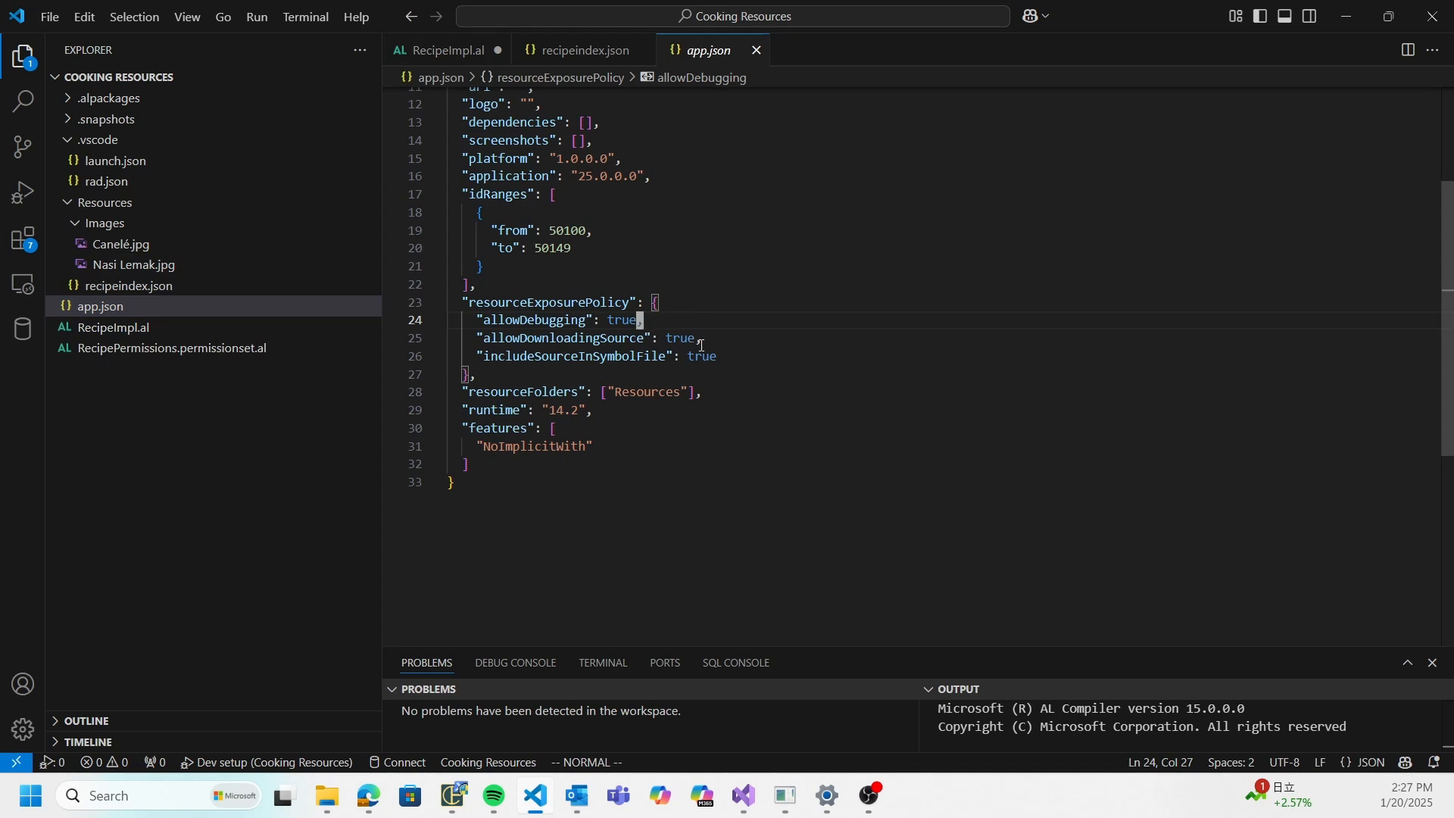
mouse_move(577, 303)
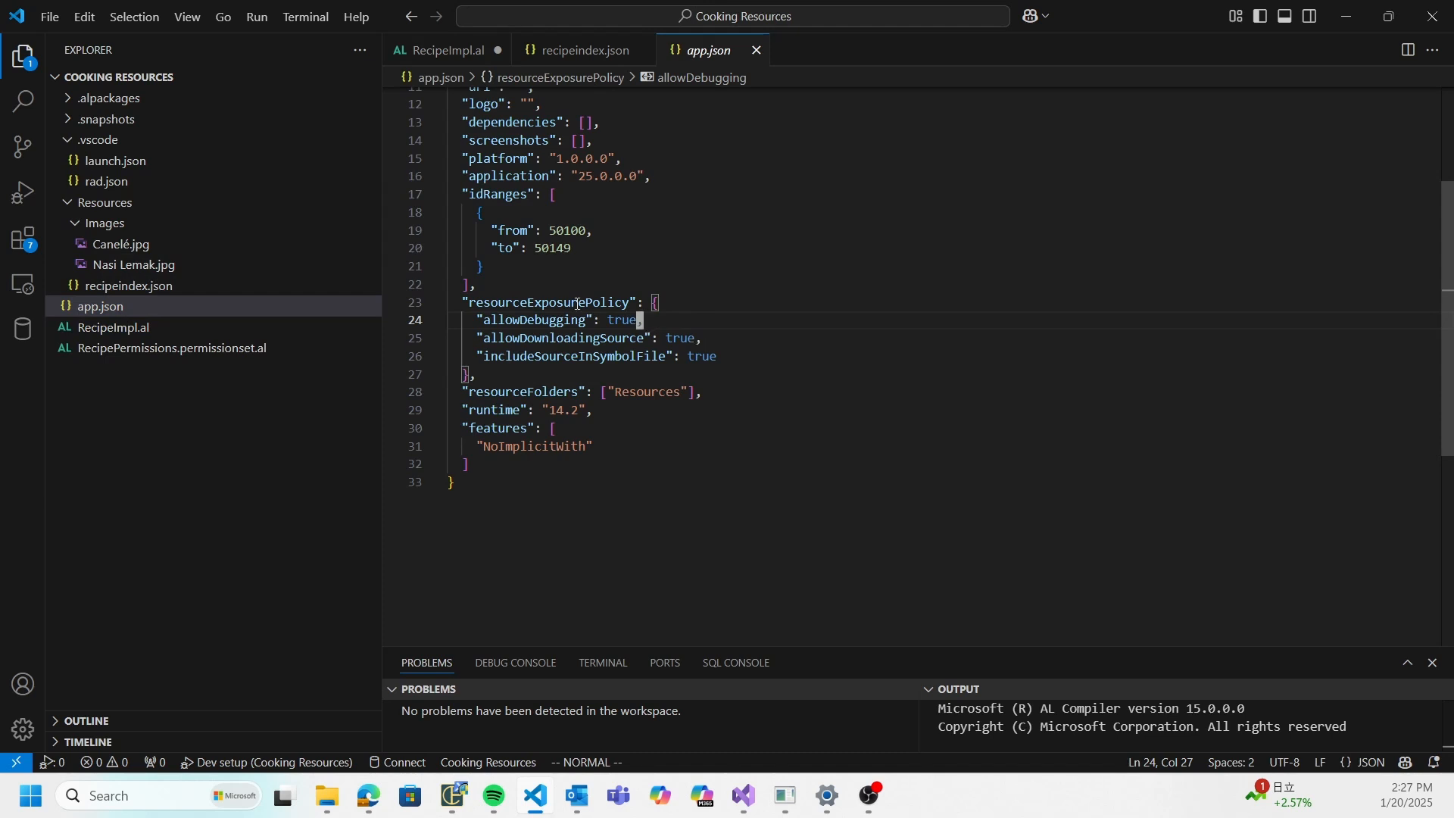
left_click(697, 337)
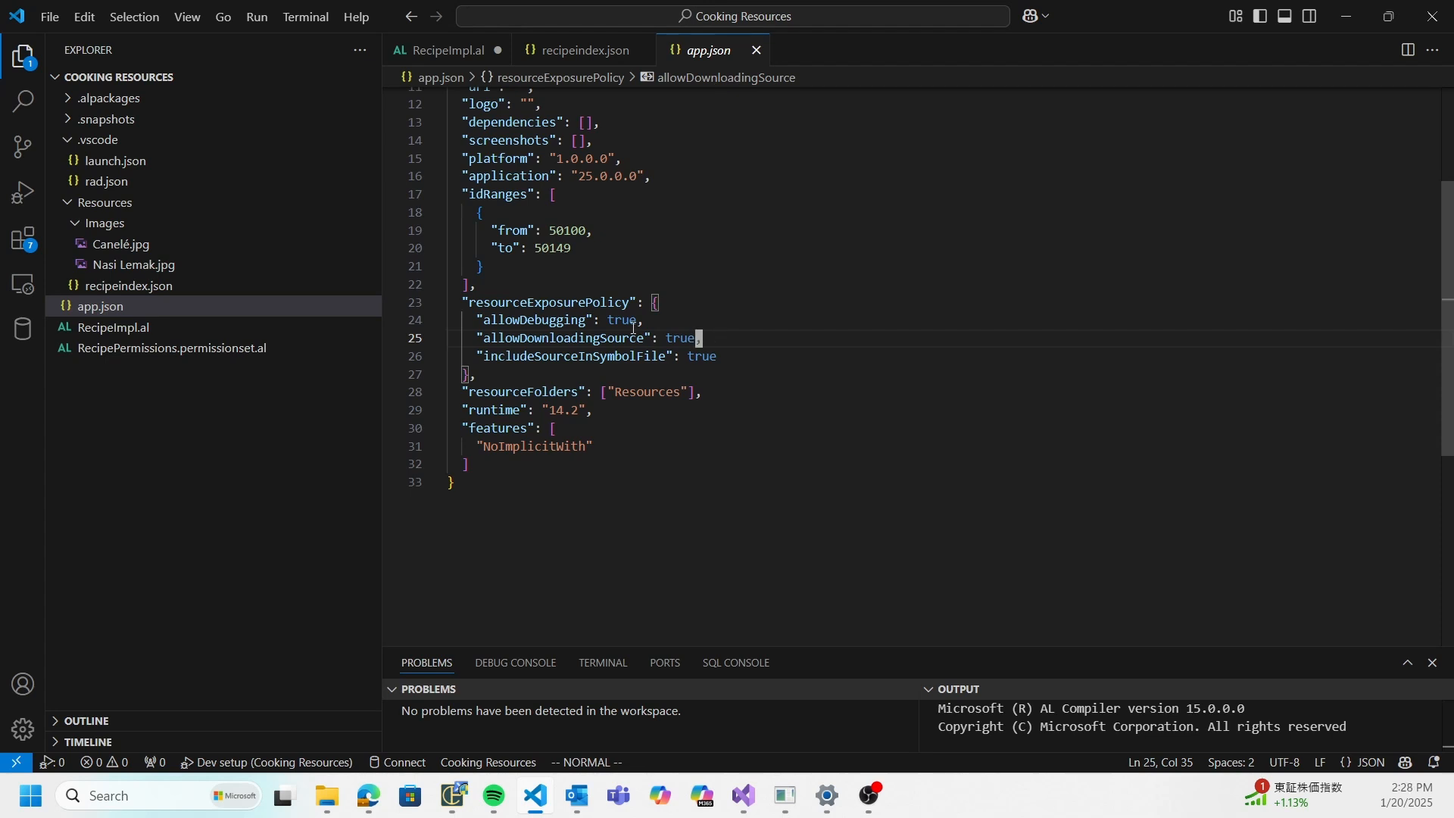
mouse_move(722, 338)
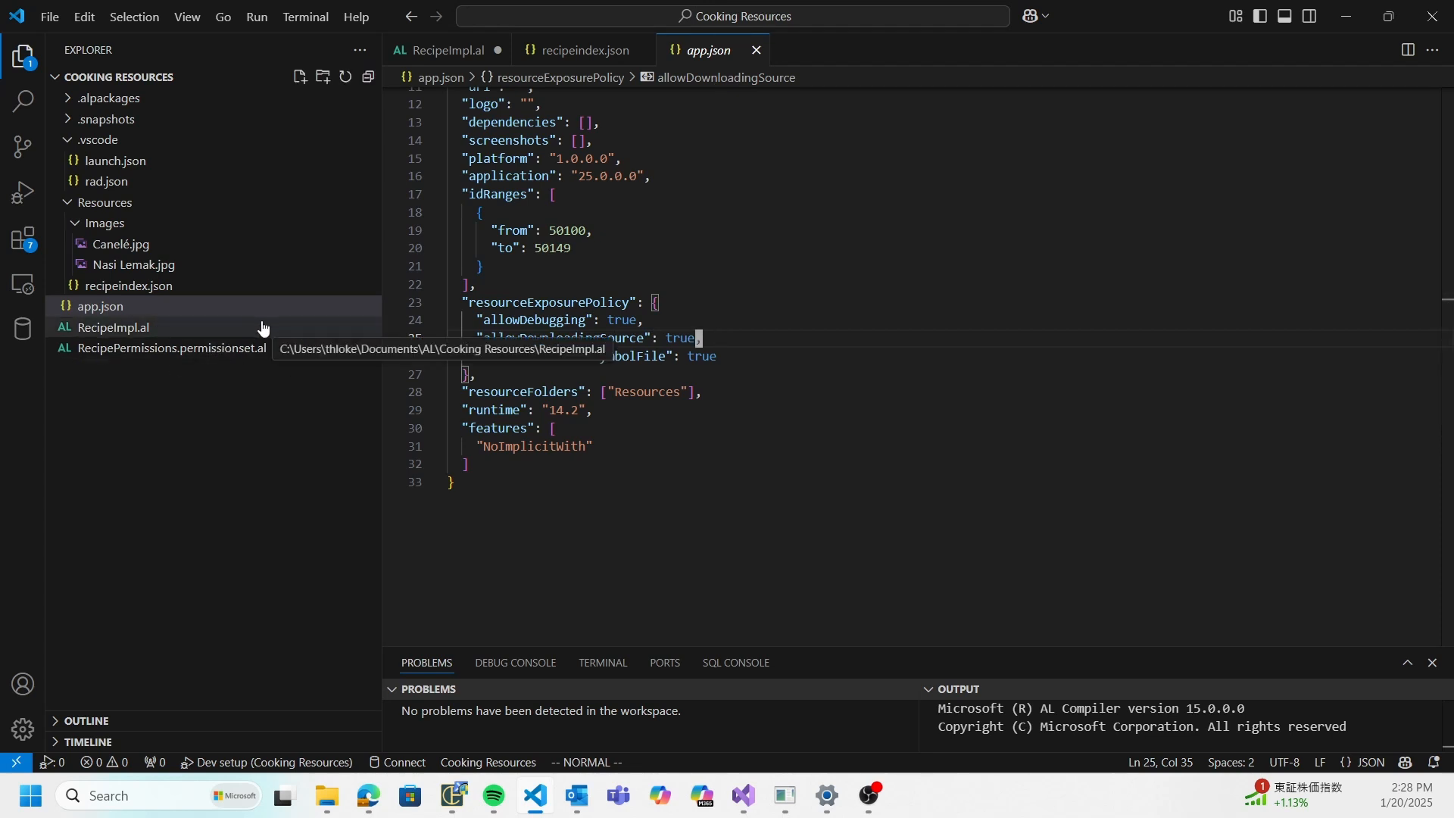
mouse_move(248, 332)
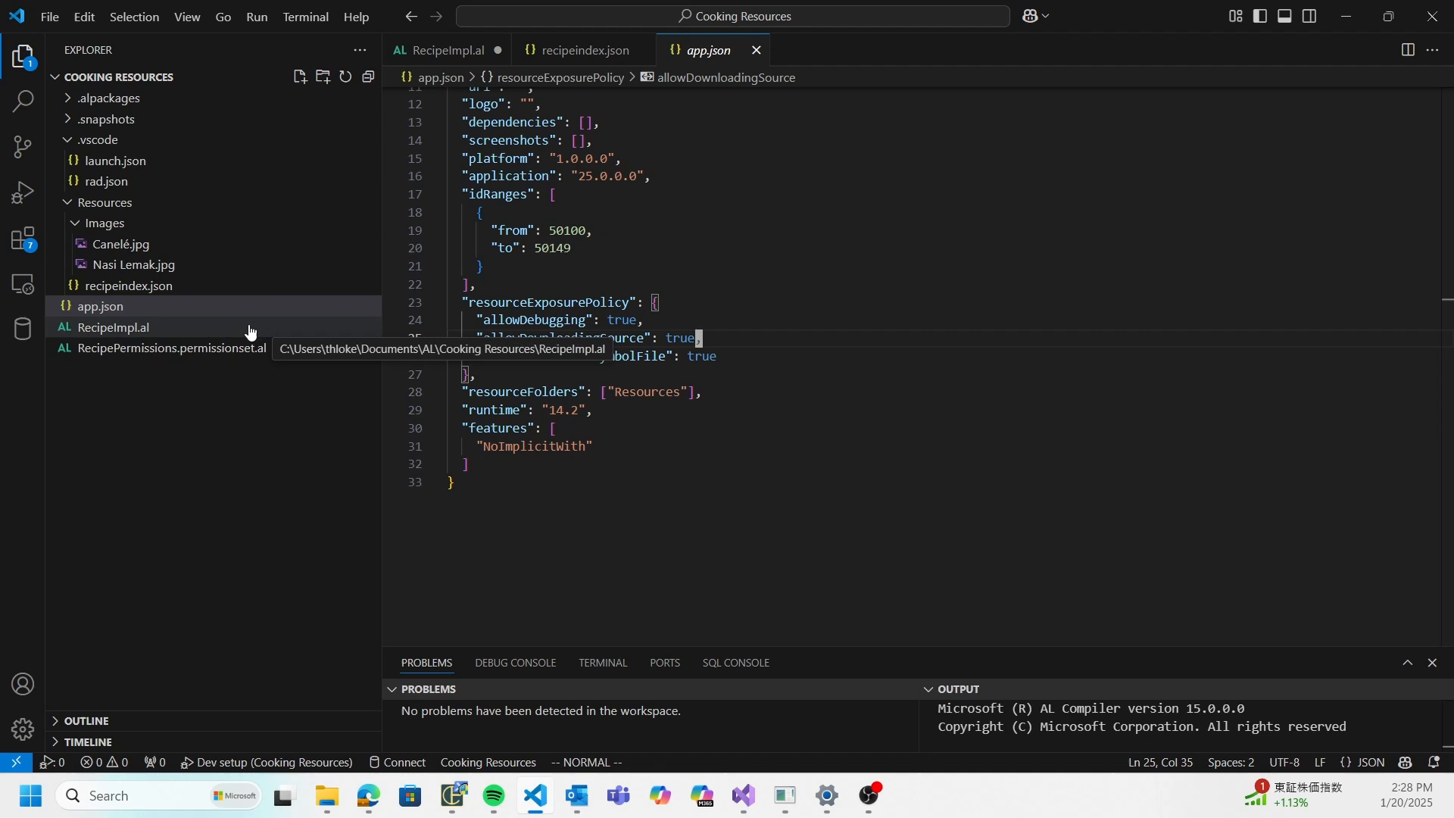
mouse_move(183, 180)
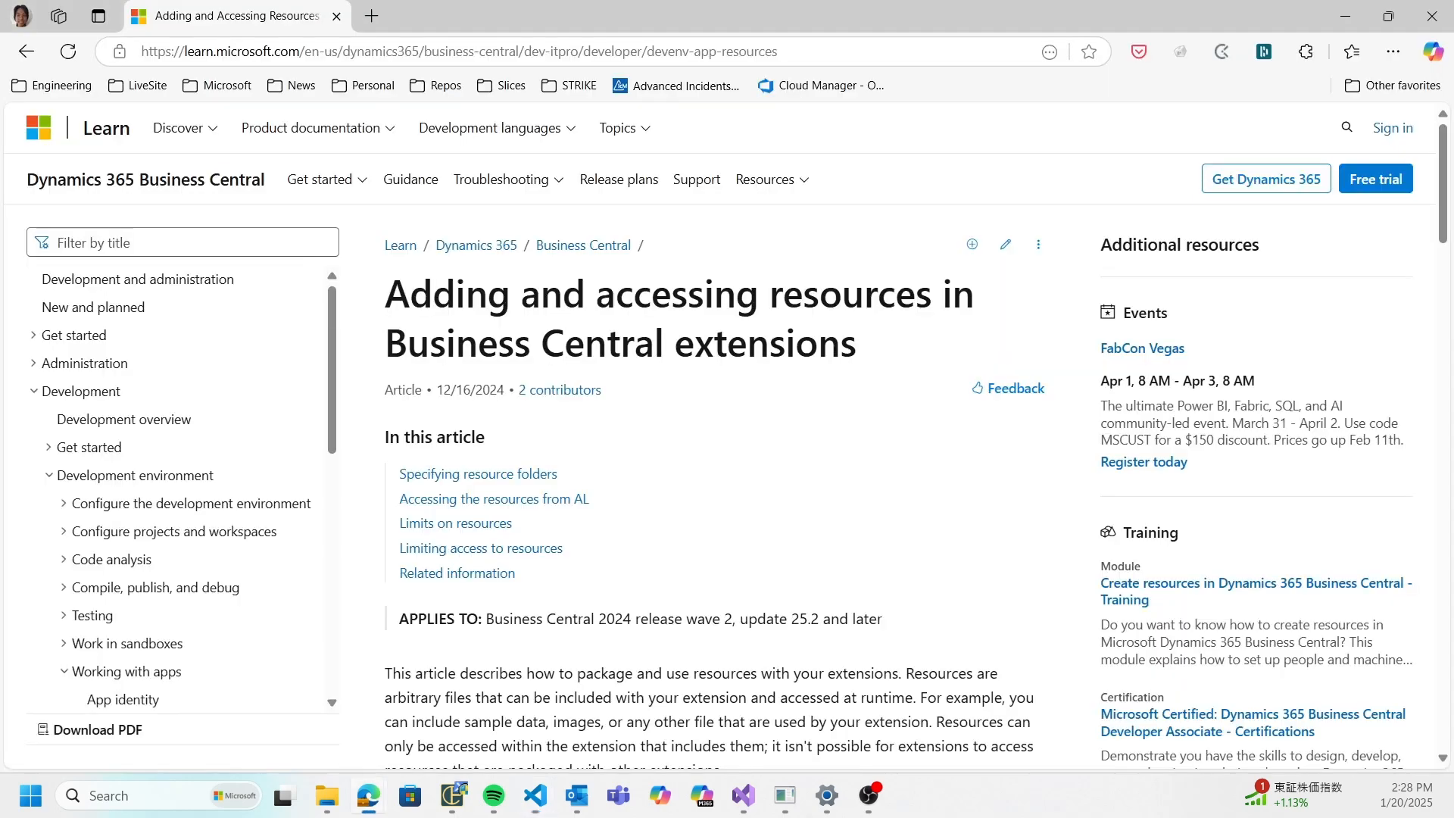
mouse_move(619, 318)
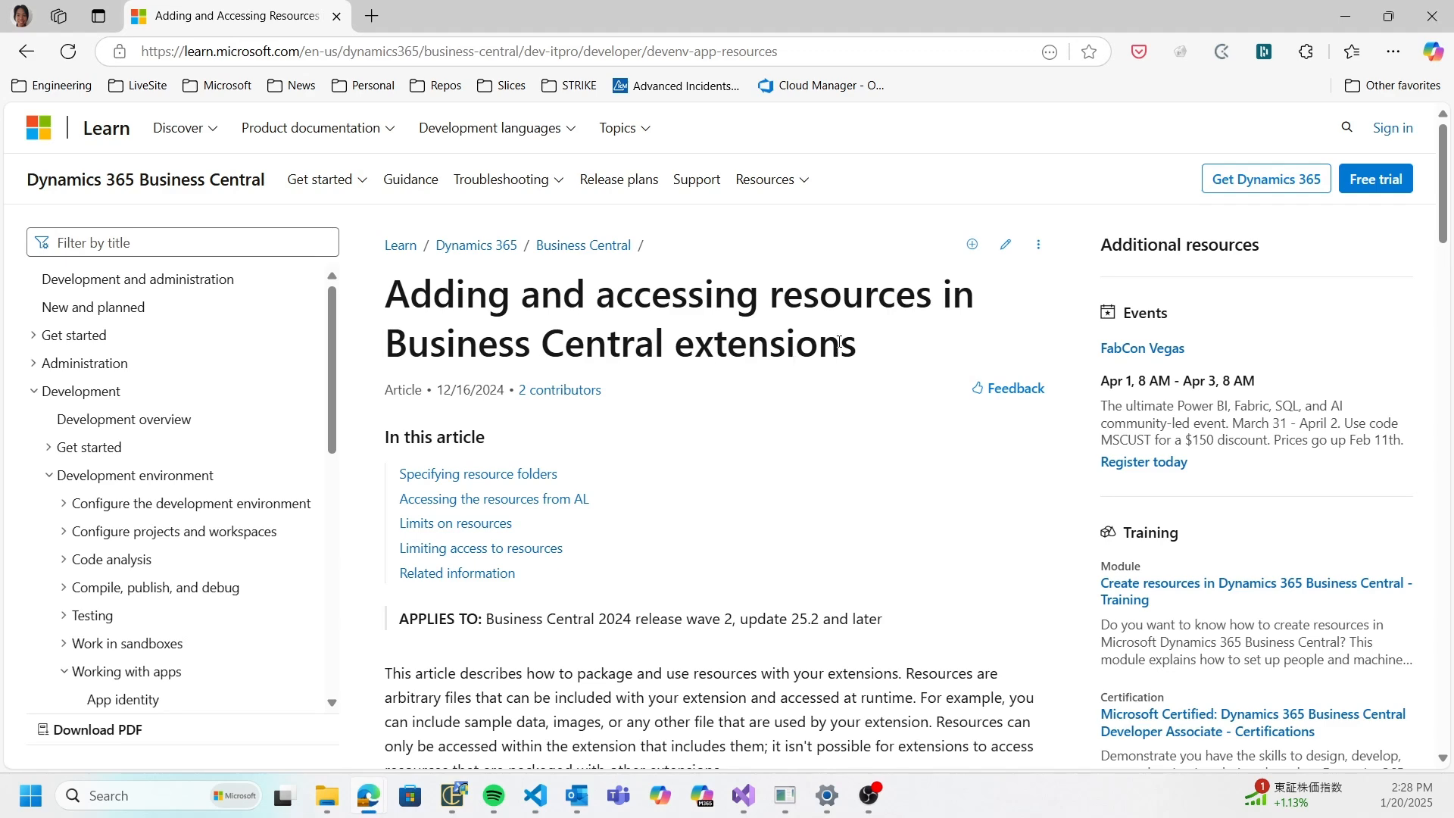
Read the Learn article on adding and accessing resources down to the Limits on resources section.
scroll("down", 3)
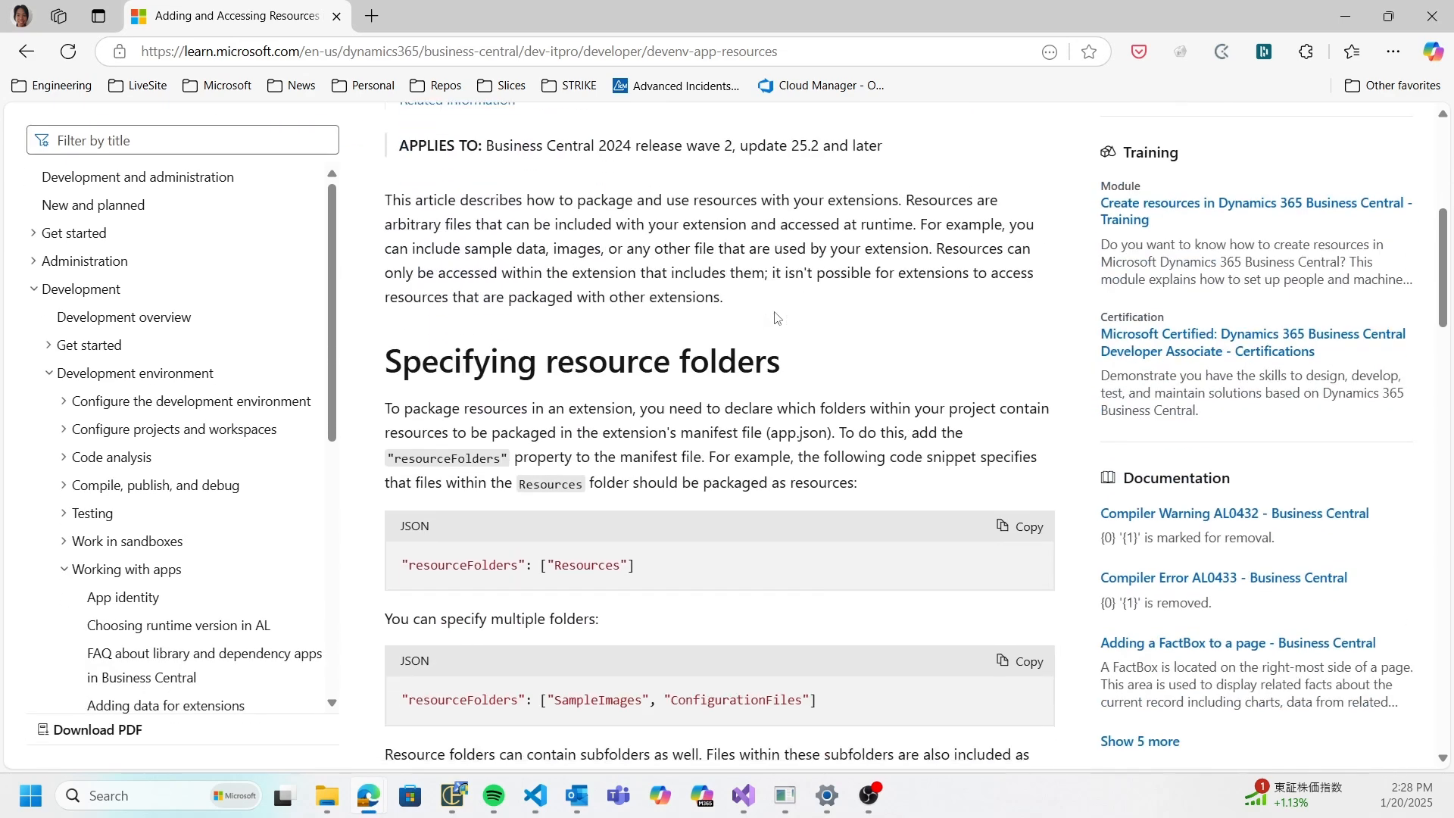
scroll("down", 3)
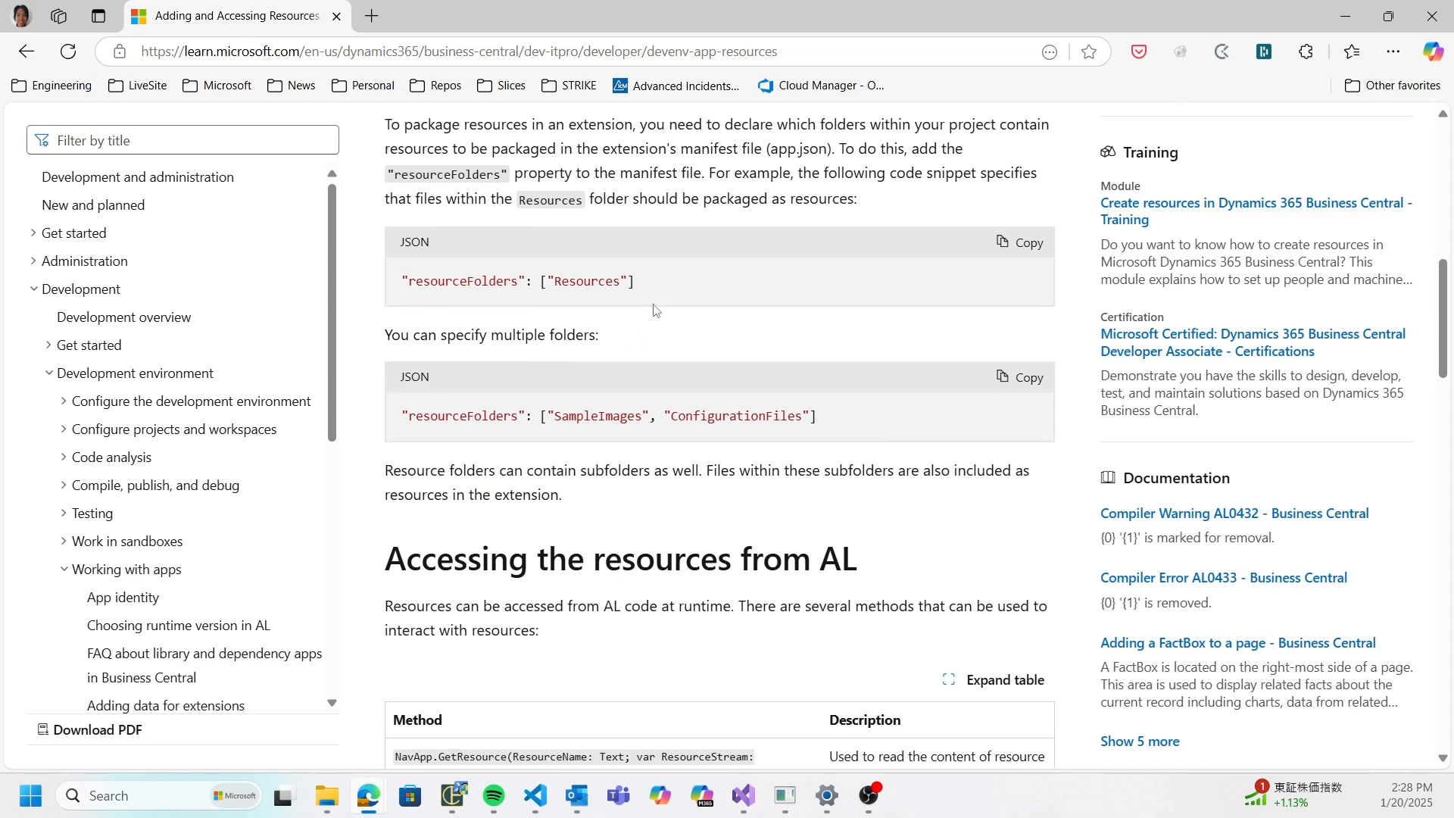
scroll("down", 3)
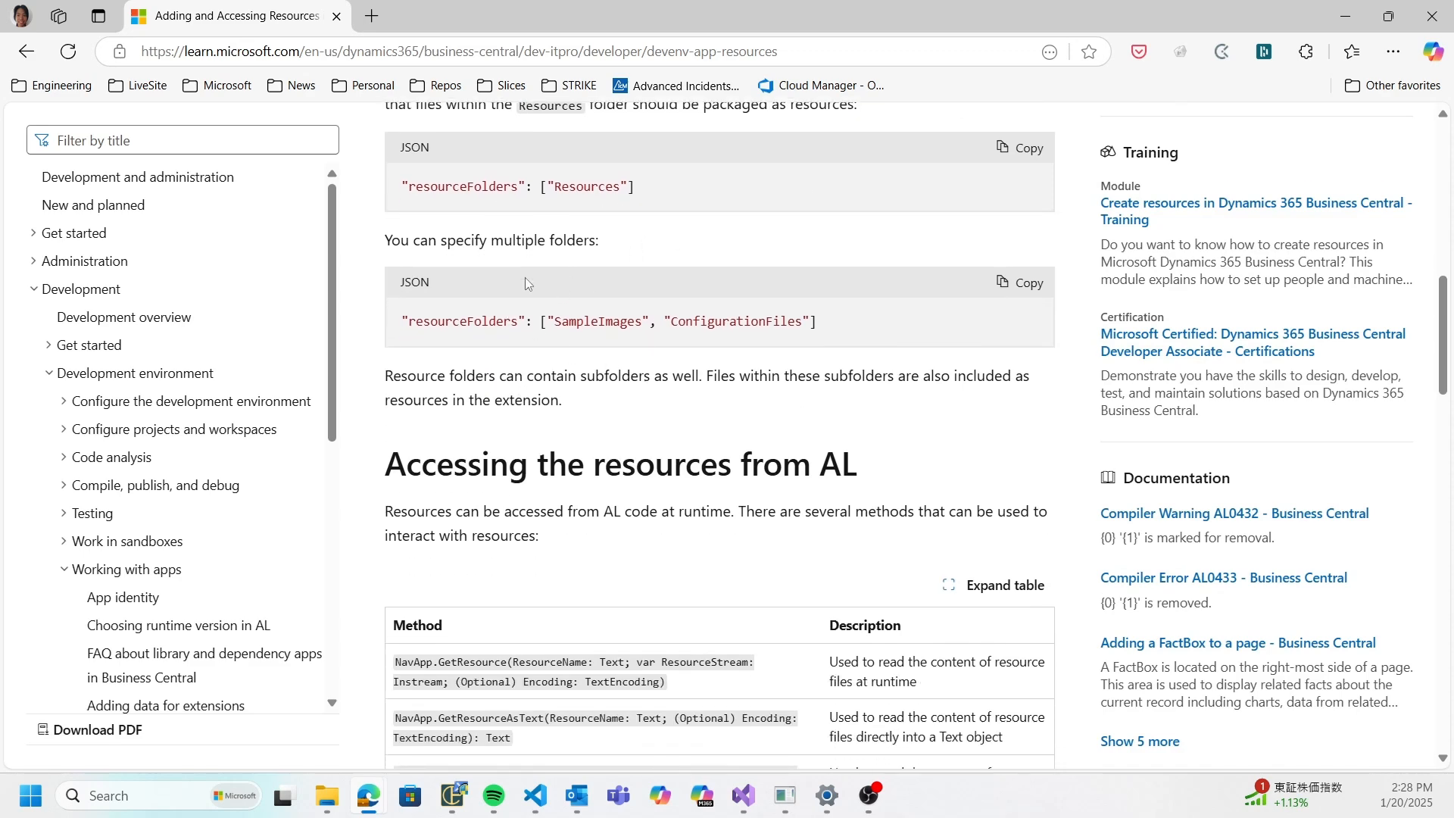
scroll("down", 3)
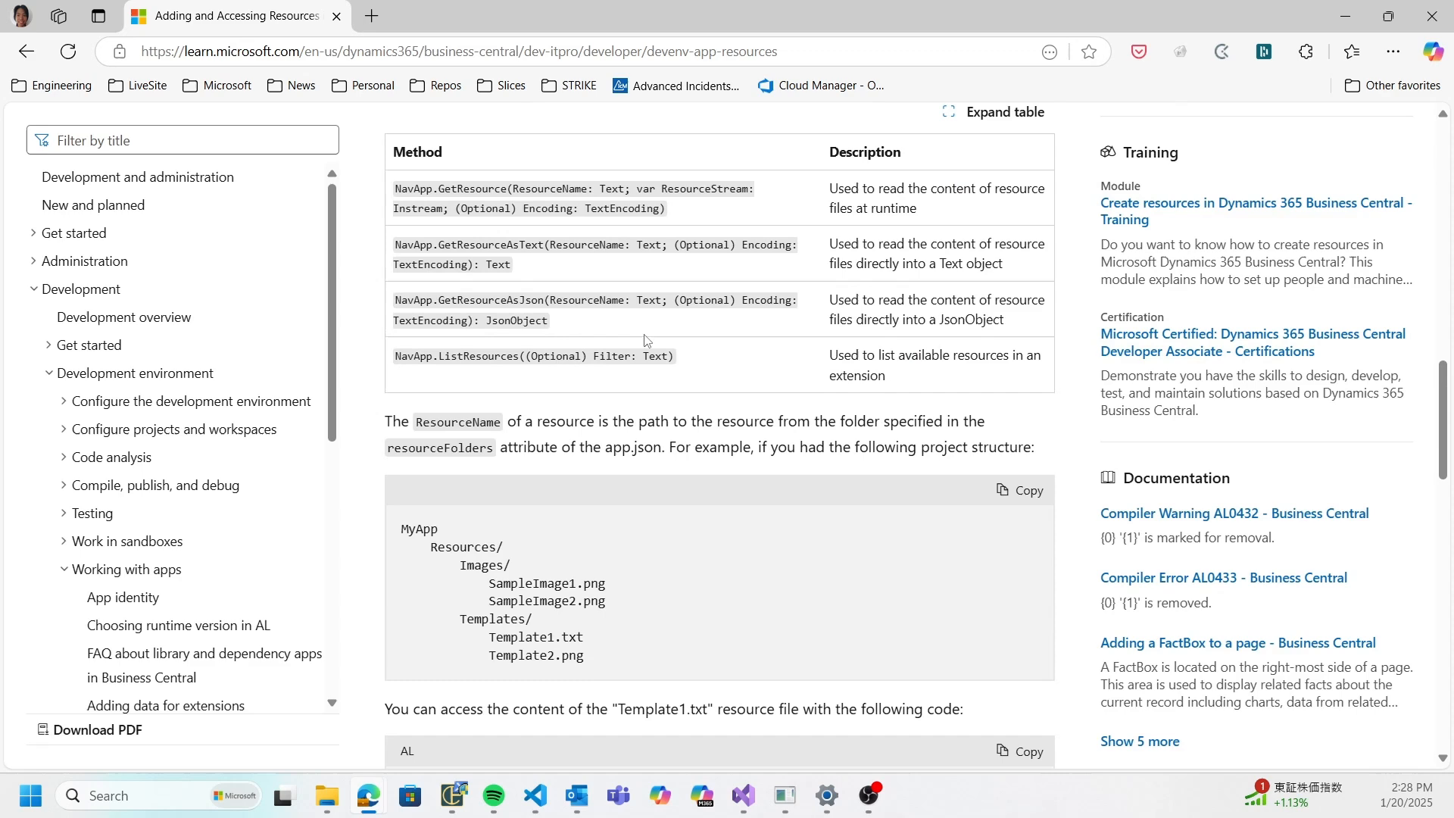
scroll("down", 3)
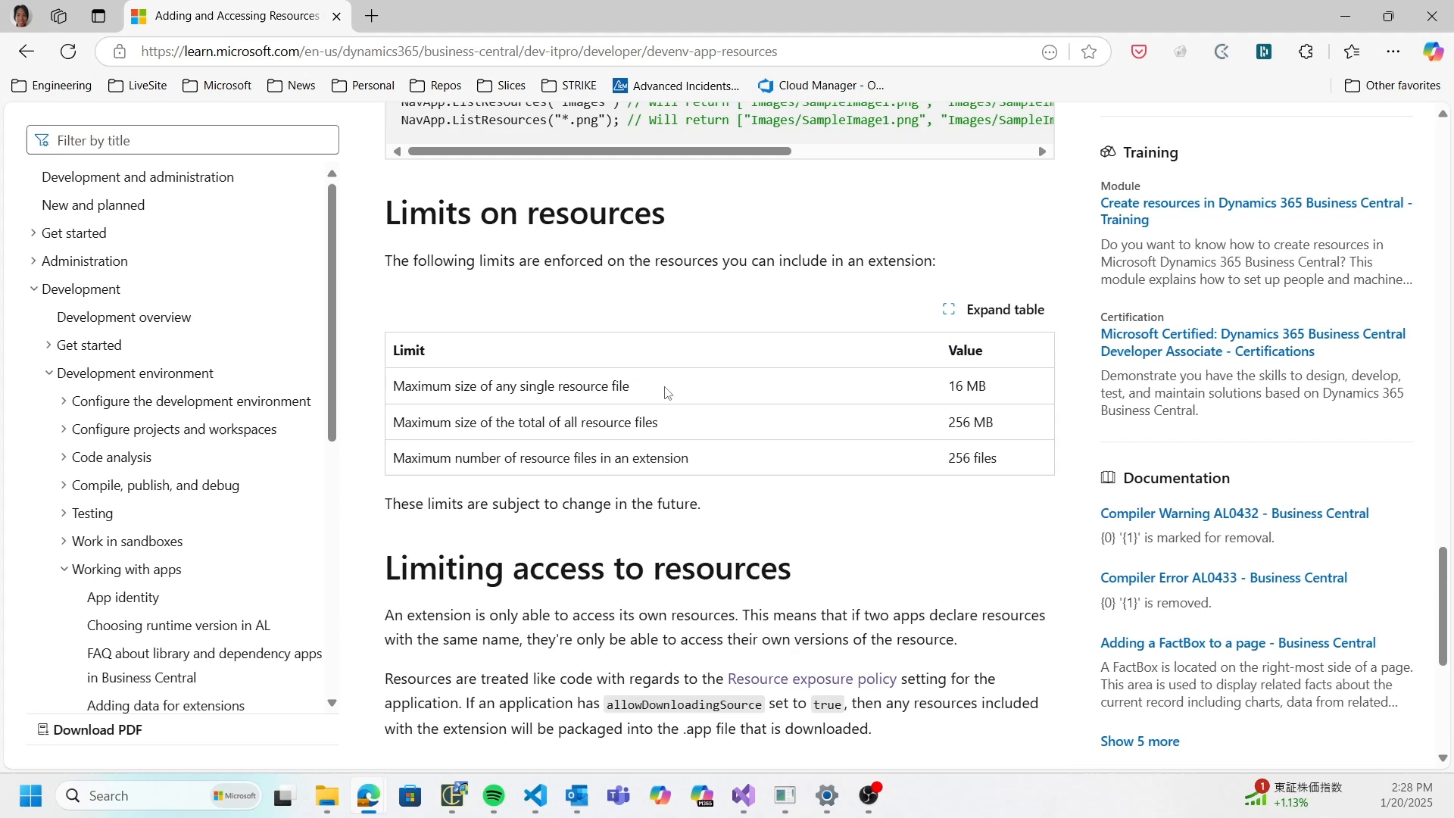
mouse_move(847, 406)
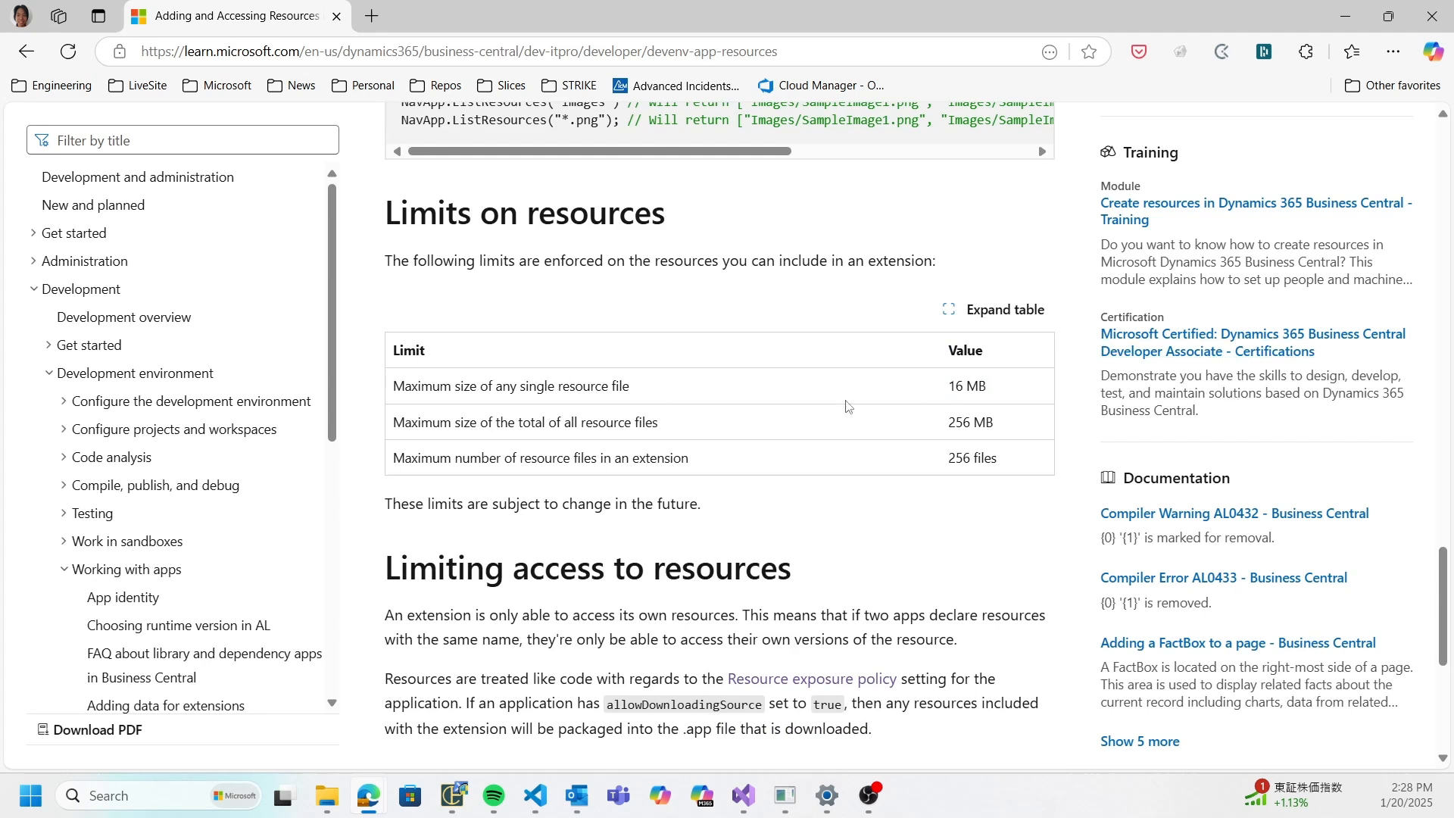
mouse_move(1017, 411)
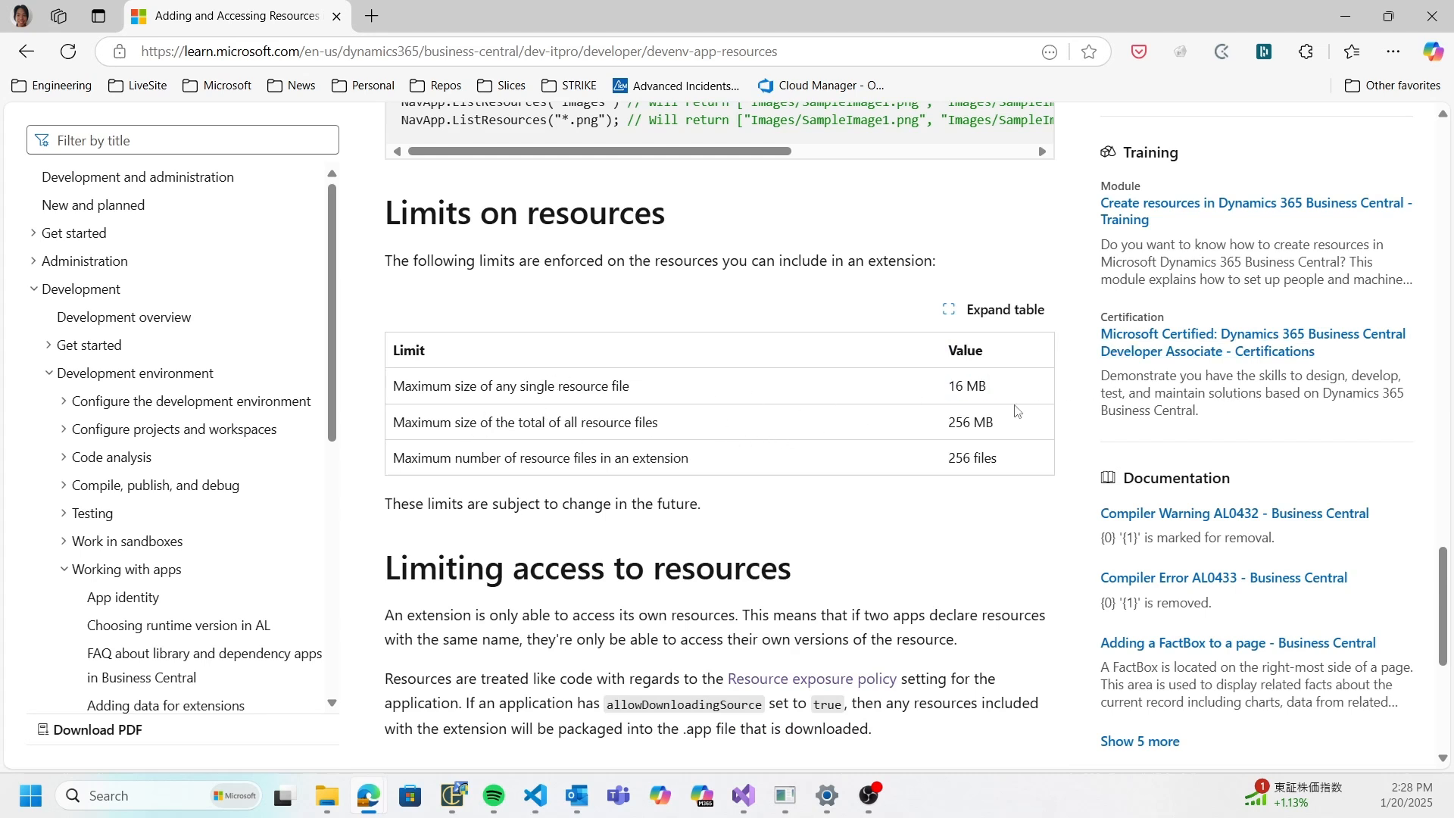
mouse_move(903, 436)
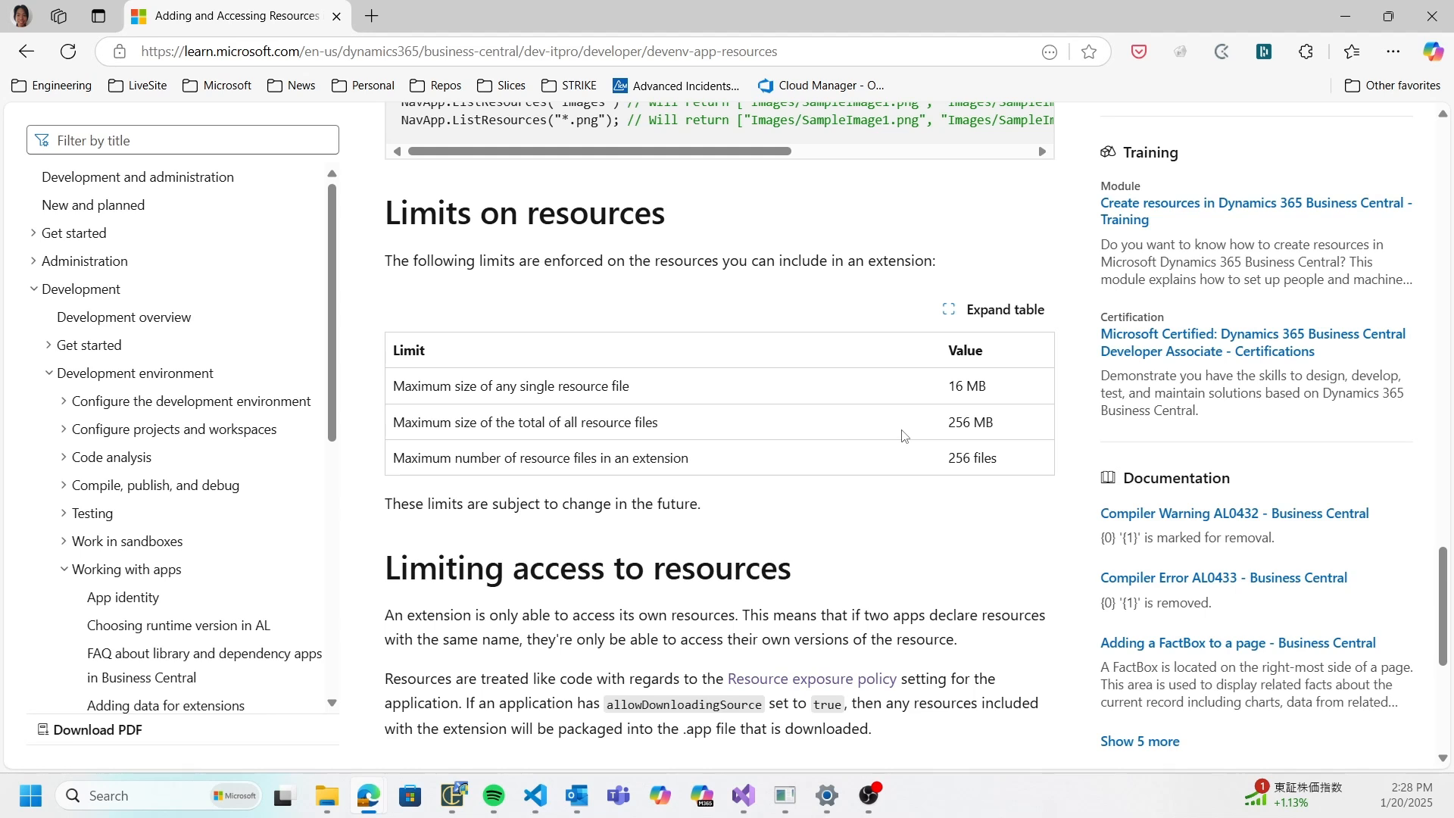
mouse_move(1017, 468)
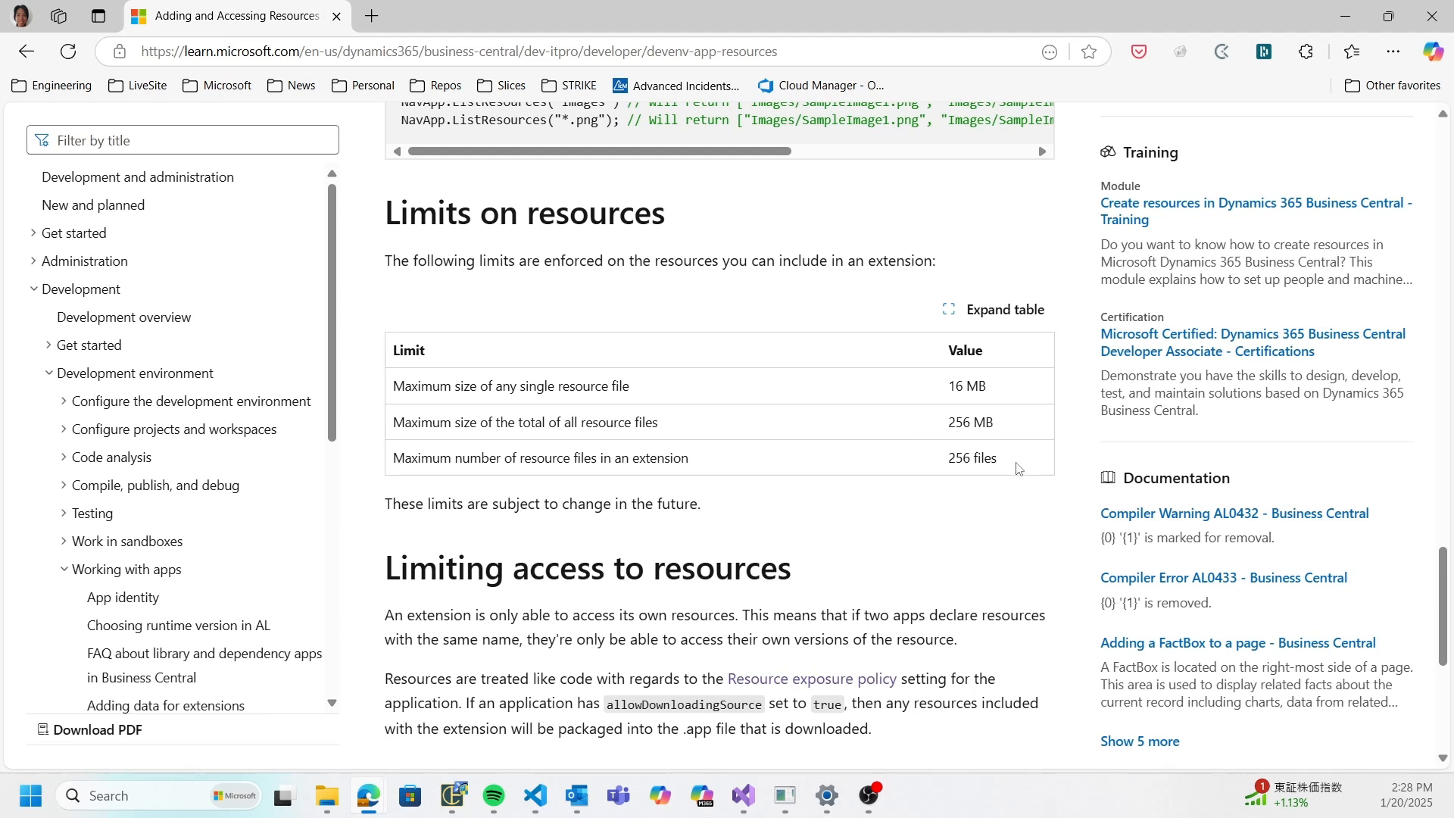
mouse_move(999, 442)
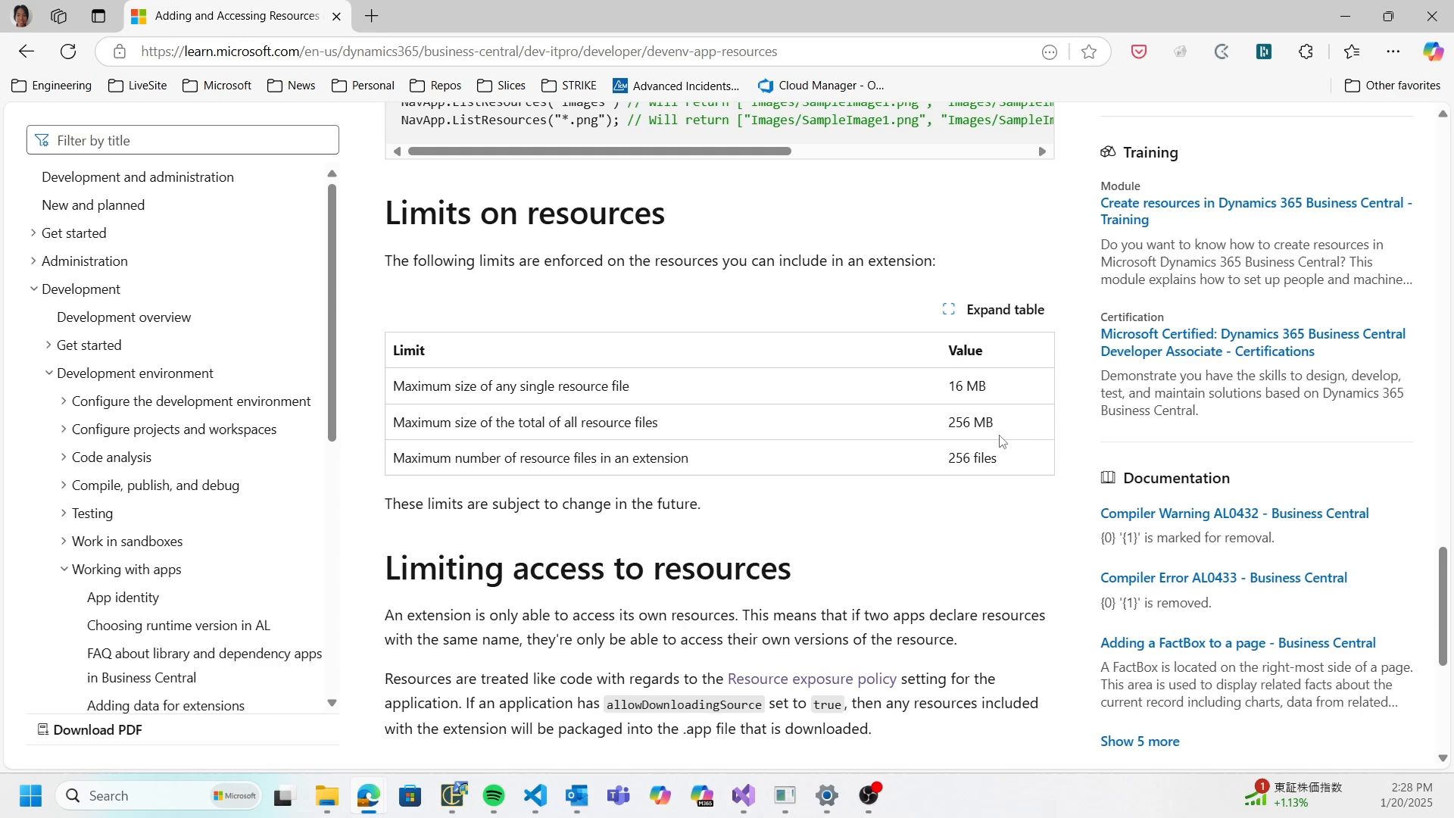
mouse_move(803, 507)
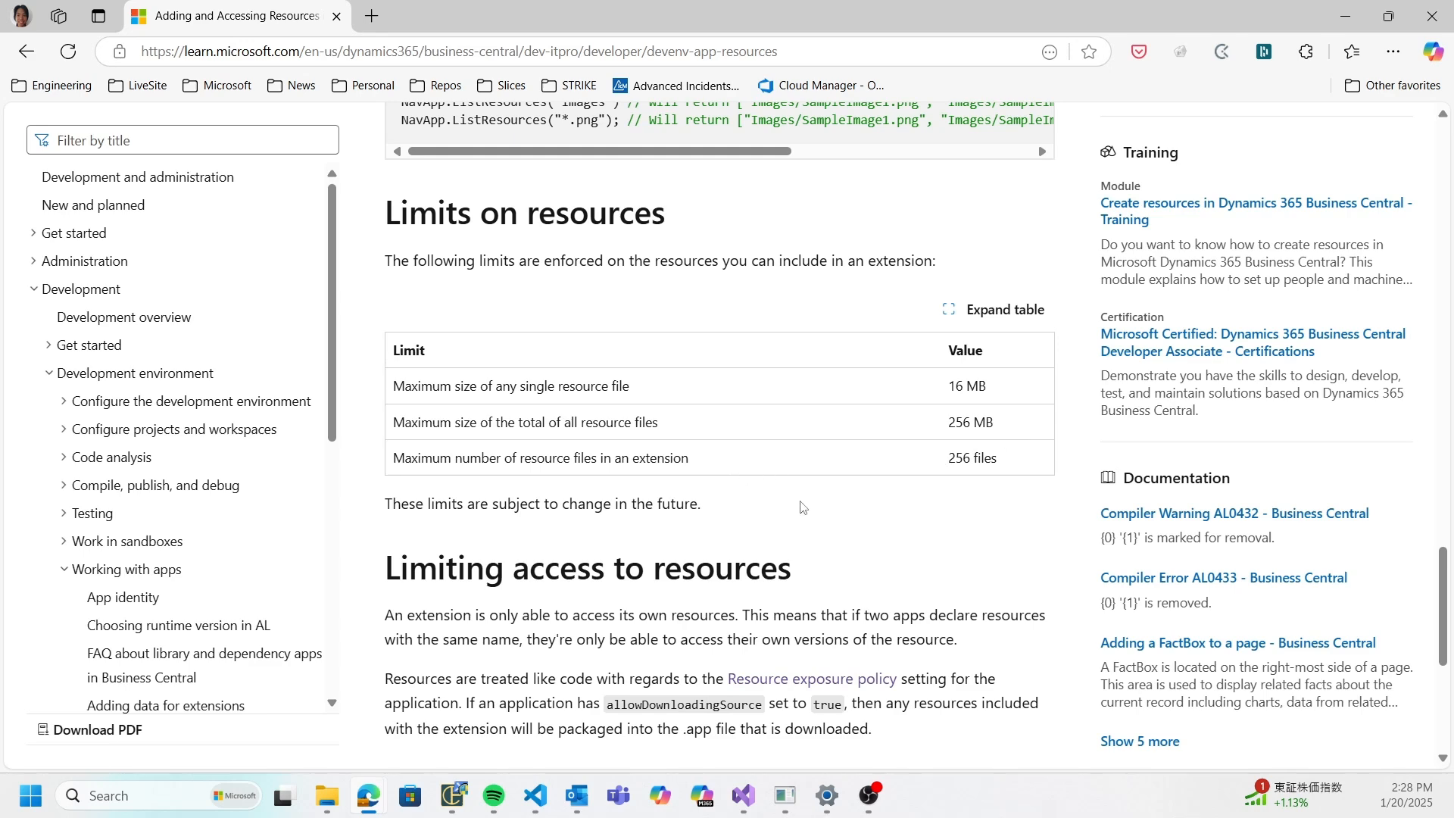
scroll("up", 3)
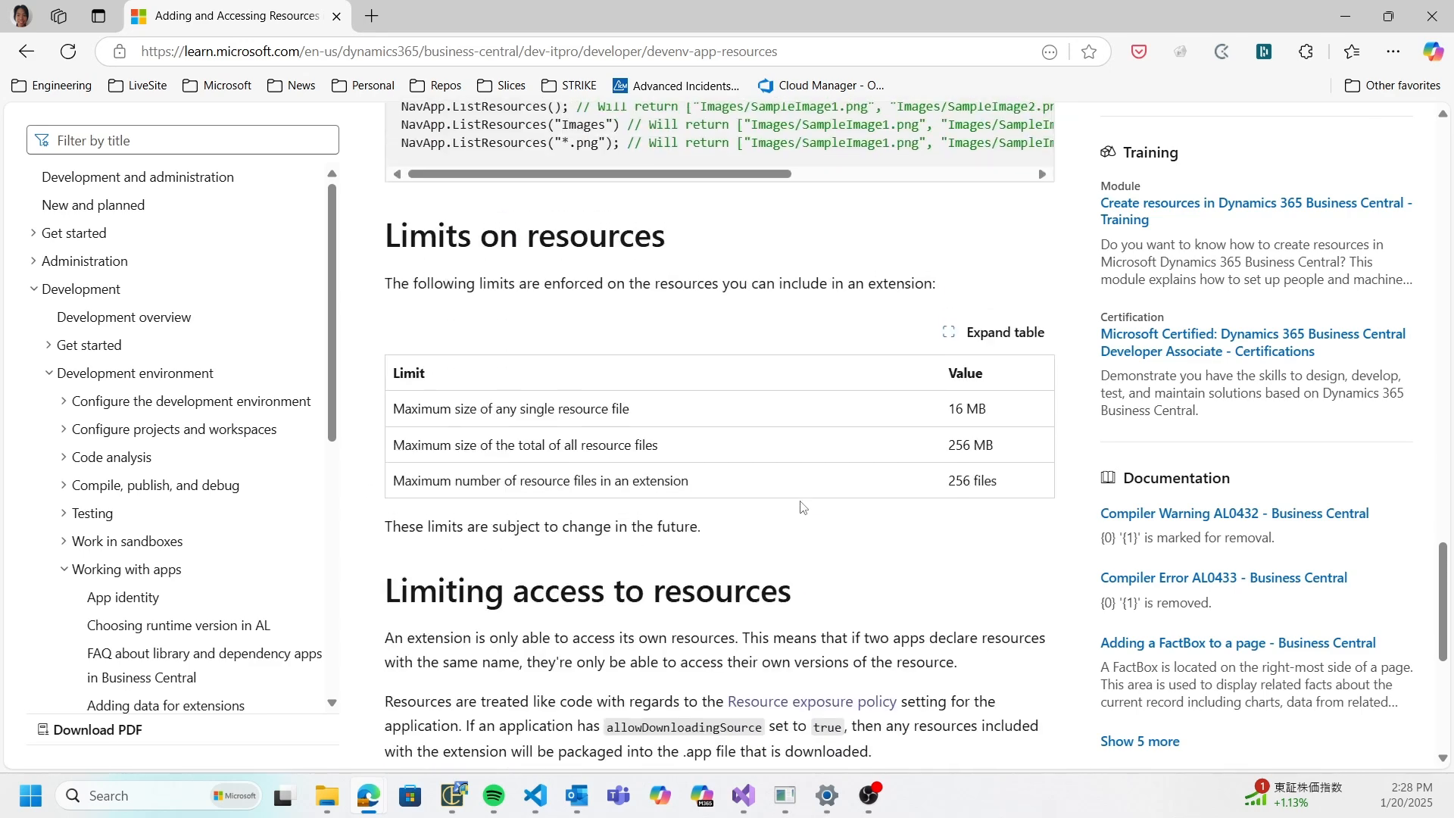
scroll("down", 3)
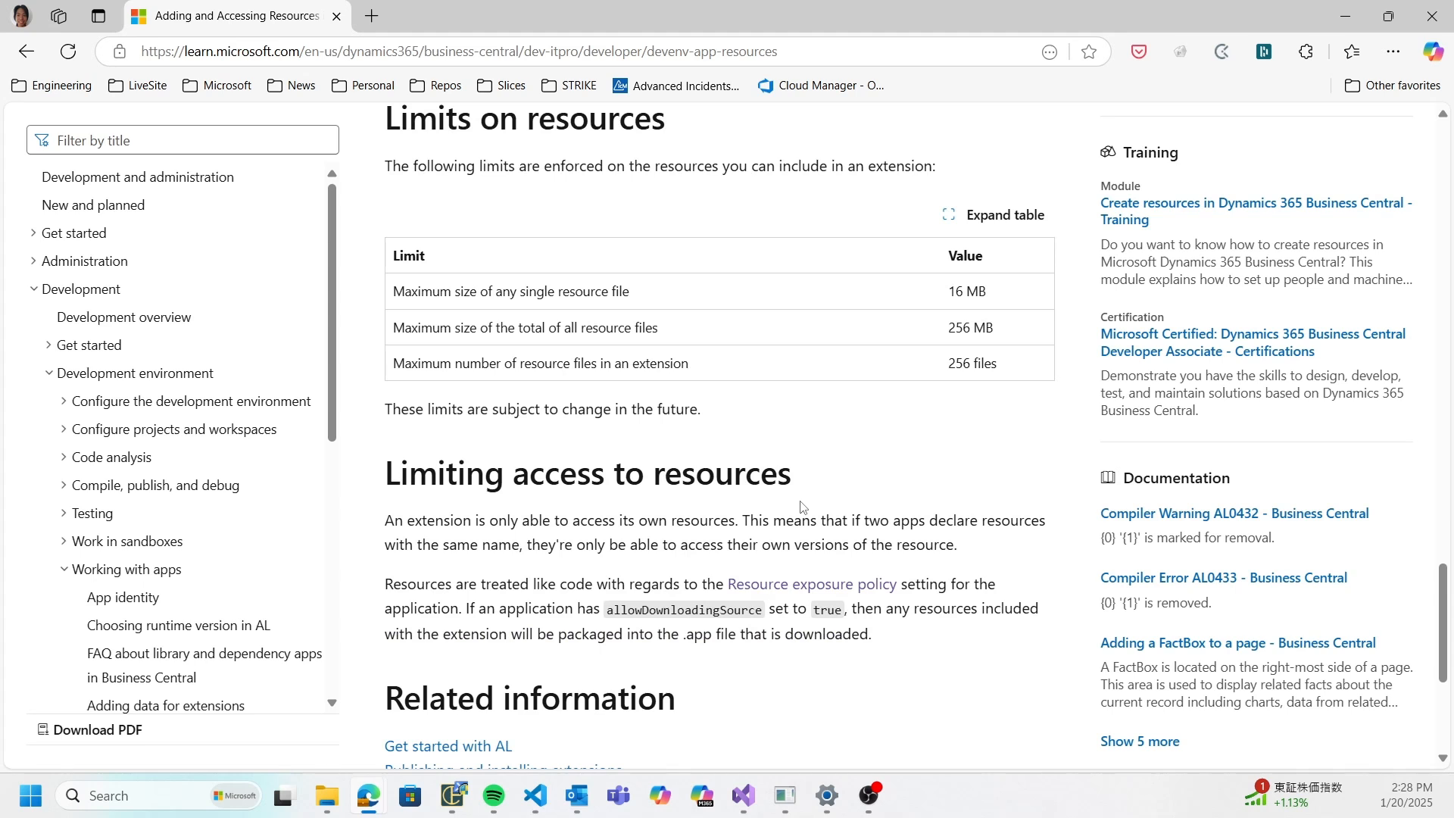
mouse_move(733, 397)
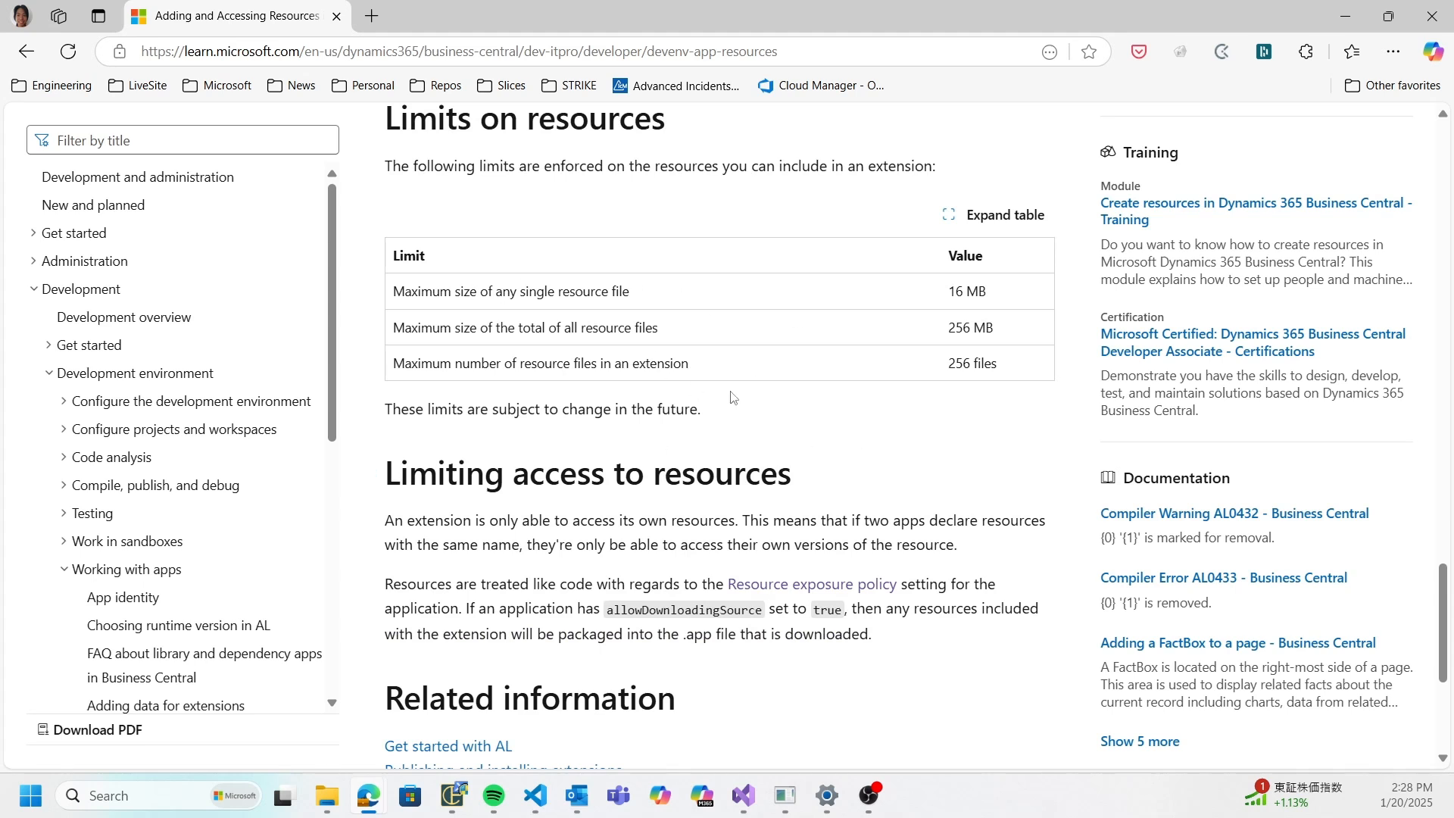
mouse_move(780, 392)
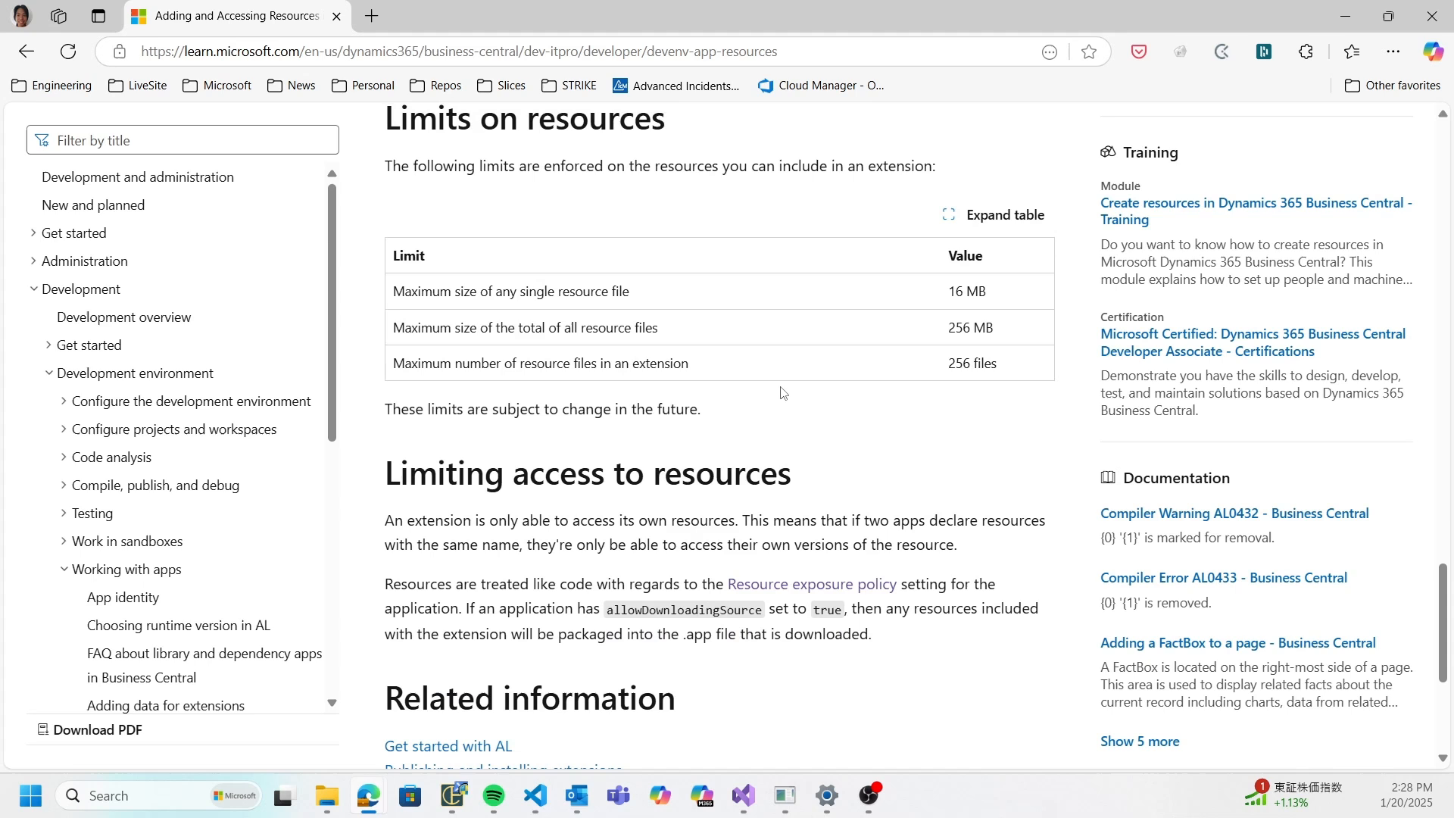